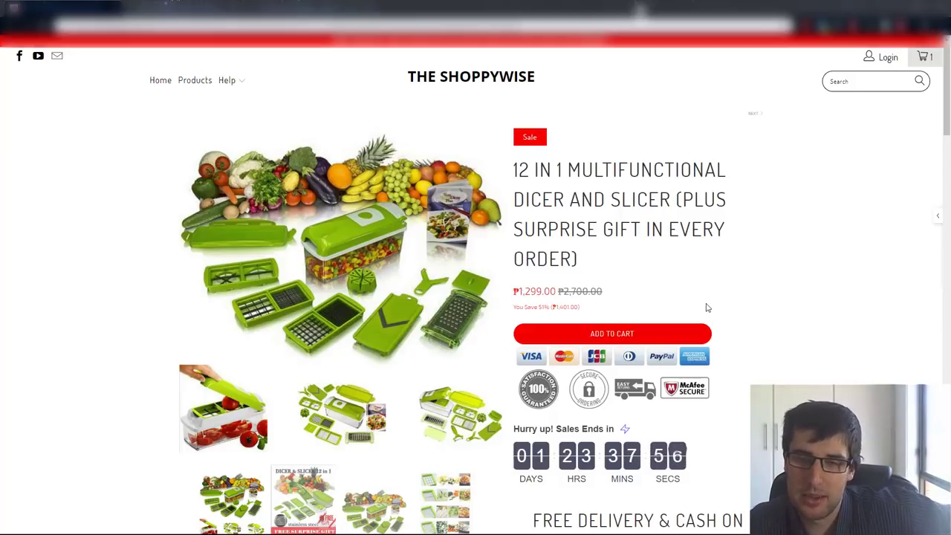
{"action": "mouse_move", "coordinate": [667, 252]}
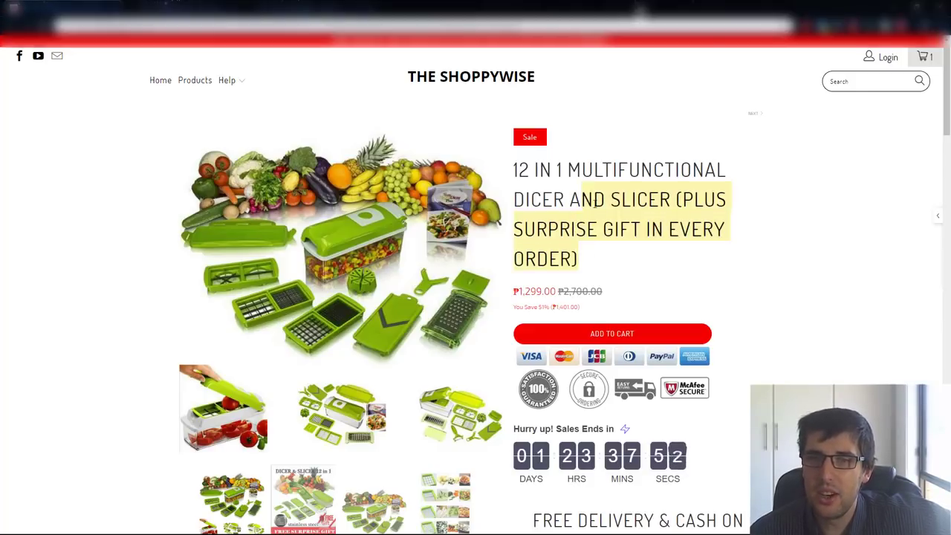
Review the dicer and slicer page, highlighting the surprise-gift title and cash on delivery promise.
{"action": "left_click", "coordinate": [603, 261]}
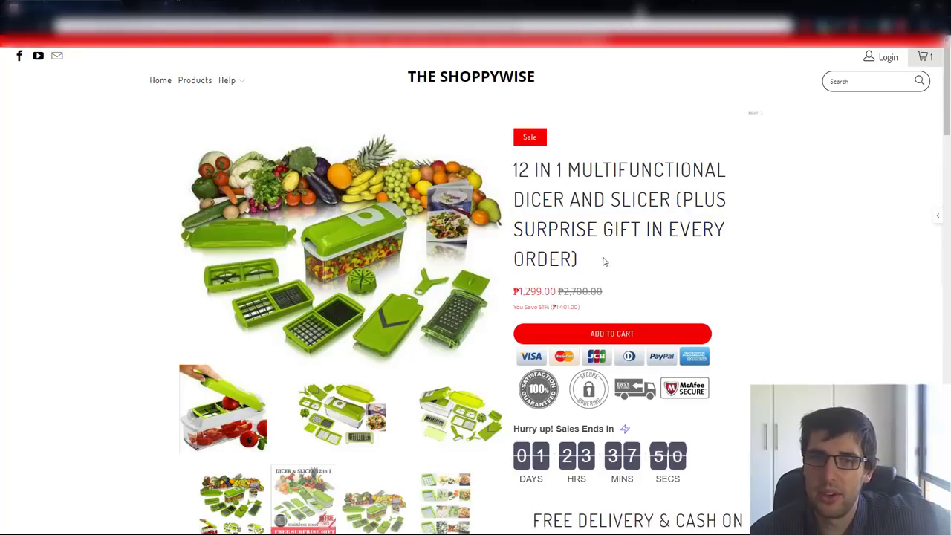
{"action": "left_click_drag", "start_coordinate": [676, 199], "coordinate": [576, 258]}
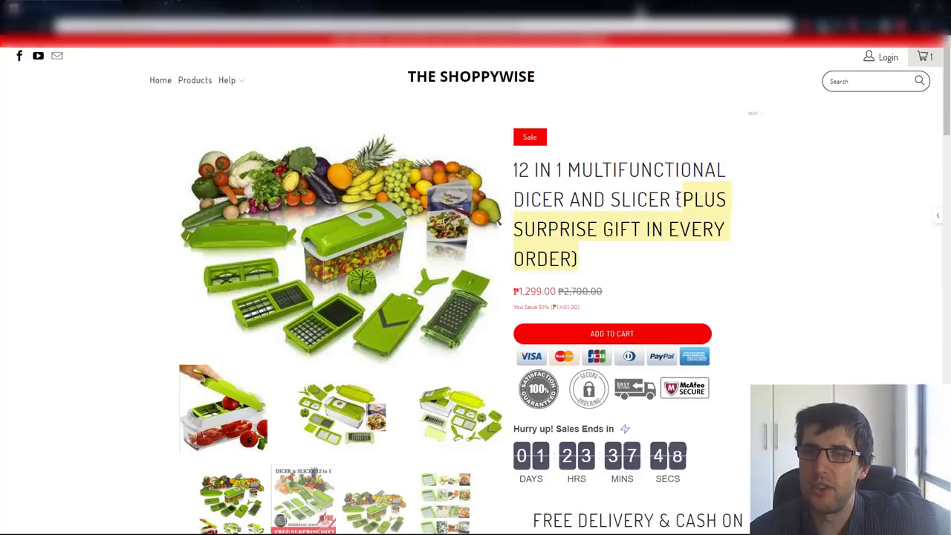
{"action": "scroll", "scroll_direction": "down", "scroll_amount": 3}
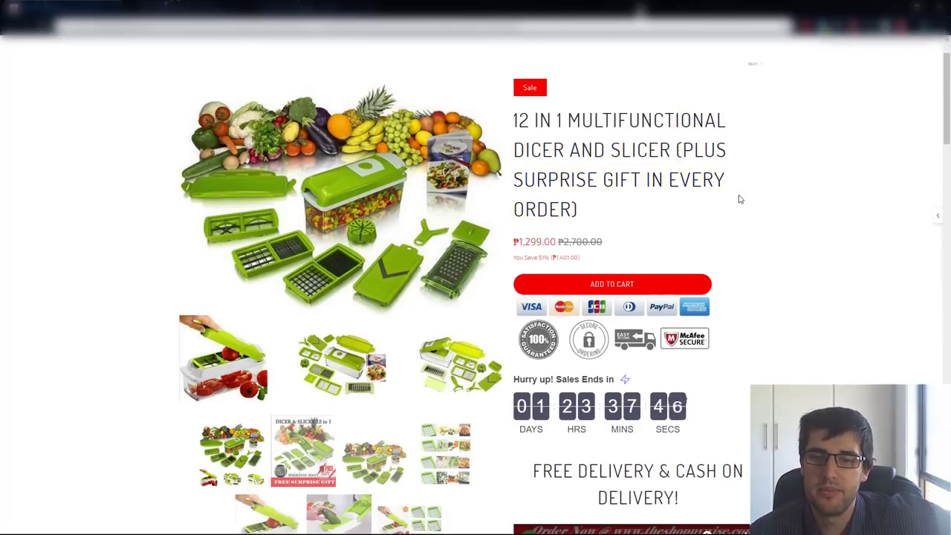
{"action": "scroll", "scroll_direction": "down", "scroll_amount": 3}
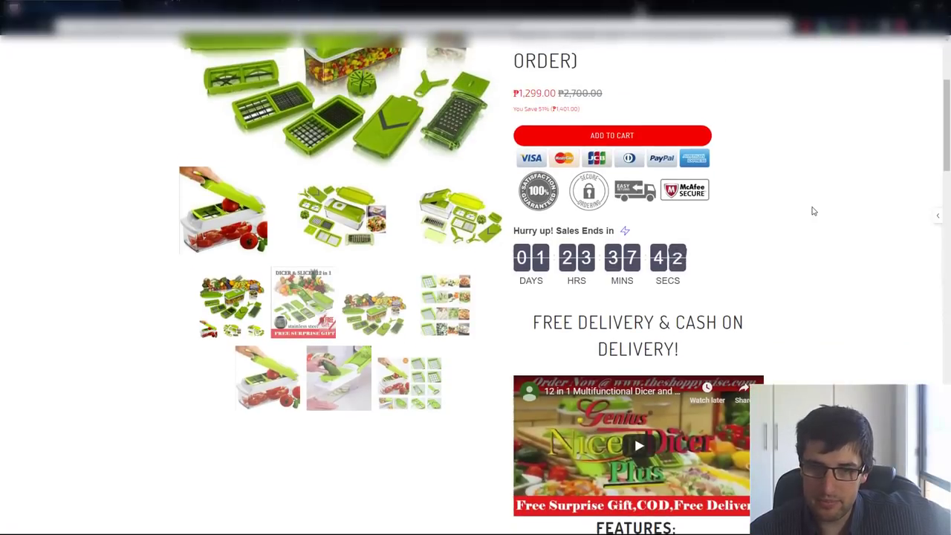
{"action": "double_click", "coordinate": [638, 321]}
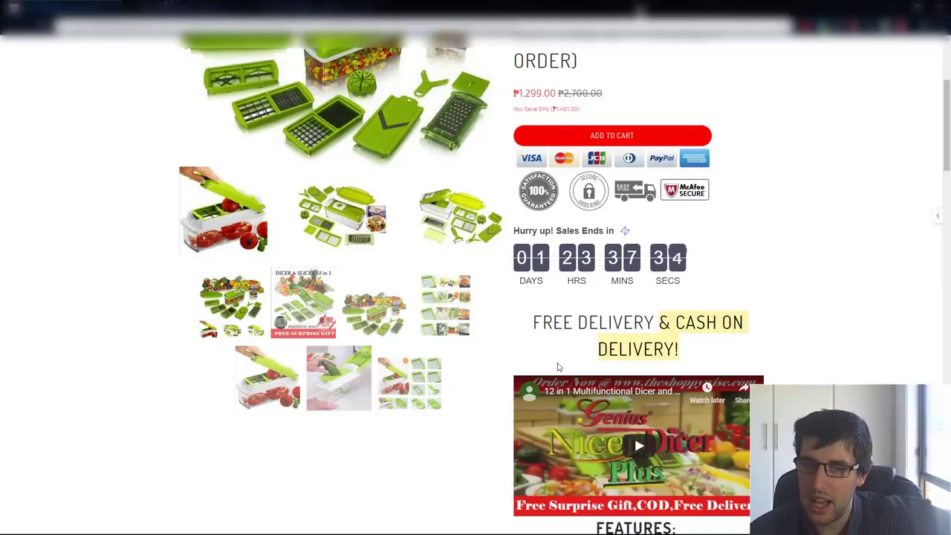
{"action": "scroll", "scroll_direction": "down", "scroll_amount": 3}
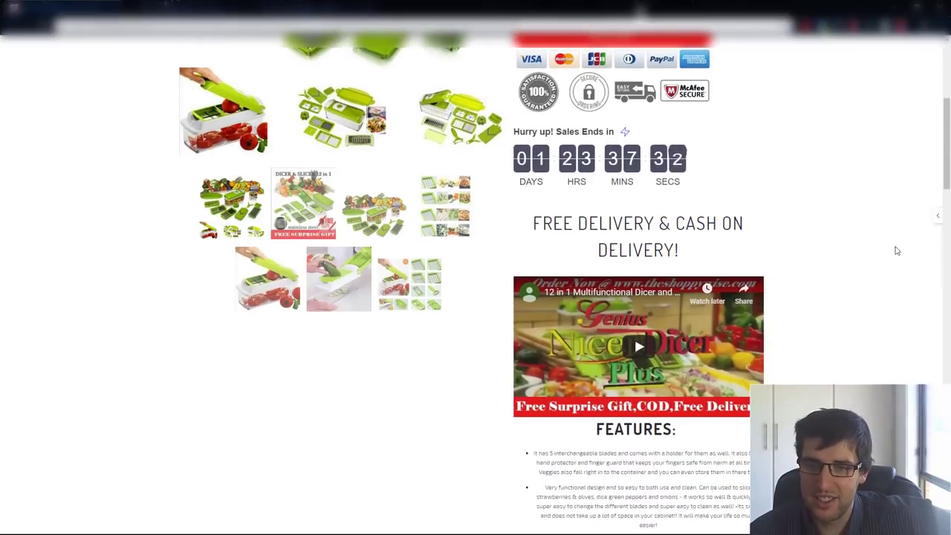
{"action": "scroll", "scroll_direction": "down", "scroll_amount": 3}
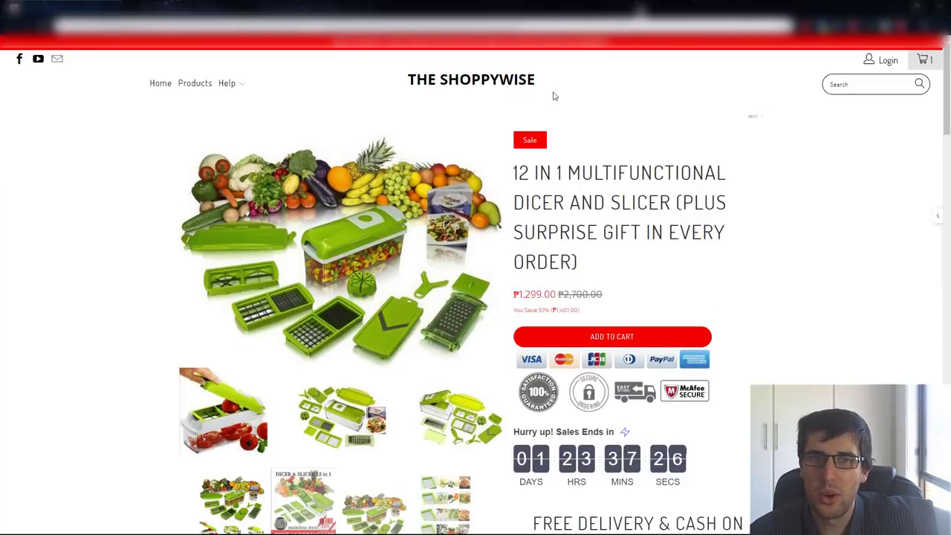
{"action": "mouse_move", "coordinate": [685, 189]}
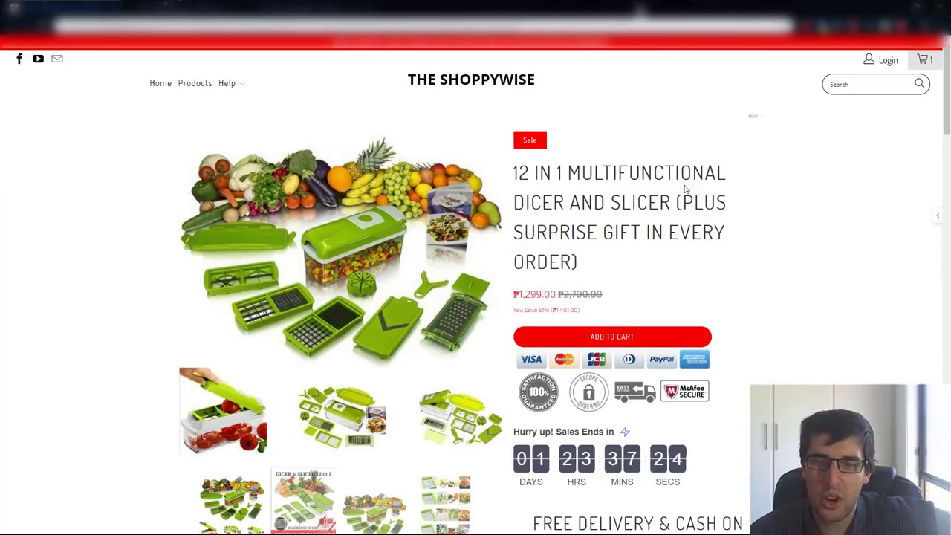
{"action": "scroll", "scroll_direction": "down", "scroll_amount": 3}
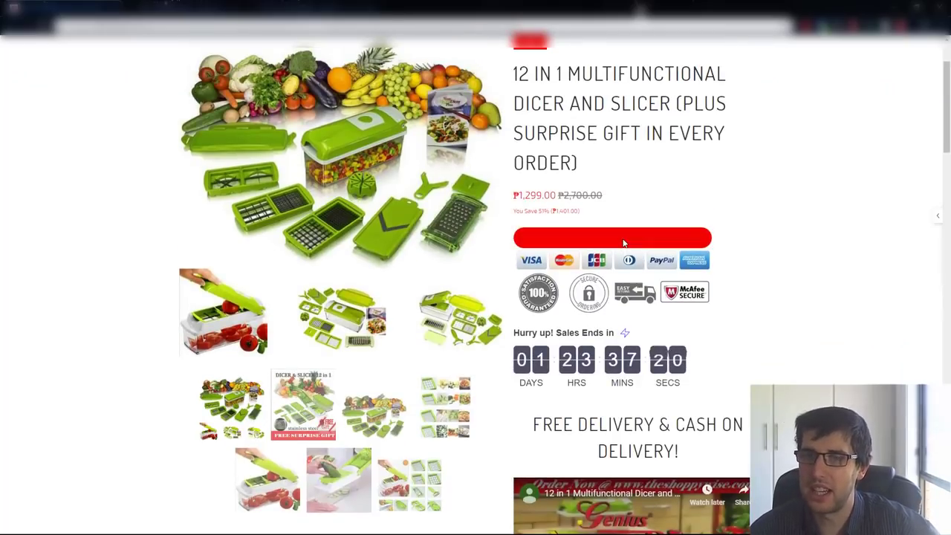
Add the dicer and slicer to the cart, agree to the terms, and proceed to the ₱2,598 checkout.
{"action": "left_click", "coordinate": [612, 238]}
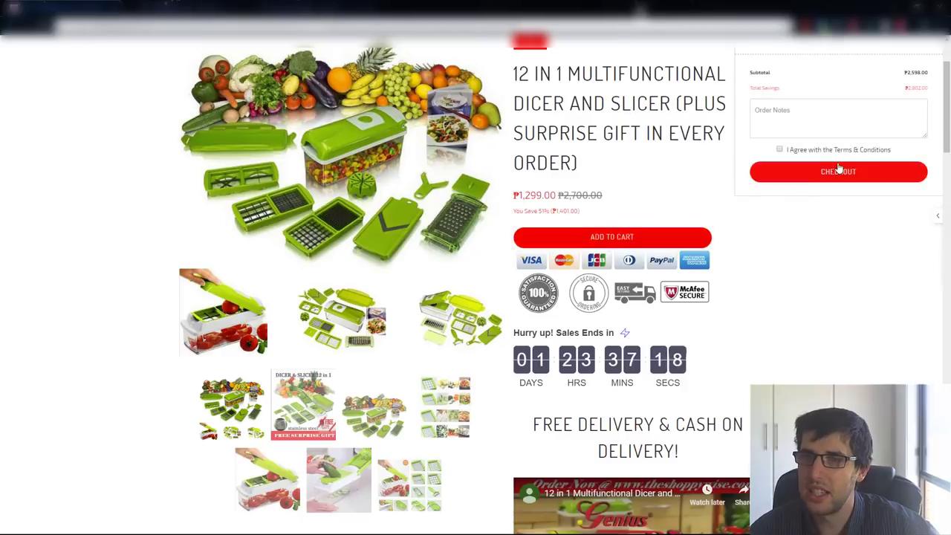
{"action": "left_click", "coordinate": [838, 172]}
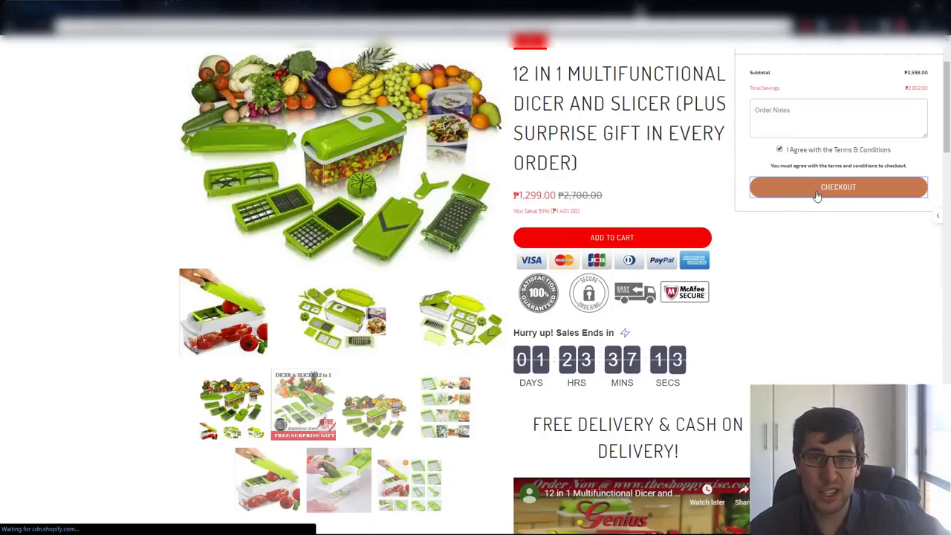
{"action": "left_click", "coordinate": [838, 187]}
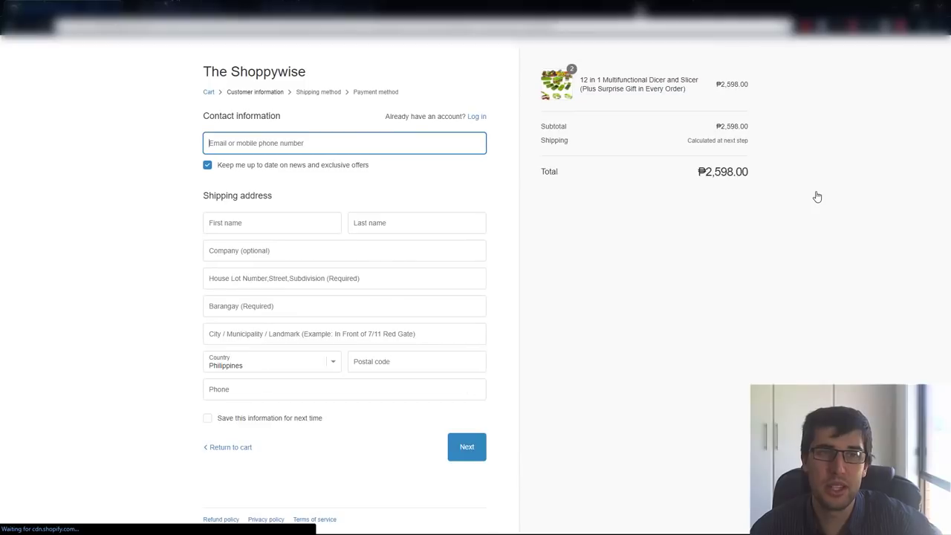
{"action": "mouse_move", "coordinate": [455, 217]}
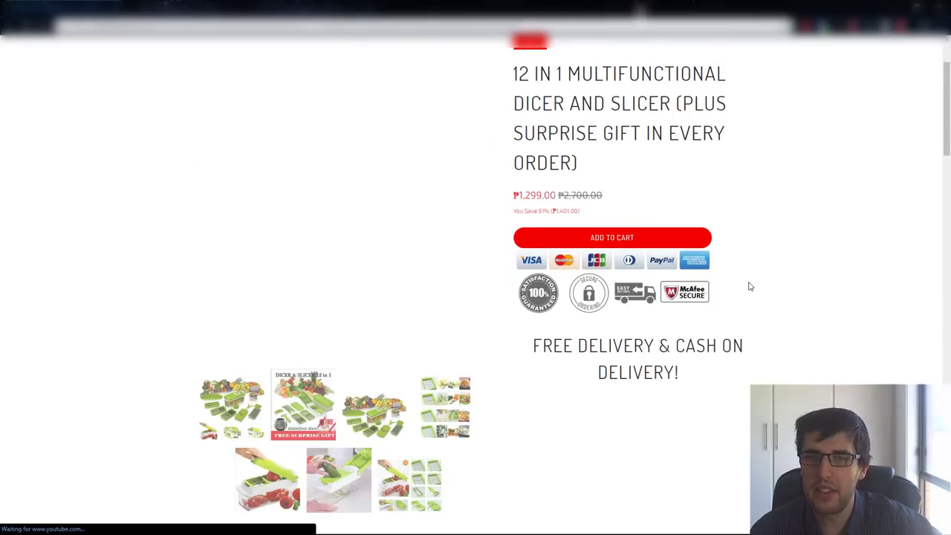
{"action": "scroll", "scroll_direction": "down", "scroll_amount": 3}
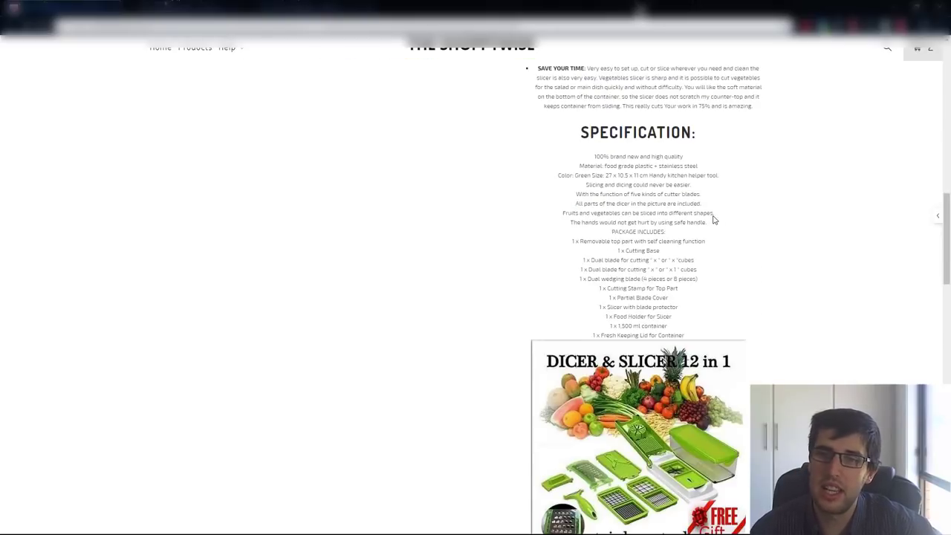
{"action": "scroll", "scroll_direction": "down", "scroll_amount": 3}
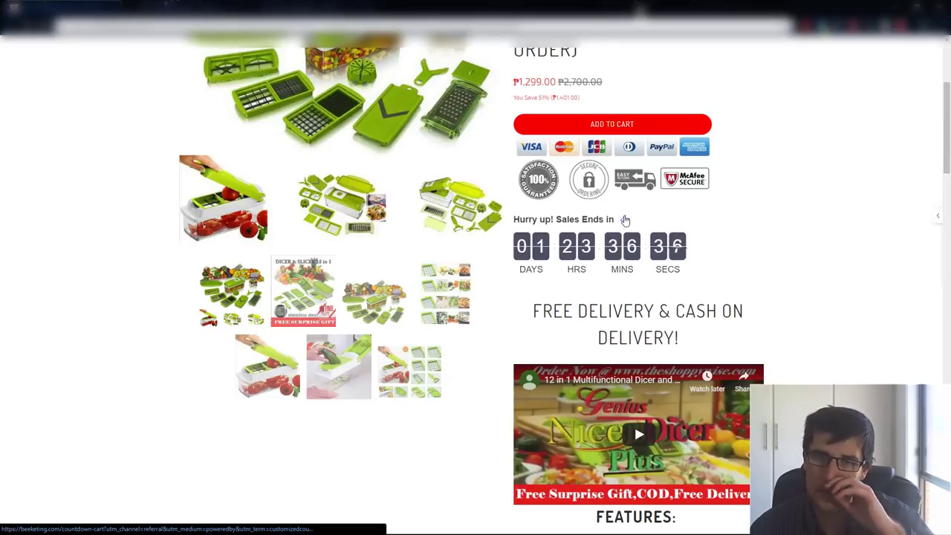
{"action": "scroll", "scroll_direction": "down", "scroll_amount": 3}
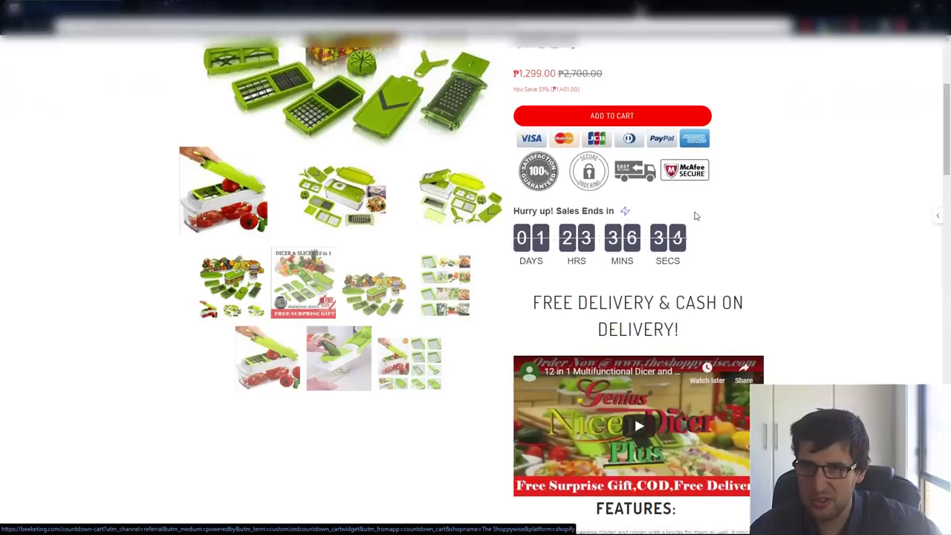
{"action": "scroll", "scroll_direction": "down", "scroll_amount": 3}
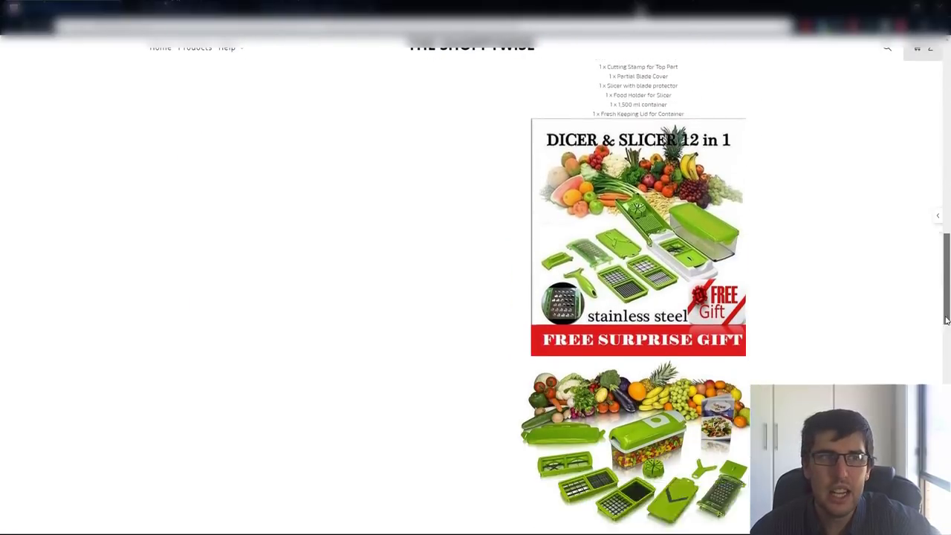
{"action": "scroll", "scroll_direction": "down", "scroll_amount": 3}
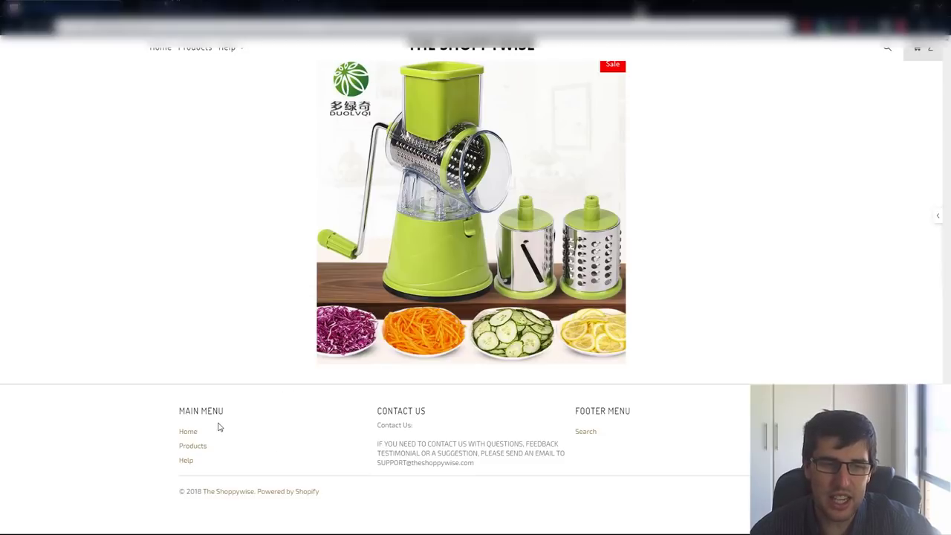
{"action": "mouse_move", "coordinate": [362, 434]}
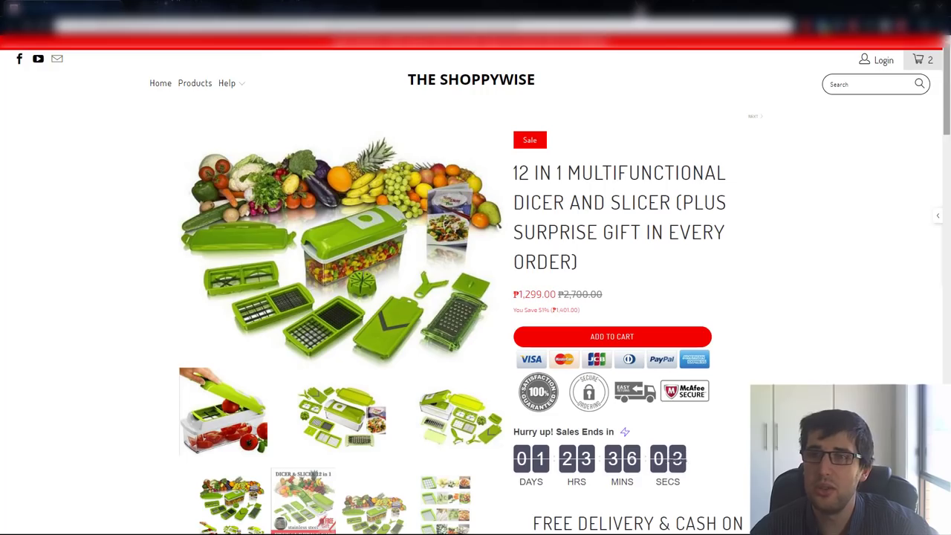
{"action": "scroll", "scroll_direction": "down", "scroll_amount": 3}
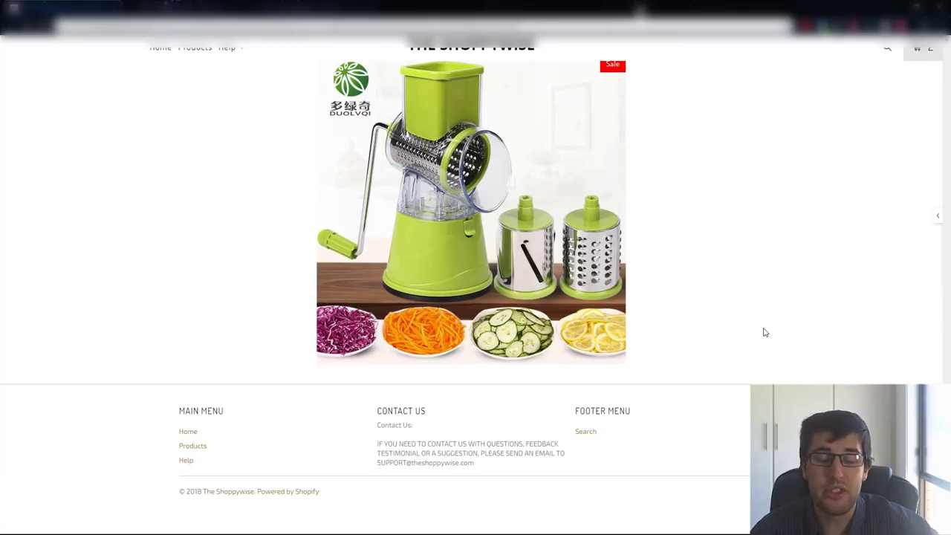
{"action": "mouse_move", "coordinate": [776, 354]}
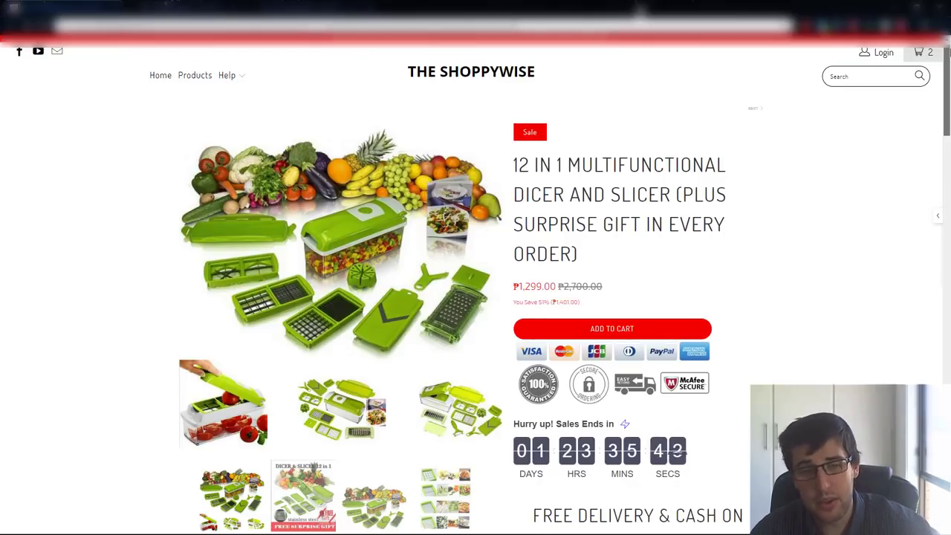
{"action": "scroll", "scroll_direction": "down", "scroll_amount": 3}
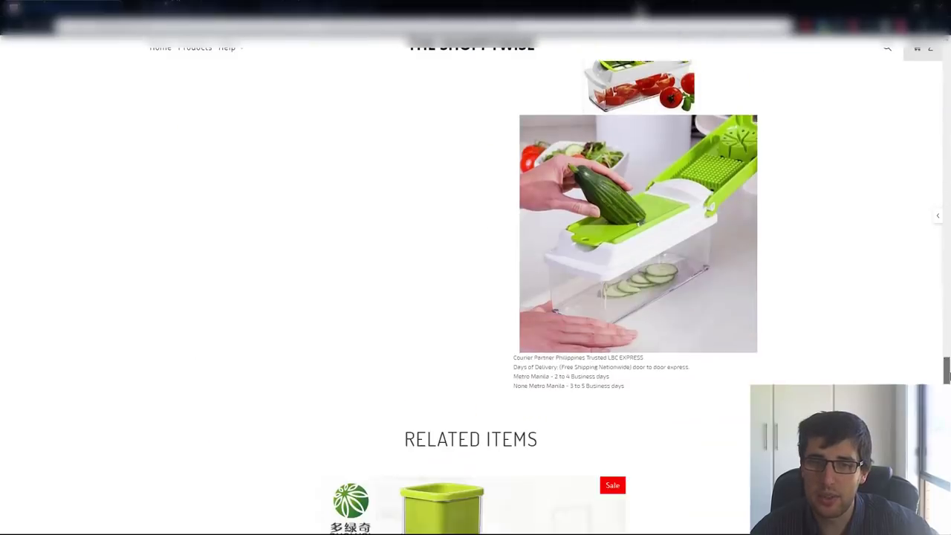
{"action": "scroll", "scroll_direction": "down", "scroll_amount": 3}
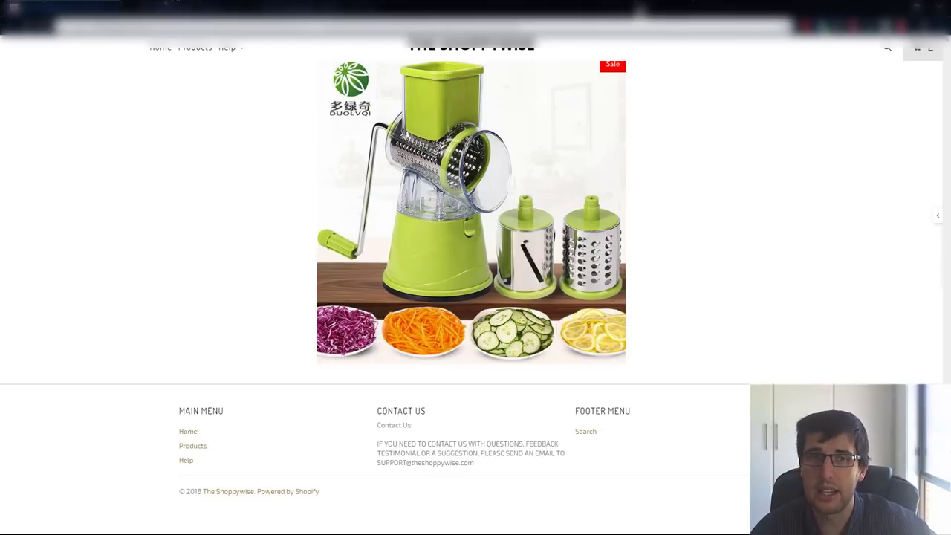
{"action": "mouse_move", "coordinate": [777, 312]}
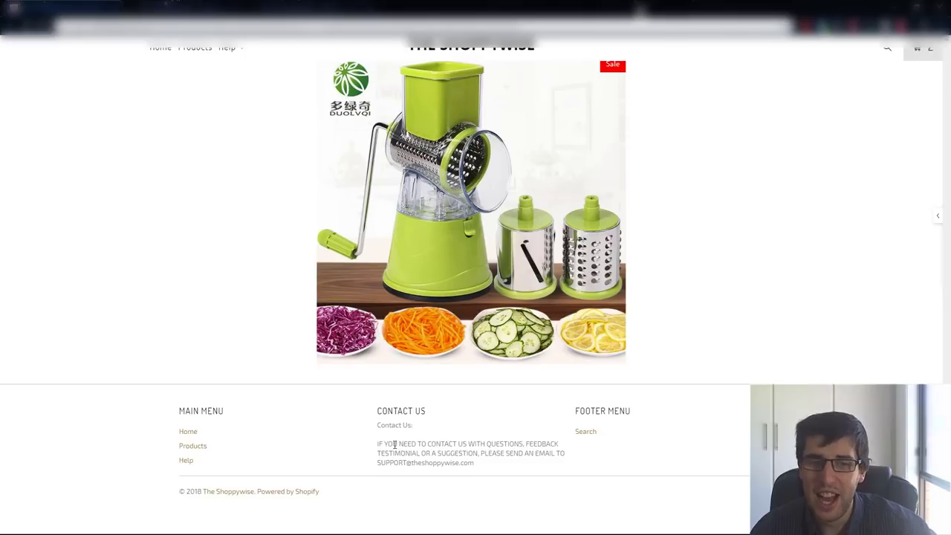
{"action": "left_click_drag", "start_coordinate": [386, 443], "coordinate": [523, 443]}
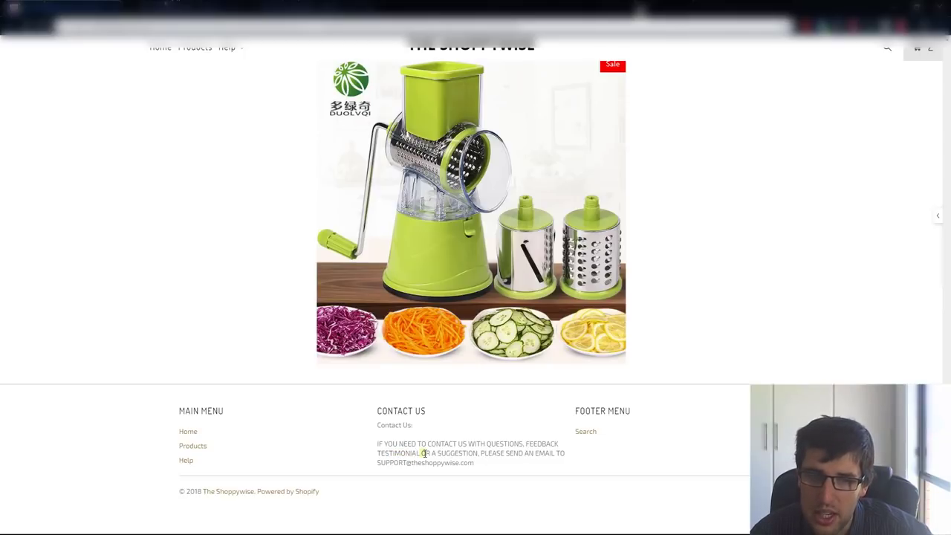
{"action": "left_click_drag", "start_coordinate": [419, 453], "coordinate": [564, 453]}
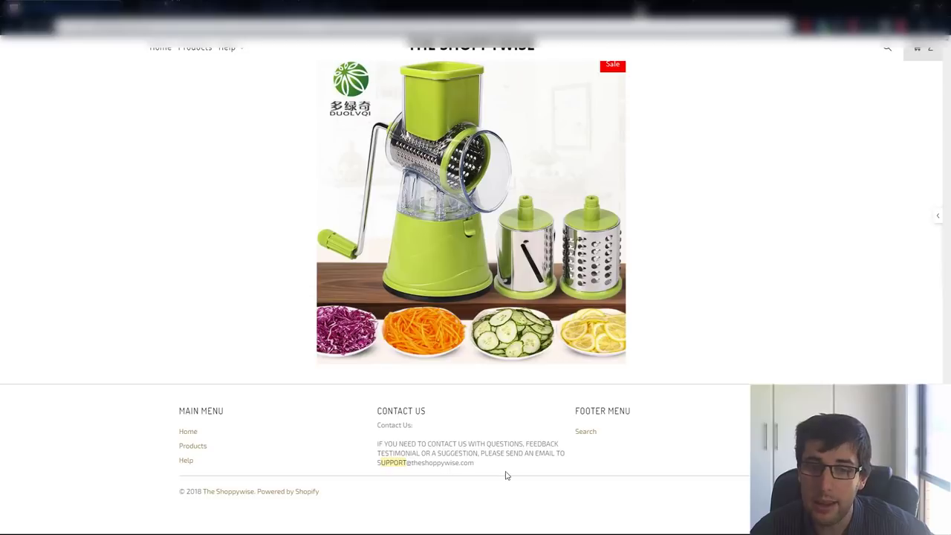
{"action": "mouse_move", "coordinate": [481, 472]}
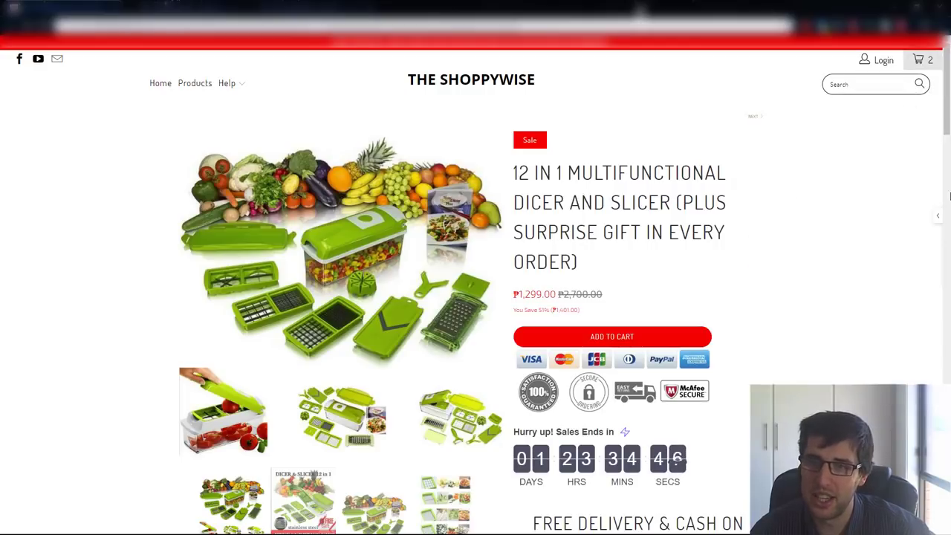
{"action": "mouse_move", "coordinate": [743, 303]}
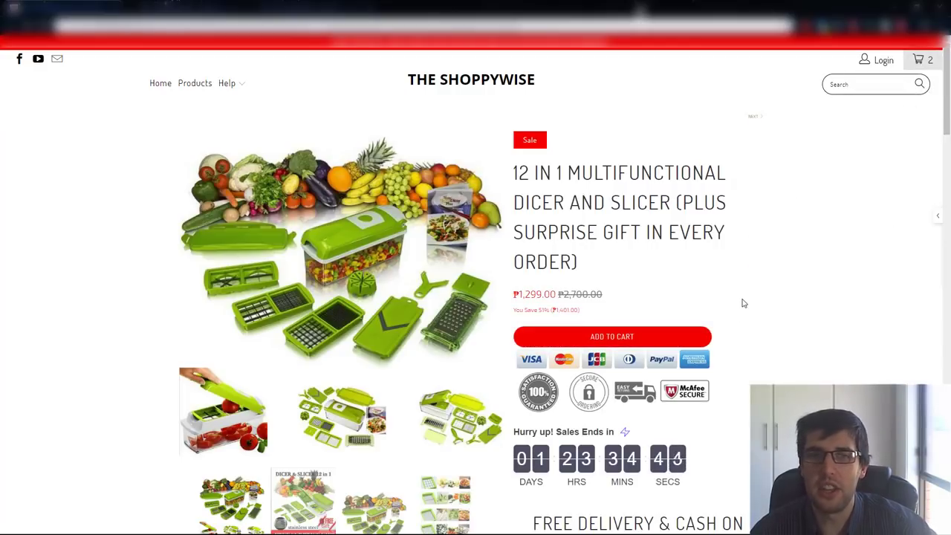
{"action": "mouse_move", "coordinate": [590, 272]}
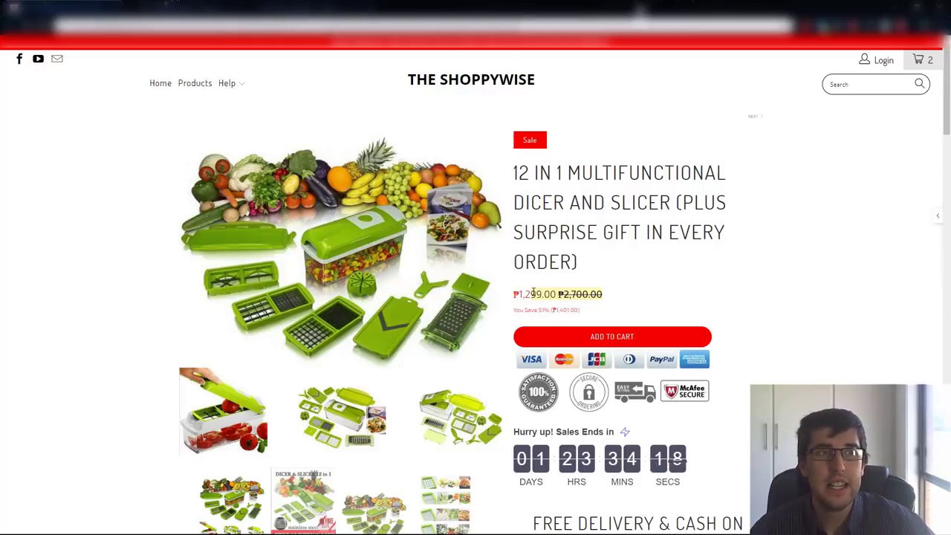
{"action": "mouse_move", "coordinate": [807, 241]}
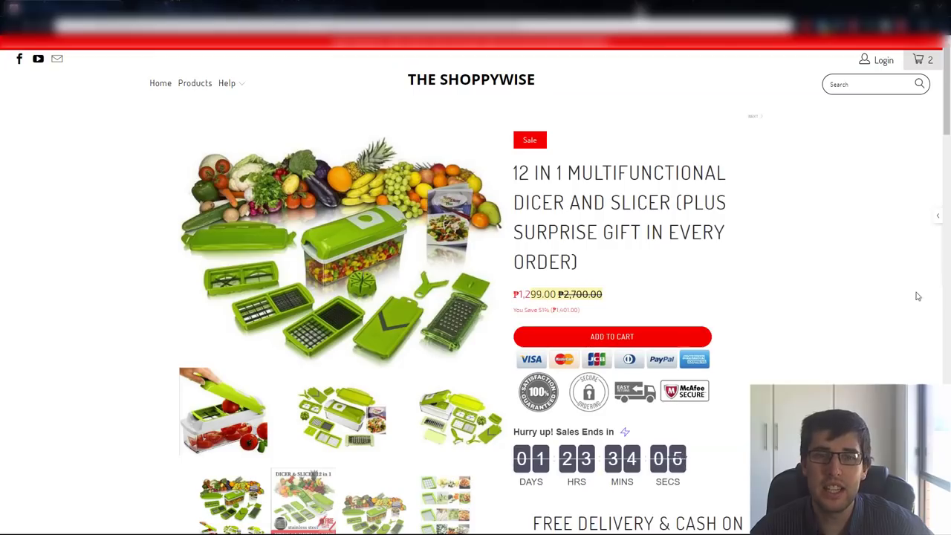
Scroll the 12 in 1 Dicer and Slicer page showing the ₱1,299 sale price against ₱2,700.
{"action": "scroll", "scroll_direction": "down", "scroll_amount": 3}
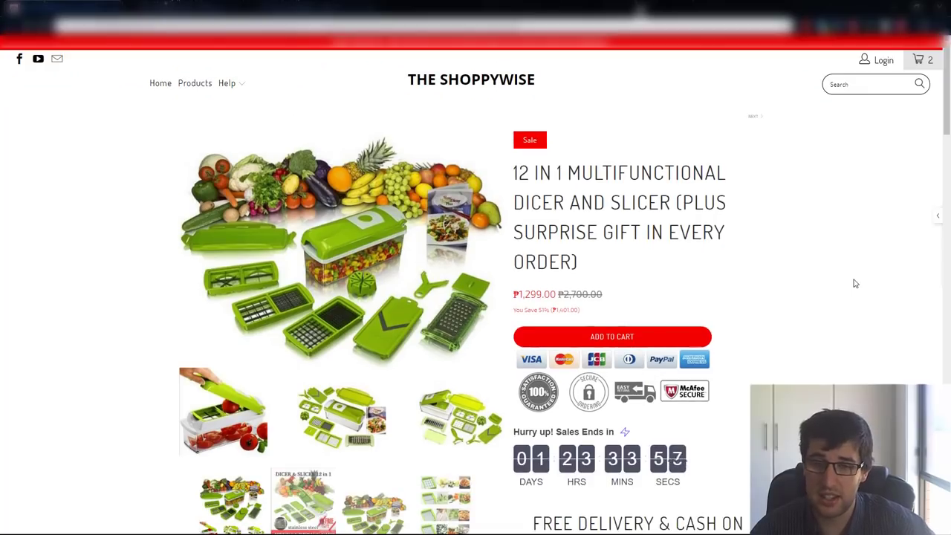
{"action": "mouse_move", "coordinate": [832, 208]}
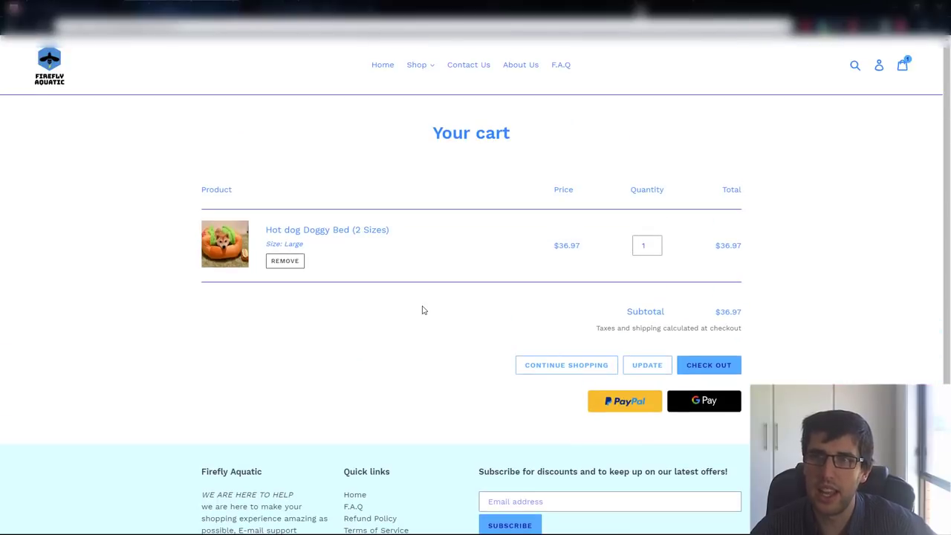
{"action": "mouse_move", "coordinate": [394, 275]}
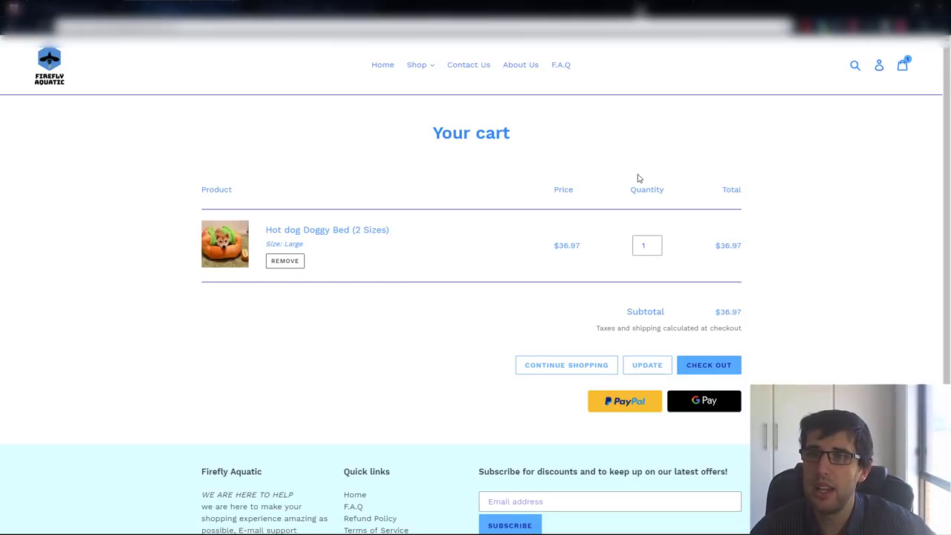
Look over the cart holding one Hot dog Doggy Bed at $36.97 and show the Shop categories.
{"action": "scroll", "scroll_direction": "down", "scroll_amount": 3}
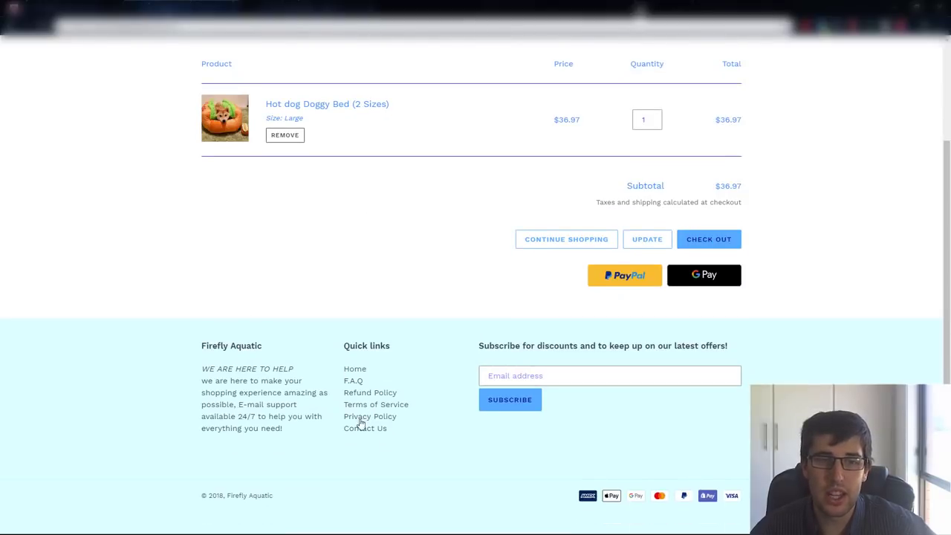
{"action": "mouse_move", "coordinate": [381, 425]}
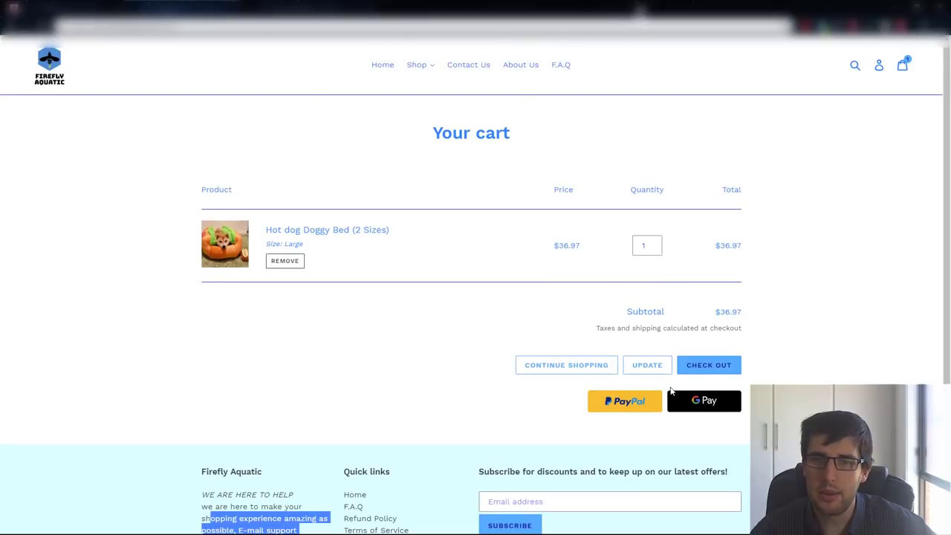
{"action": "left_click", "coordinate": [417, 65]}
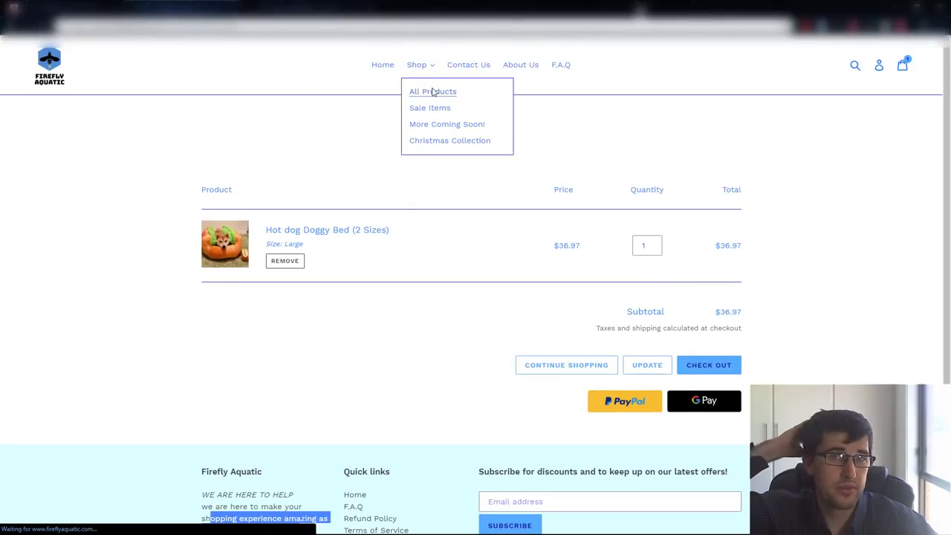
From All Products, view the Dog Life Jacket 4 Styles page at $37.97 and scroll through its description.
{"action": "left_click", "coordinate": [433, 92]}
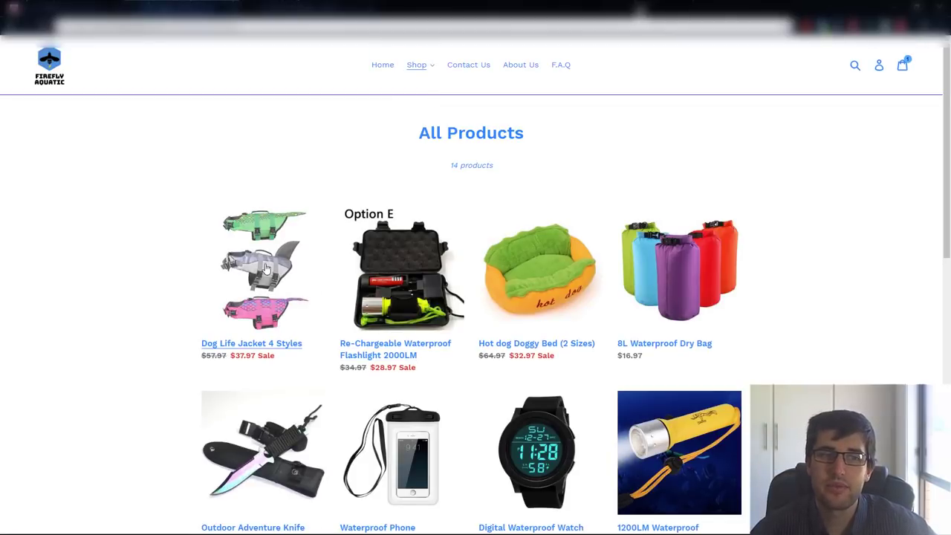
{"action": "left_click", "coordinate": [261, 267]}
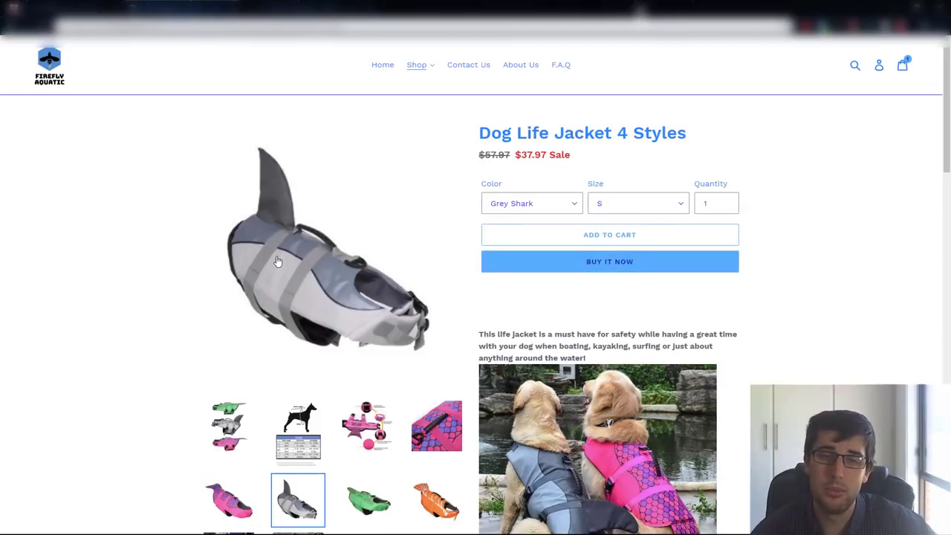
{"action": "mouse_move", "coordinate": [612, 294]}
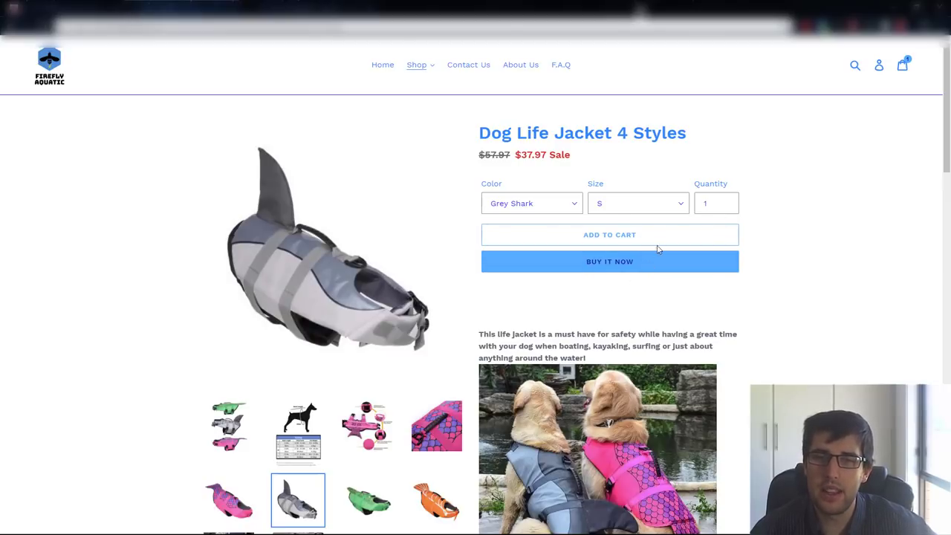
{"action": "mouse_move", "coordinate": [668, 305]}
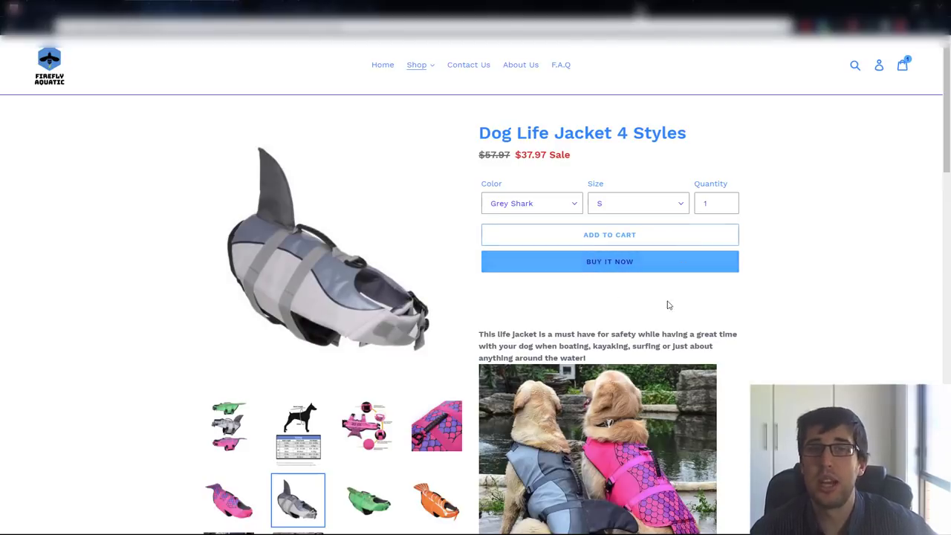
{"action": "mouse_move", "coordinate": [608, 267]}
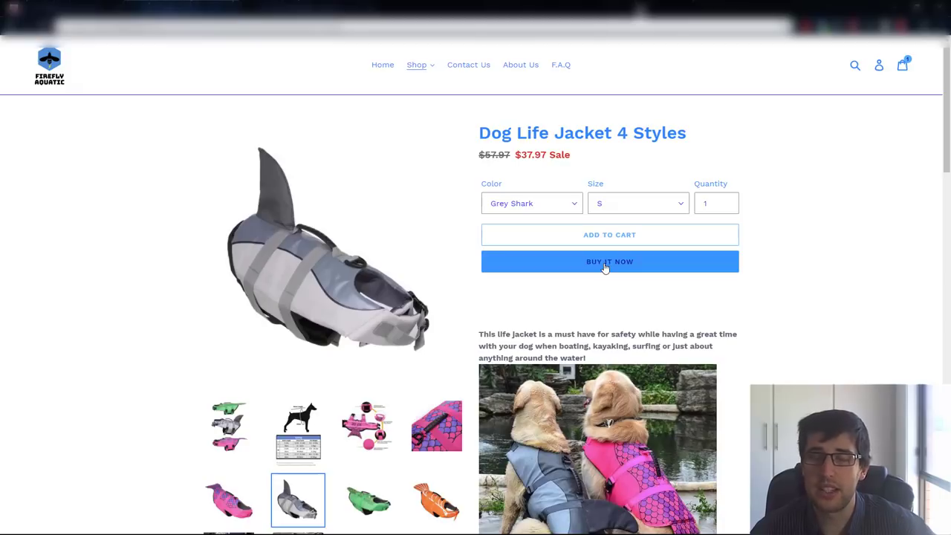
{"action": "mouse_move", "coordinate": [683, 256]}
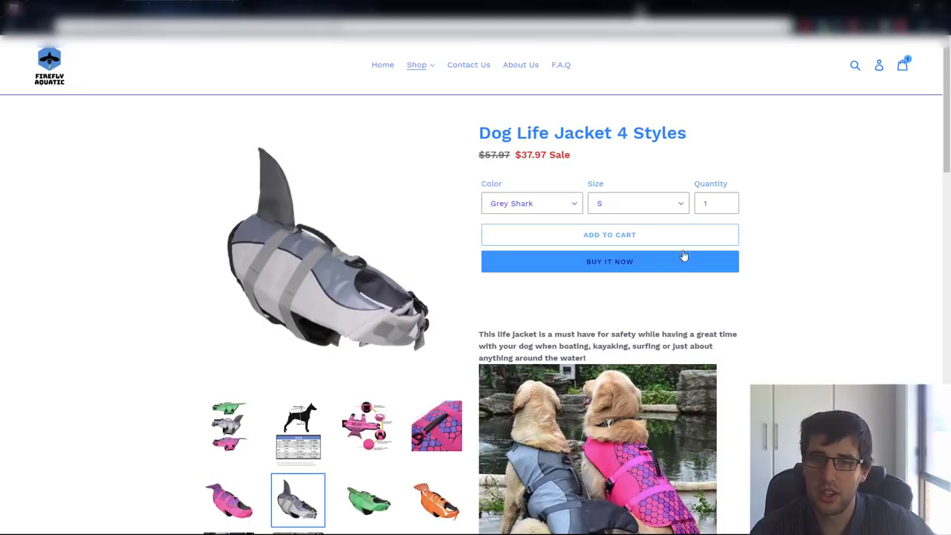
{"action": "mouse_move", "coordinate": [630, 265]}
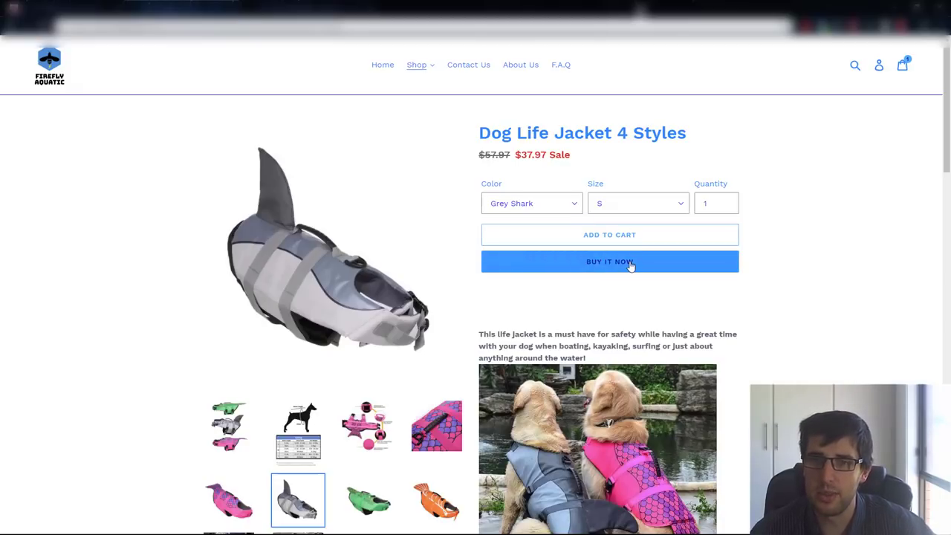
{"action": "mouse_move", "coordinate": [726, 250]}
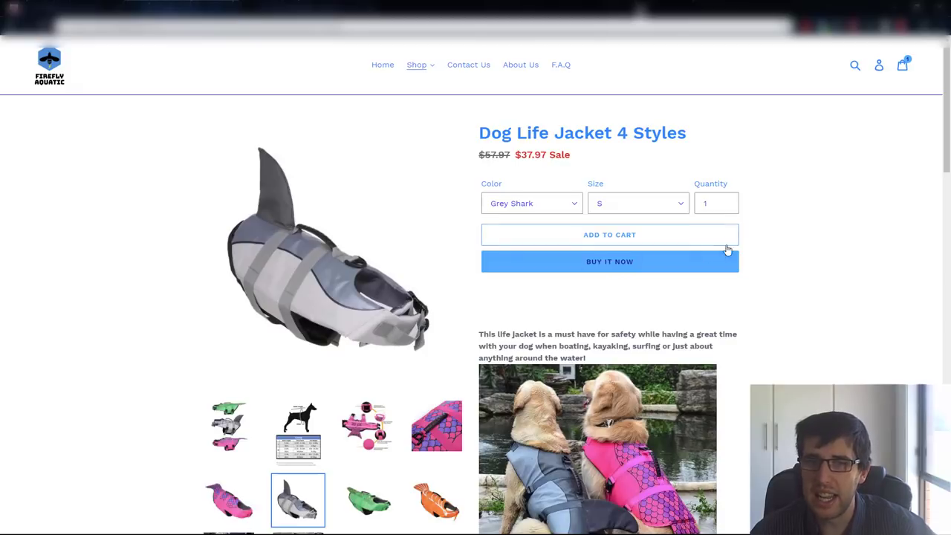
{"action": "mouse_move", "coordinate": [556, 119]}
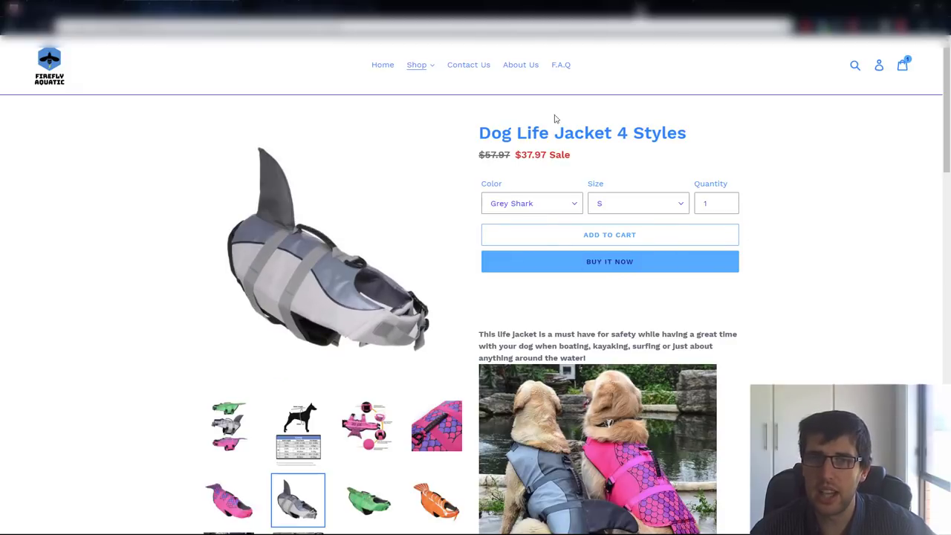
{"action": "scroll", "scroll_direction": "down", "scroll_amount": 3}
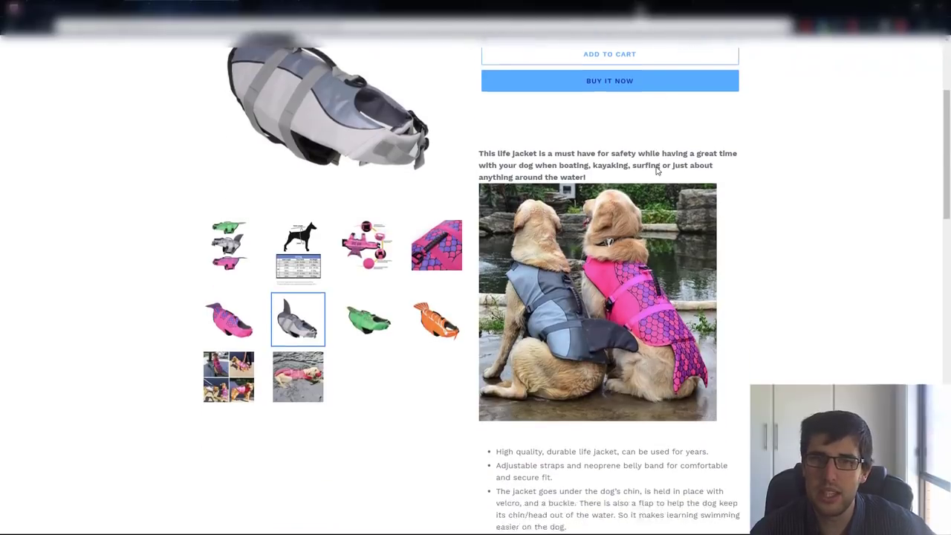
{"action": "scroll", "scroll_direction": "down", "scroll_amount": 3}
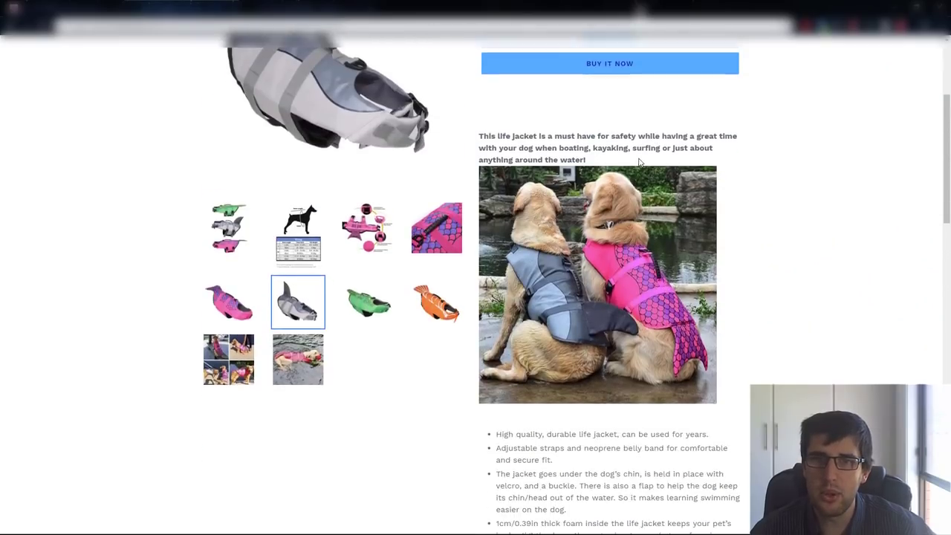
{"action": "scroll", "scroll_direction": "down", "scroll_amount": 3}
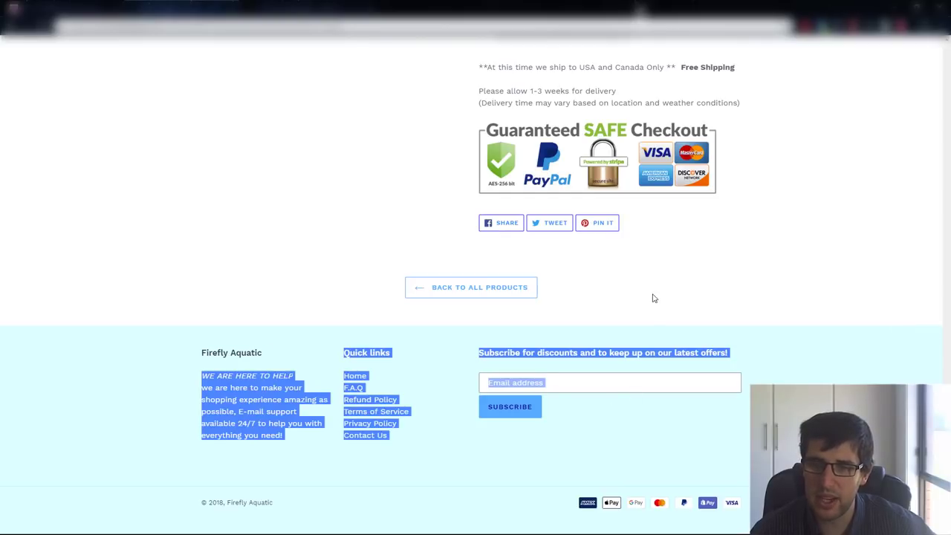
{"action": "left_click", "coordinate": [205, 336]}
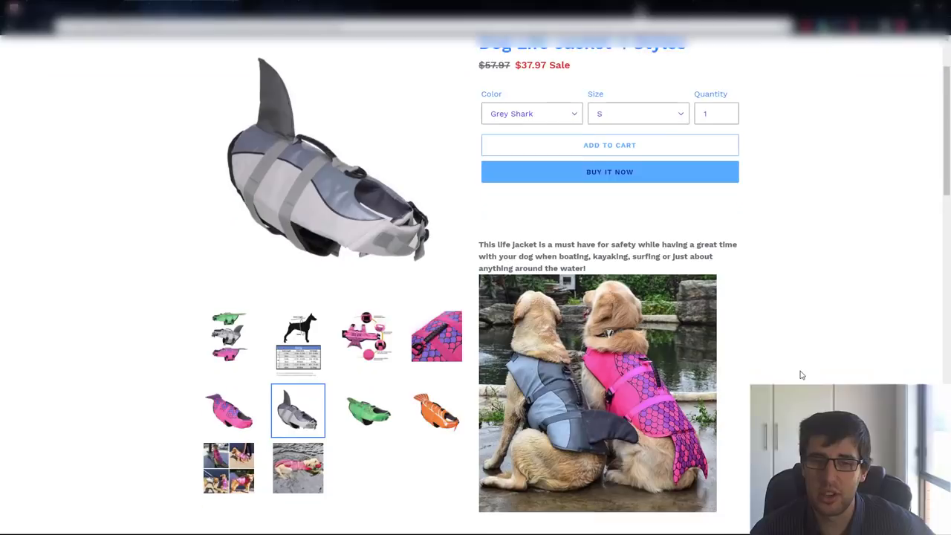
{"action": "scroll", "scroll_direction": "down", "scroll_amount": 3}
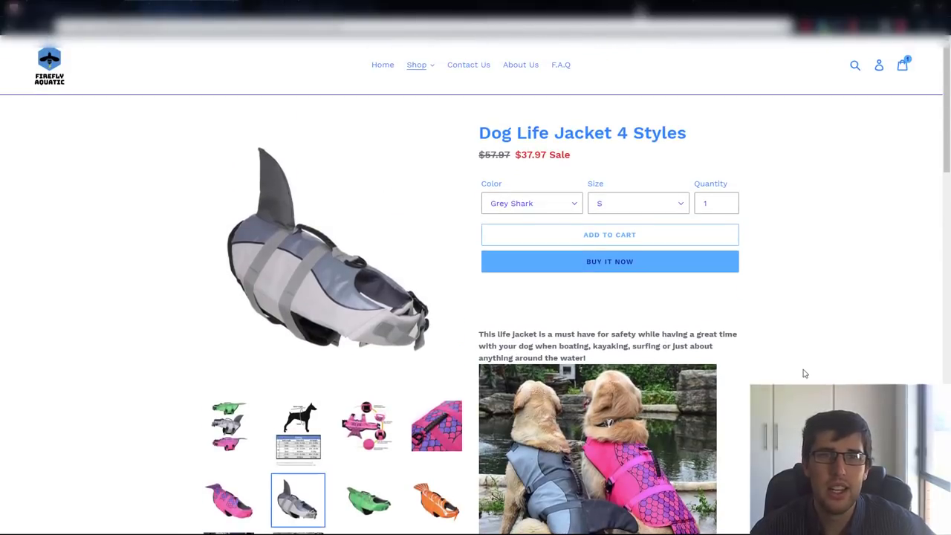
{"action": "mouse_move", "coordinate": [520, 66]}
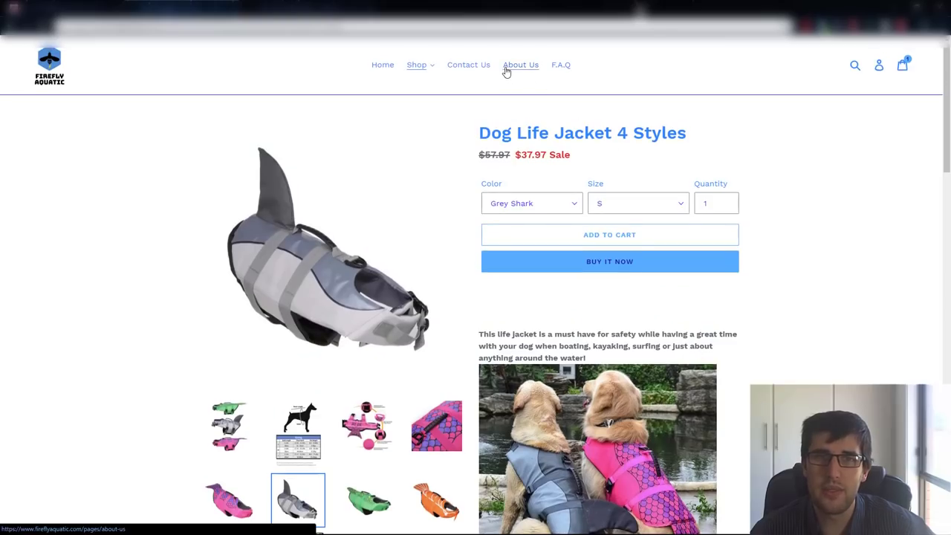
{"action": "left_click", "coordinate": [416, 65]}
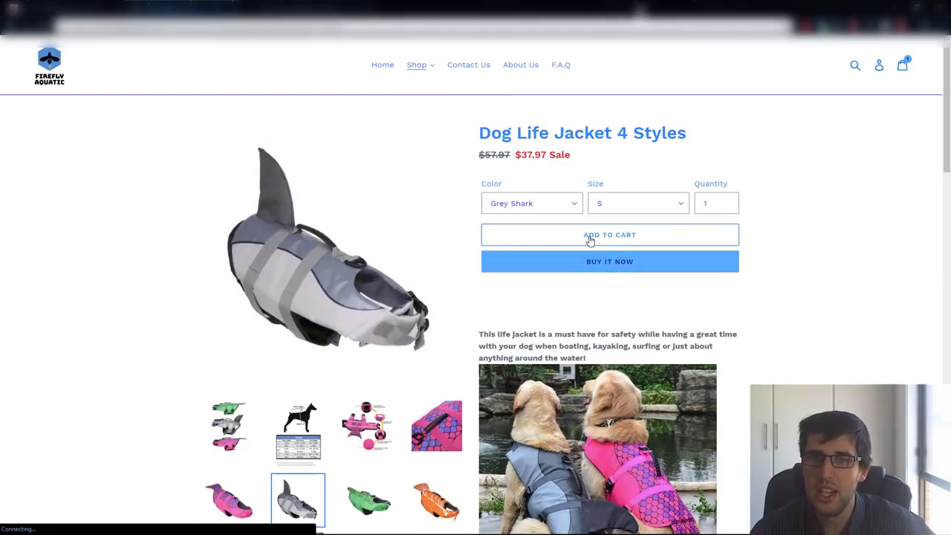
Add the Grey Shark size S Dog Life Jacket to the cart and proceed to checkout at $74.94 subtotal.
{"action": "left_click", "coordinate": [609, 235]}
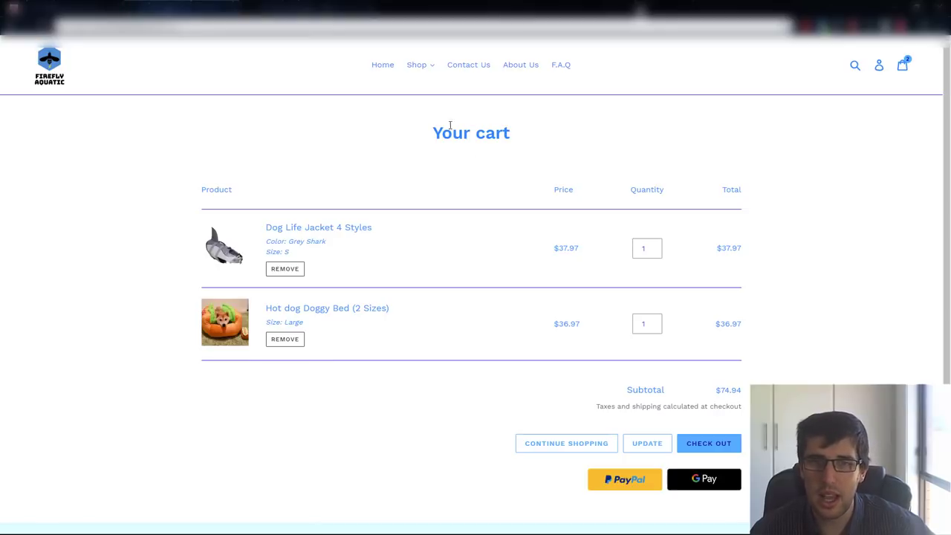
{"action": "scroll", "scroll_direction": "down", "scroll_amount": 3}
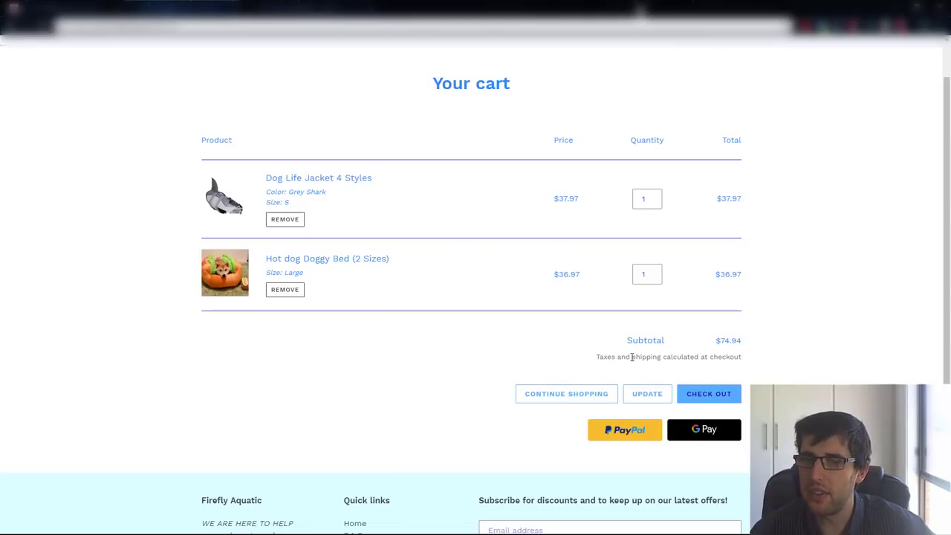
{"action": "mouse_move", "coordinate": [633, 356]}
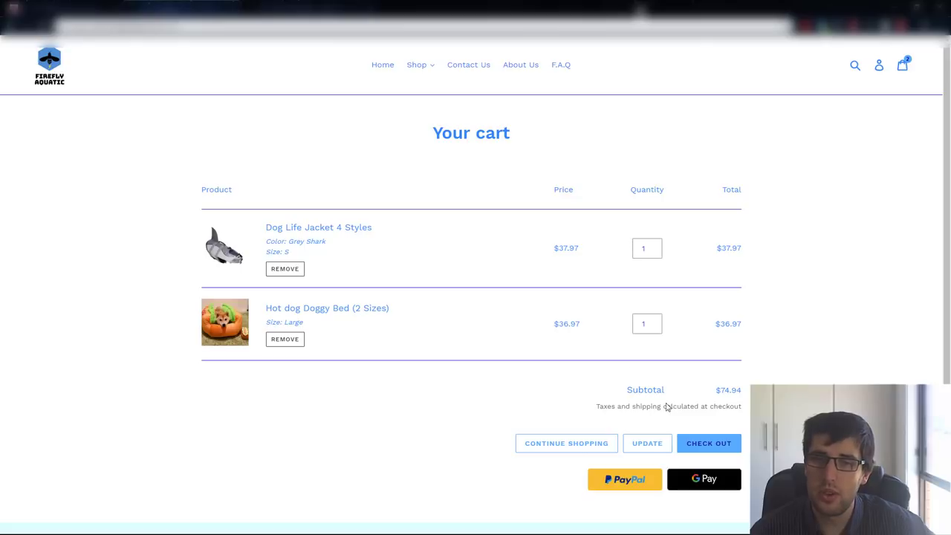
{"action": "left_click", "coordinate": [709, 443]}
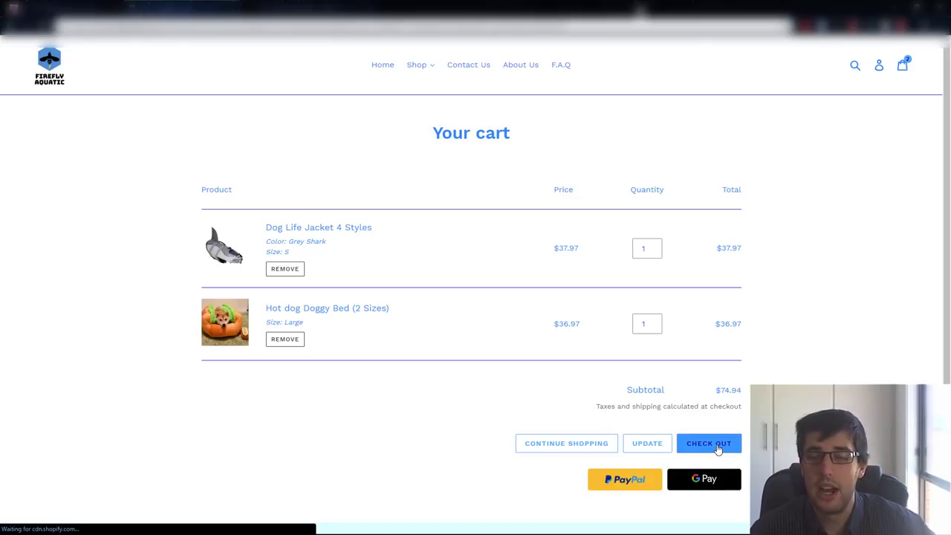
{"action": "left_click", "coordinate": [709, 443]}
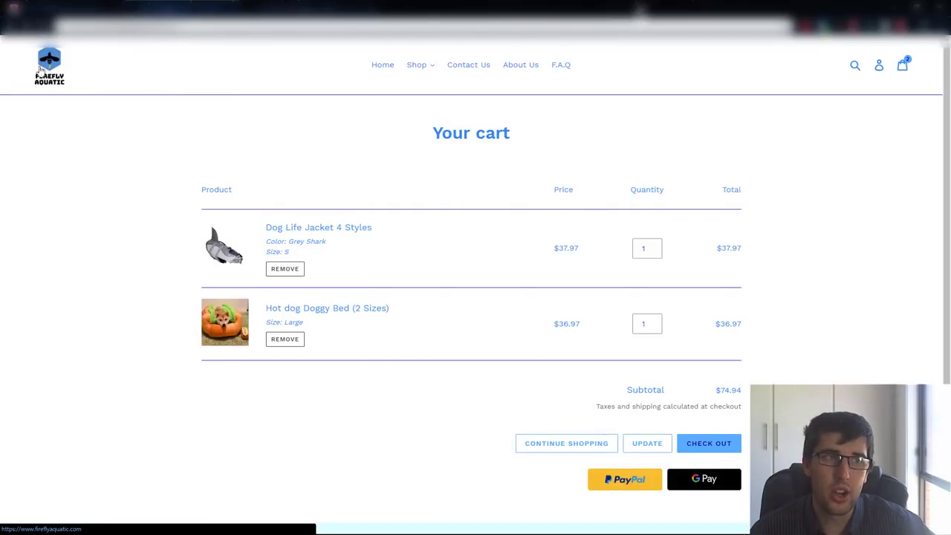
{"action": "left_click", "coordinate": [707, 443]}
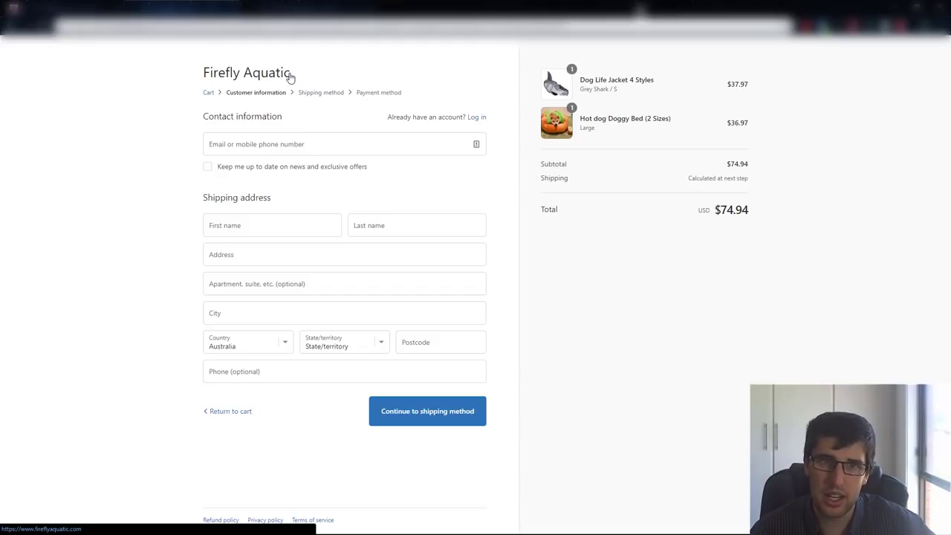
{"action": "mouse_move", "coordinate": [906, 246]}
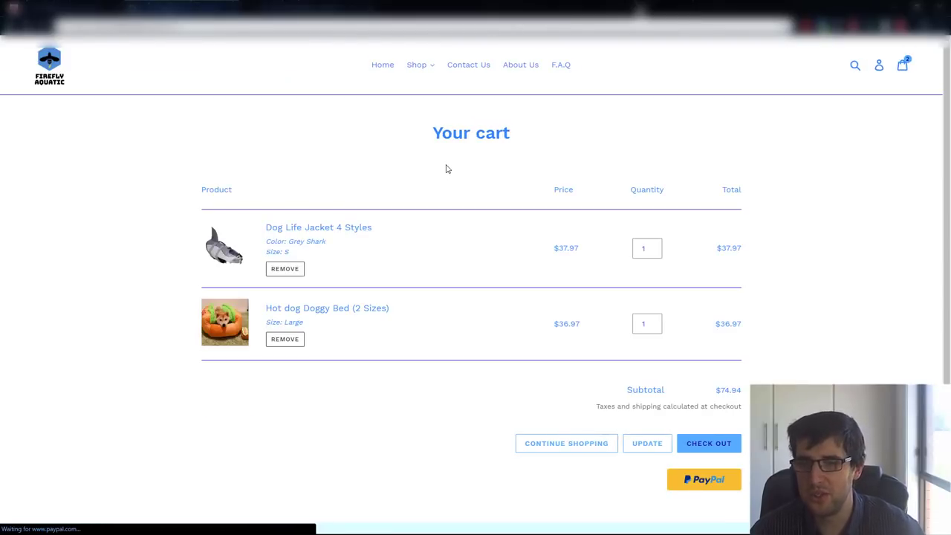
{"action": "scroll", "scroll_direction": "down", "scroll_amount": 3}
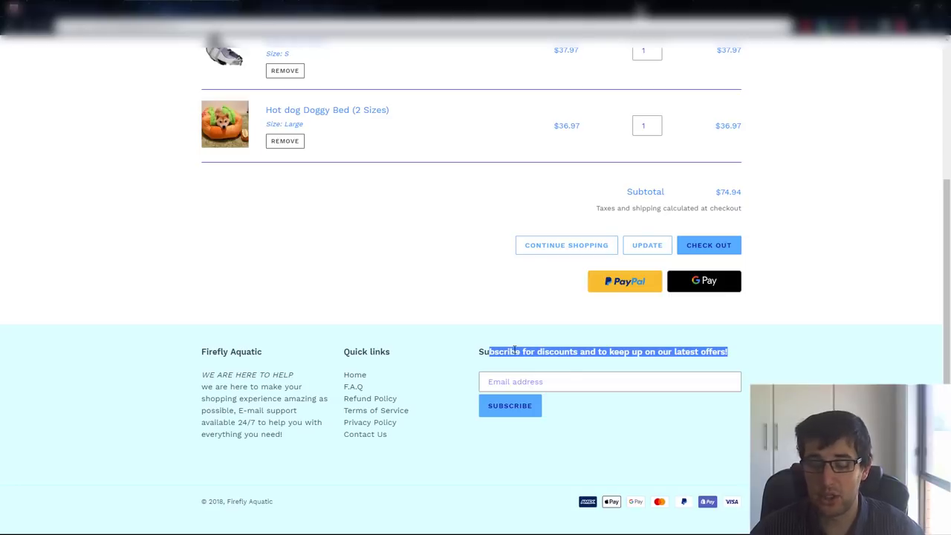
{"action": "mouse_move", "coordinate": [549, 351]}
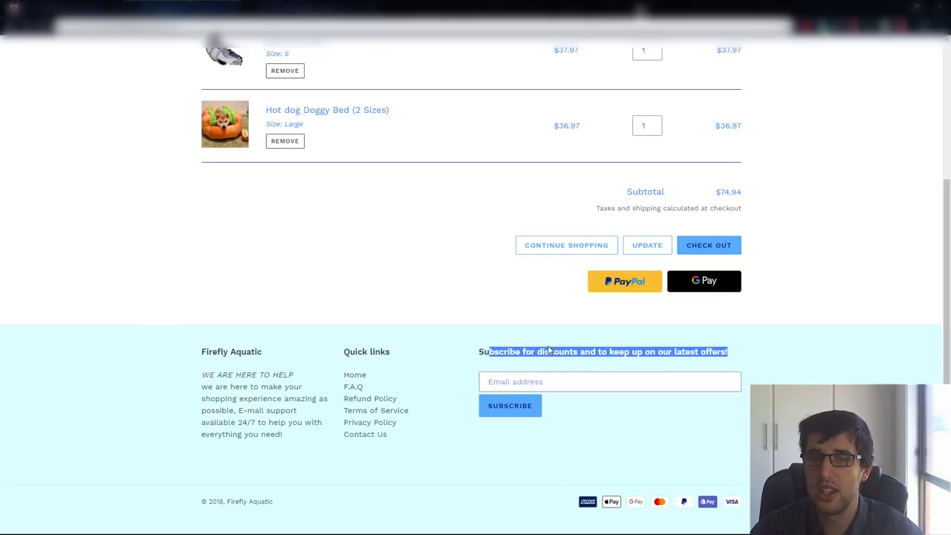
{"action": "left_click", "coordinate": [572, 361]}
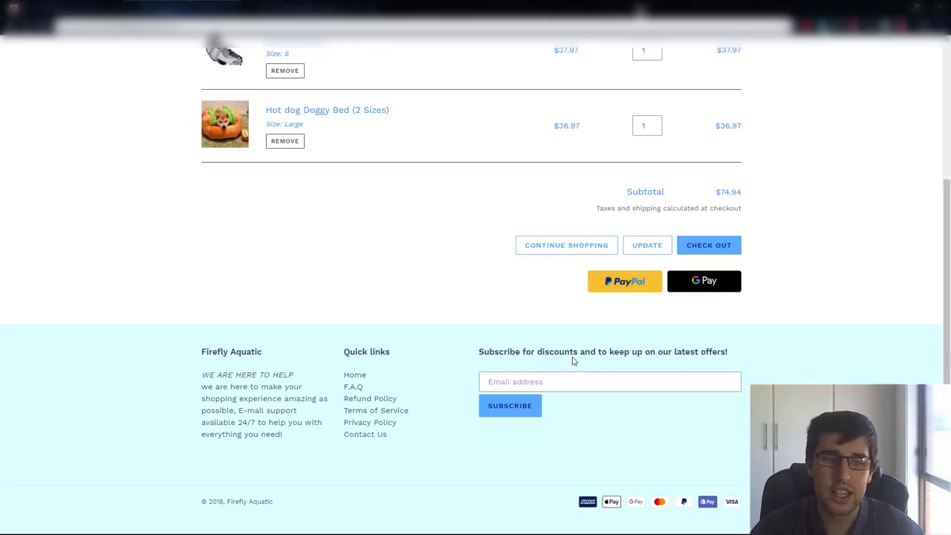
{"action": "scroll", "scroll_direction": "up", "scroll_amount": 3}
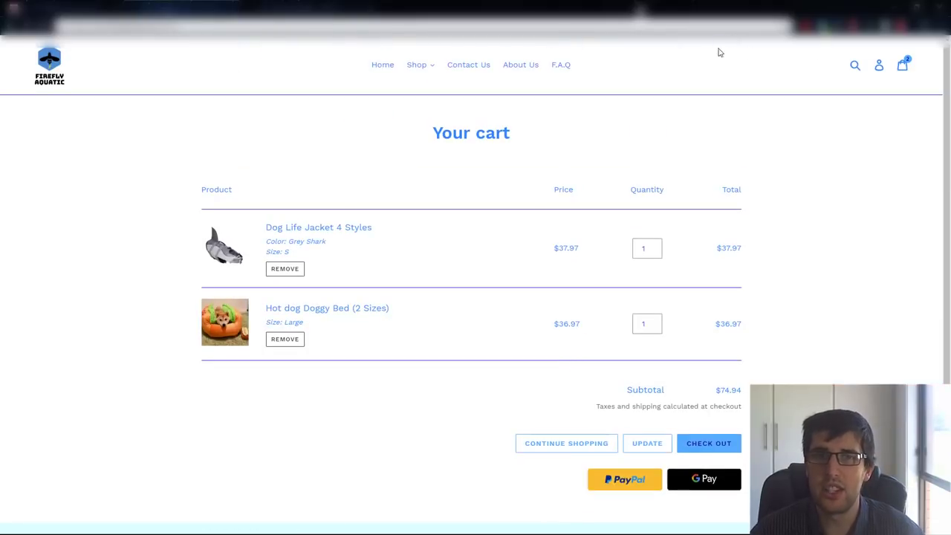
{"action": "scroll", "scroll_direction": "down", "scroll_amount": 3}
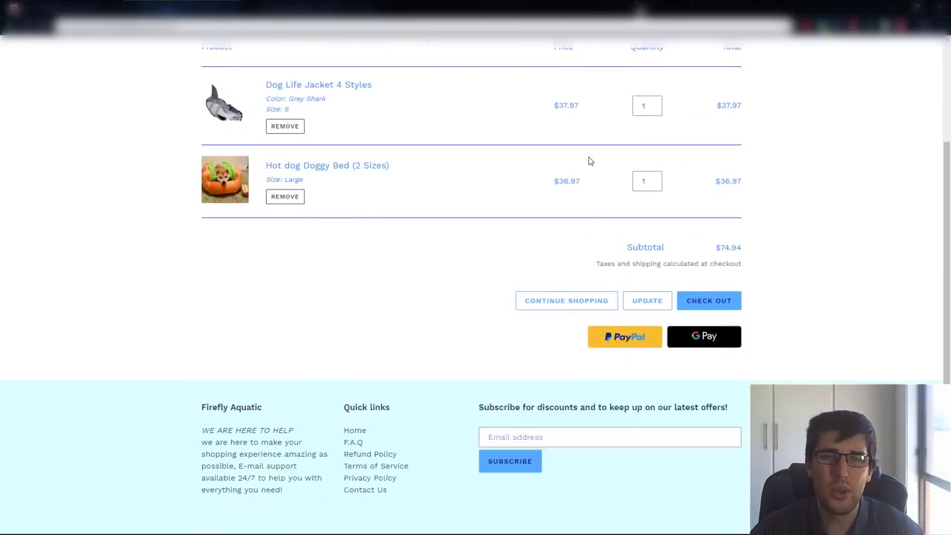
{"action": "scroll", "scroll_direction": "up", "scroll_amount": 3}
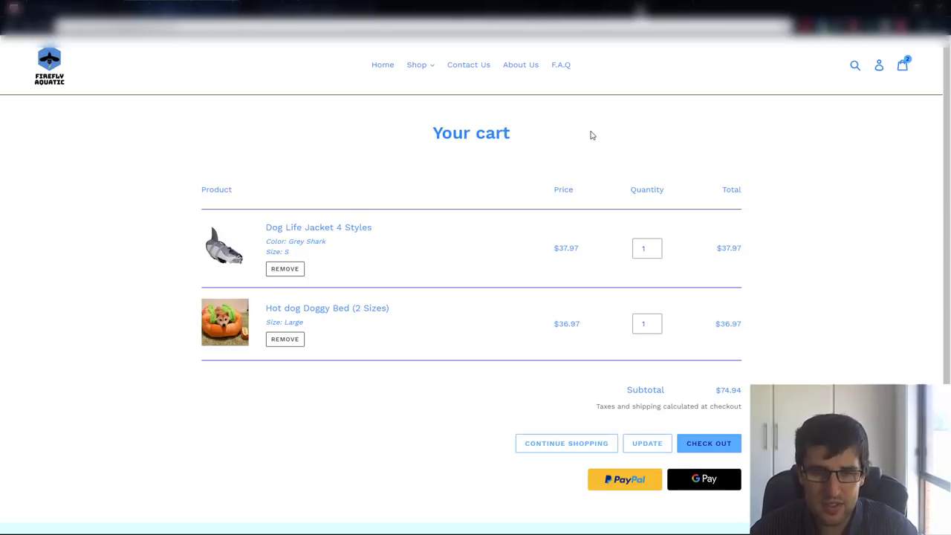
{"action": "mouse_move", "coordinate": [583, 131]}
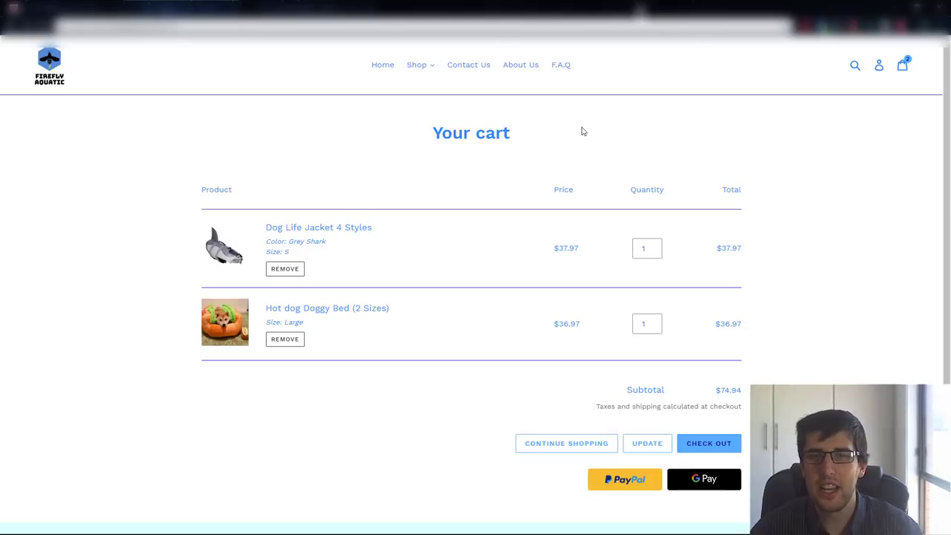
{"action": "mouse_move", "coordinate": [820, 187]}
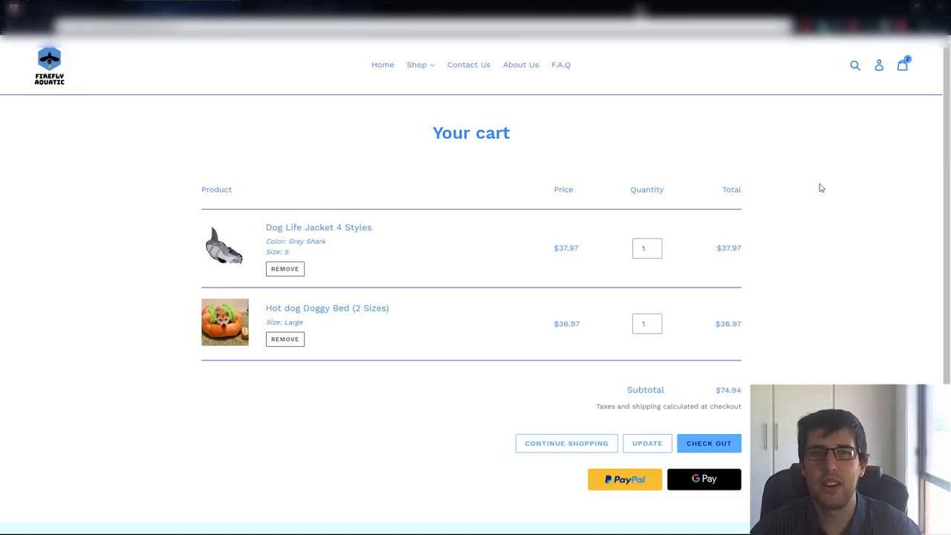
{"action": "scroll", "scroll_direction": "down", "scroll_amount": 3}
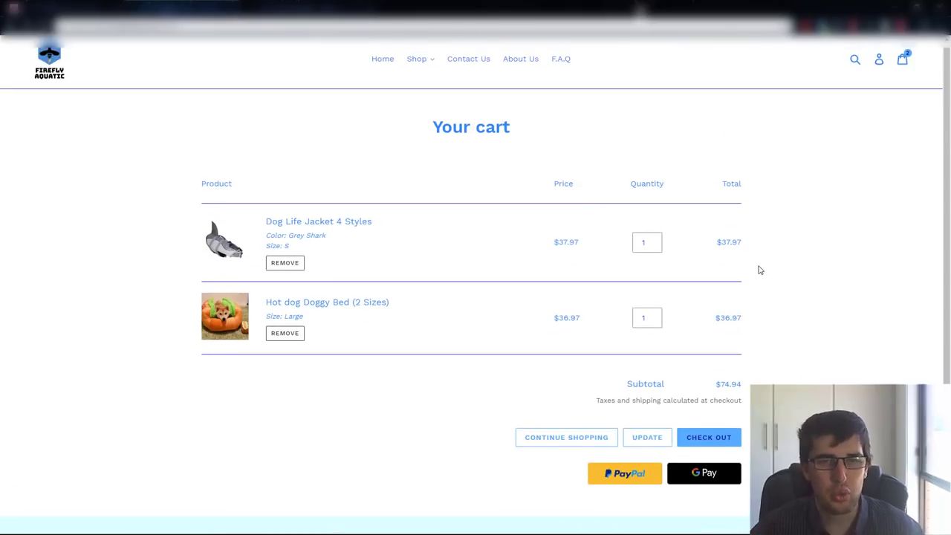
{"action": "scroll", "scroll_direction": "down", "scroll_amount": 3}
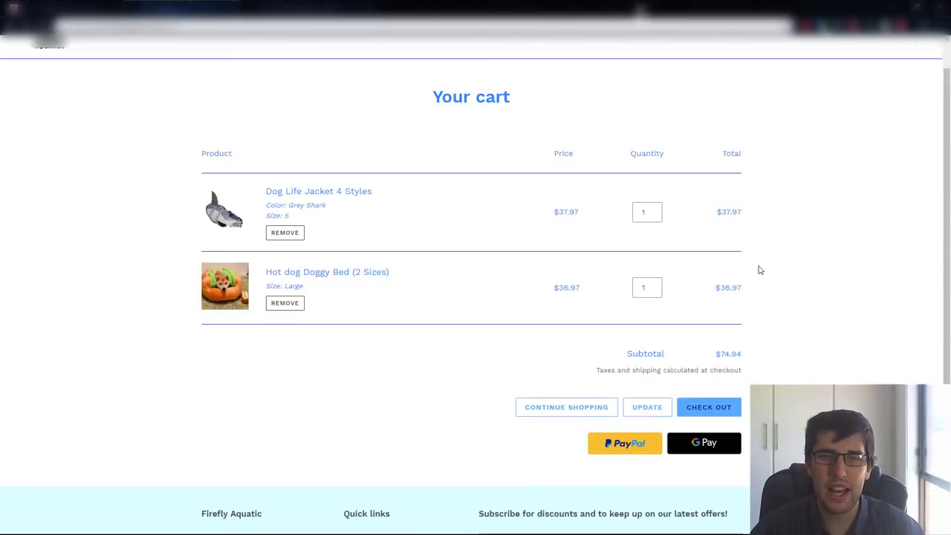
{"action": "scroll", "scroll_direction": "up", "scroll_amount": 3}
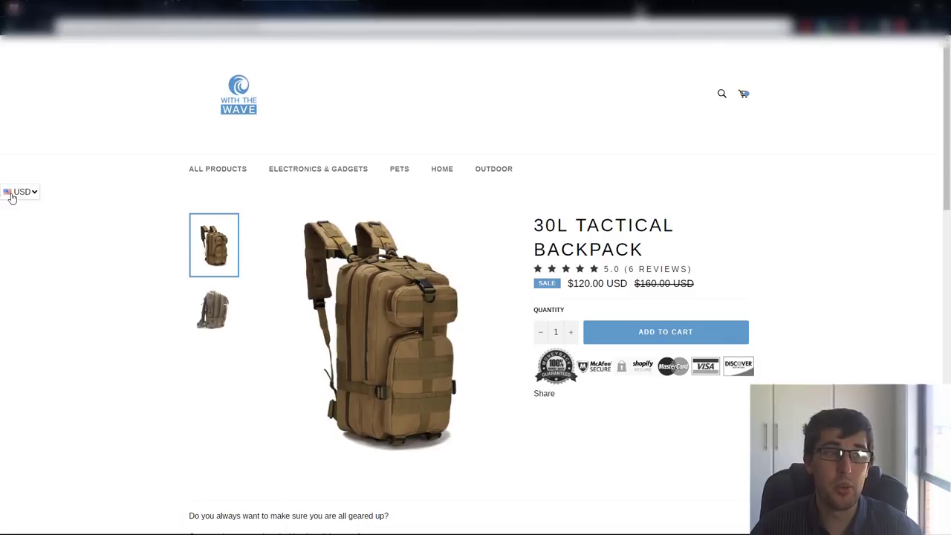
{"action": "left_click", "coordinate": [21, 192]}
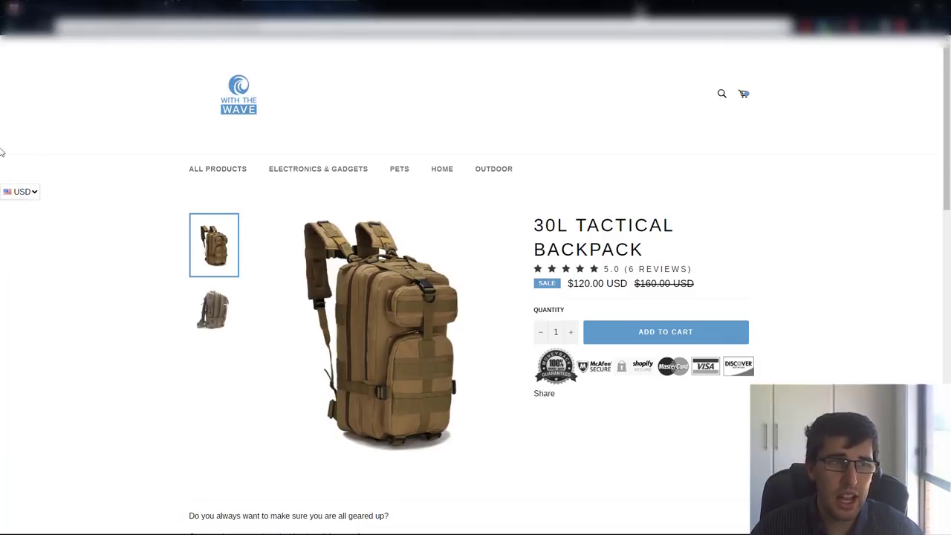
{"action": "mouse_move", "coordinate": [312, 130]}
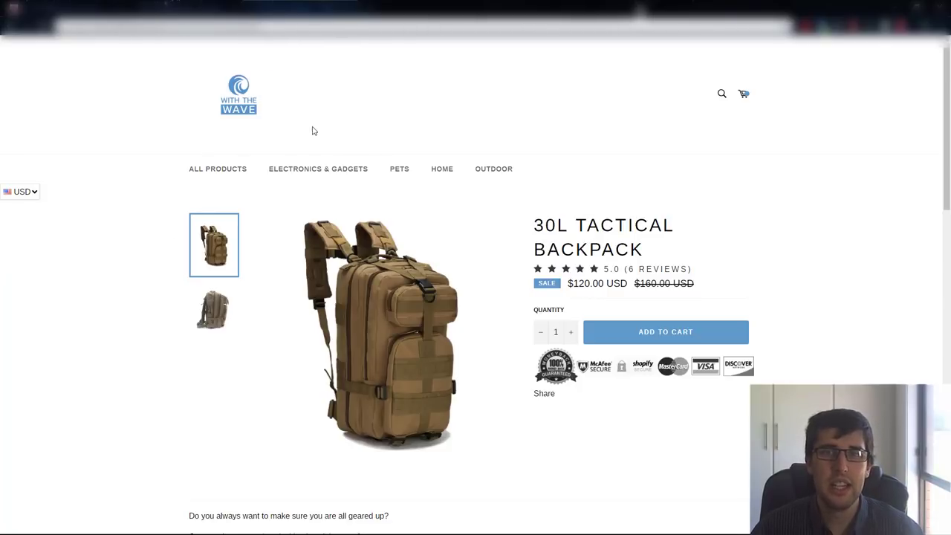
{"action": "mouse_move", "coordinate": [229, 52]}
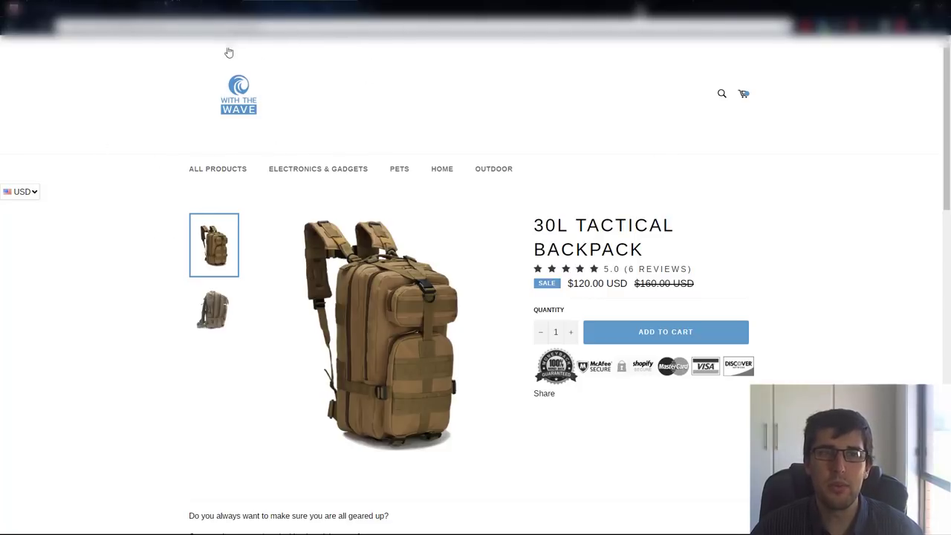
{"action": "mouse_move", "coordinate": [476, 98]}
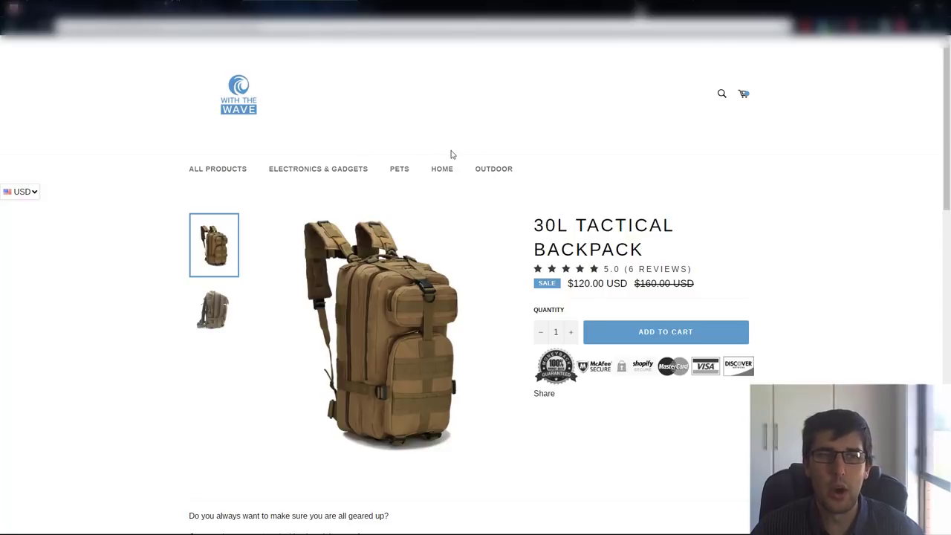
{"action": "scroll", "scroll_direction": "down", "scroll_amount": 3}
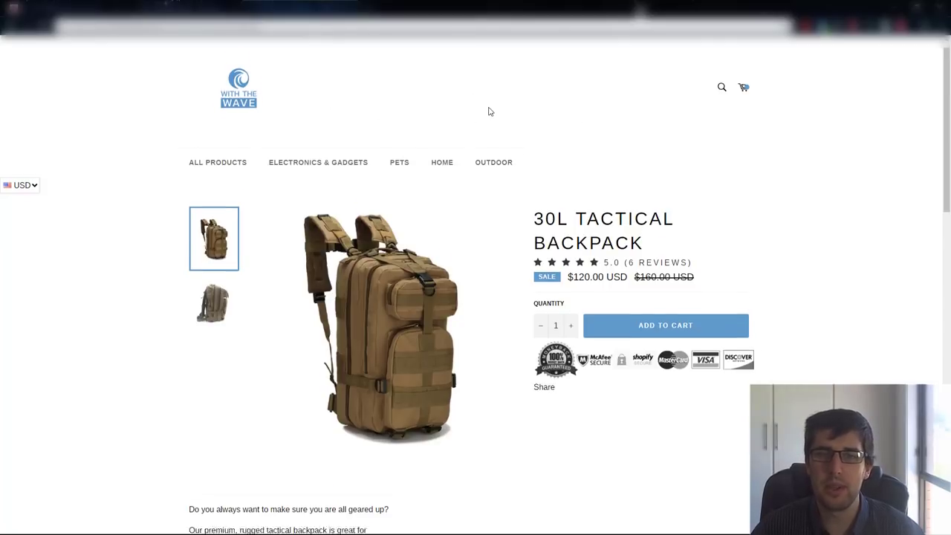
{"action": "scroll", "scroll_direction": "down", "scroll_amount": 3}
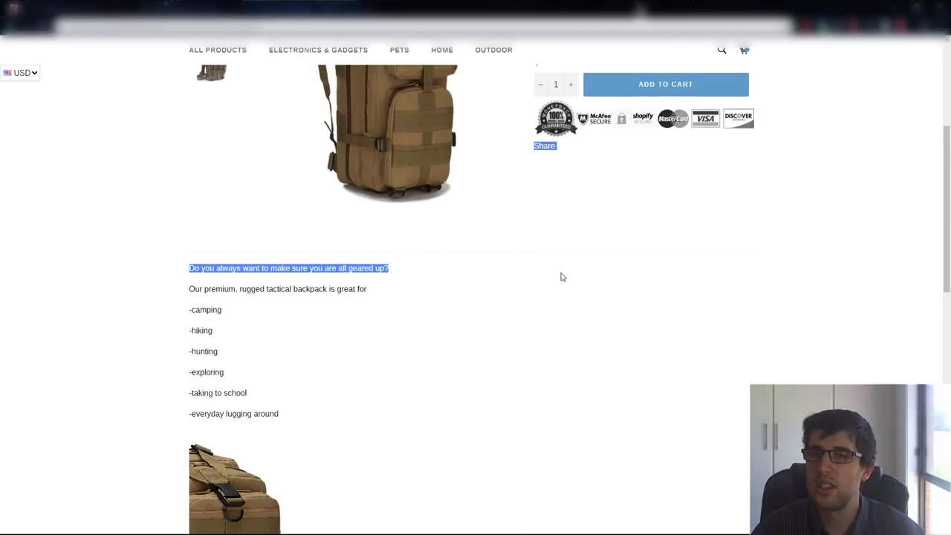
{"action": "scroll", "scroll_direction": "down", "scroll_amount": 3}
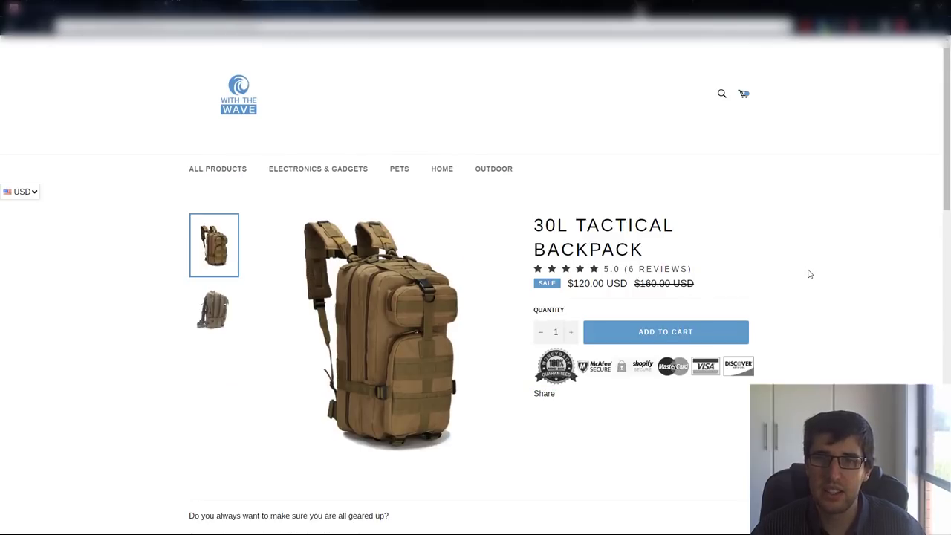
{"action": "scroll", "scroll_direction": "down", "scroll_amount": 3}
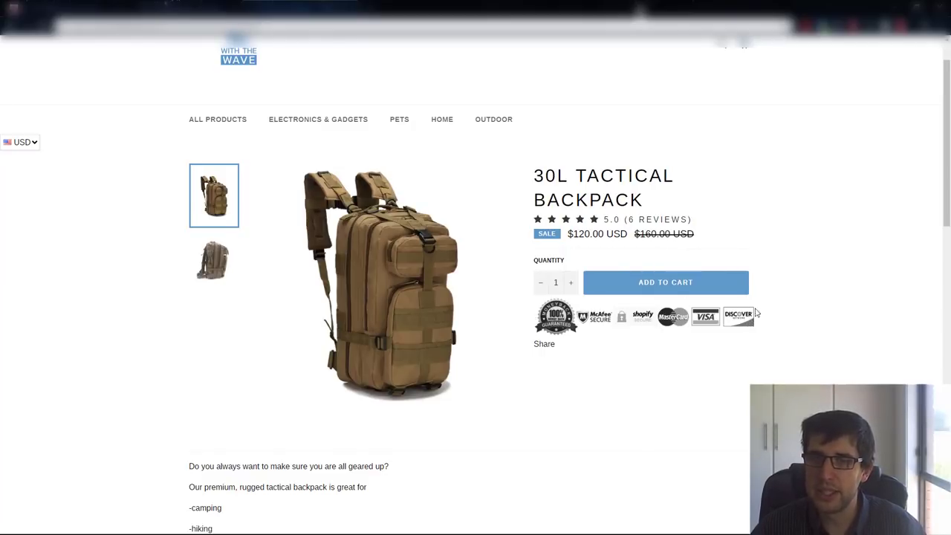
{"action": "mouse_move", "coordinate": [527, 311]}
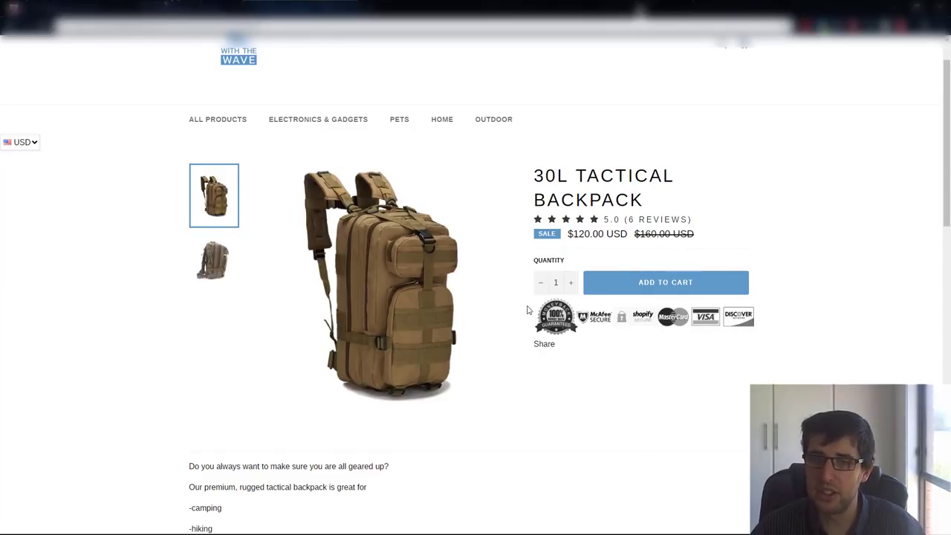
{"action": "mouse_move", "coordinate": [808, 307]}
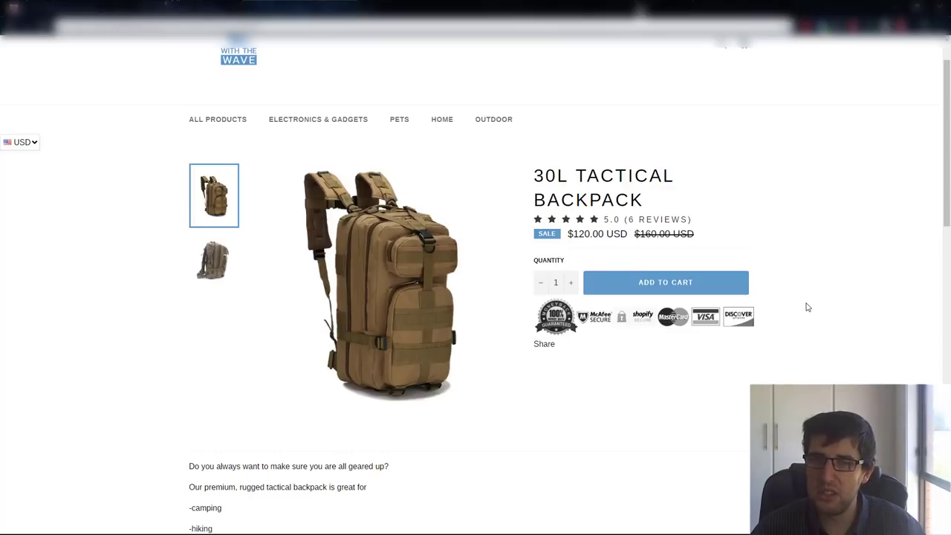
{"action": "mouse_move", "coordinate": [594, 305]}
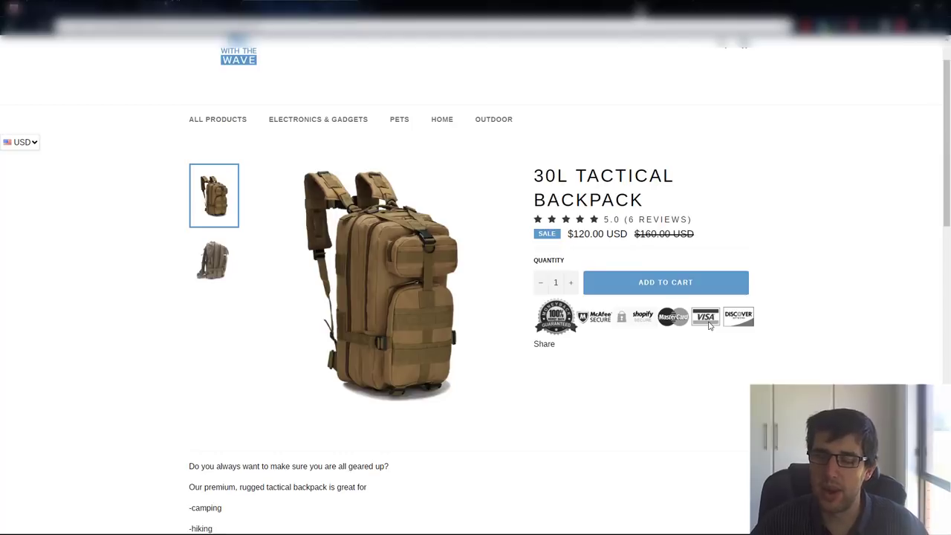
{"action": "mouse_move", "coordinate": [710, 325]}
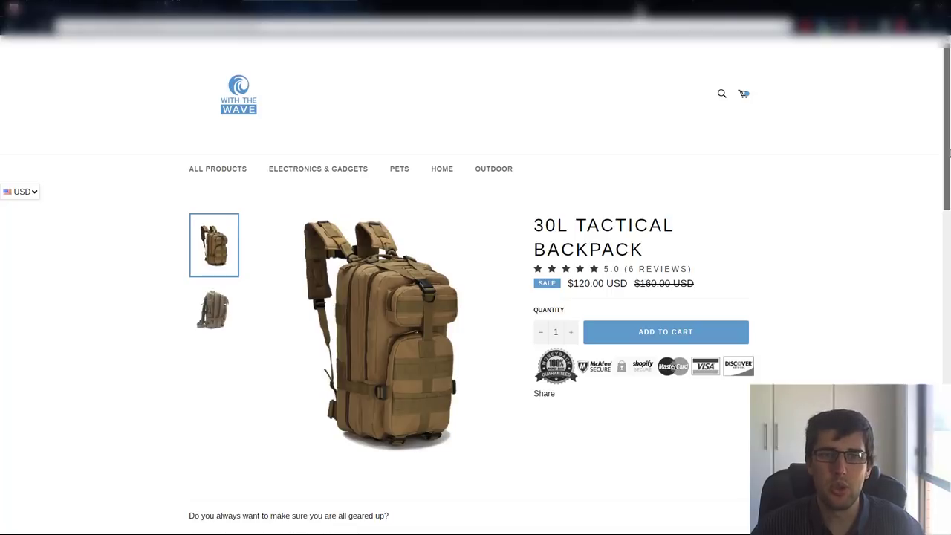
{"action": "mouse_move", "coordinate": [333, 141]}
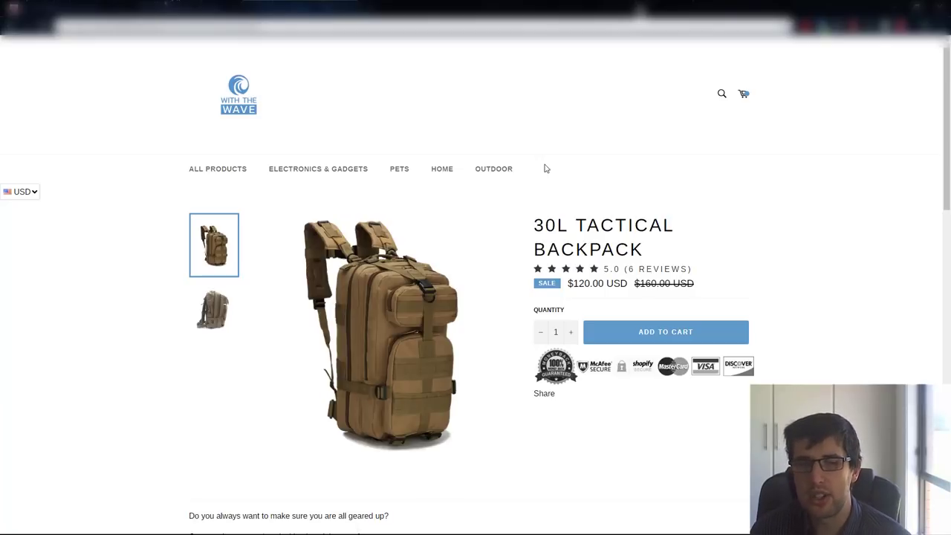
{"action": "scroll", "scroll_direction": "down", "scroll_amount": 3}
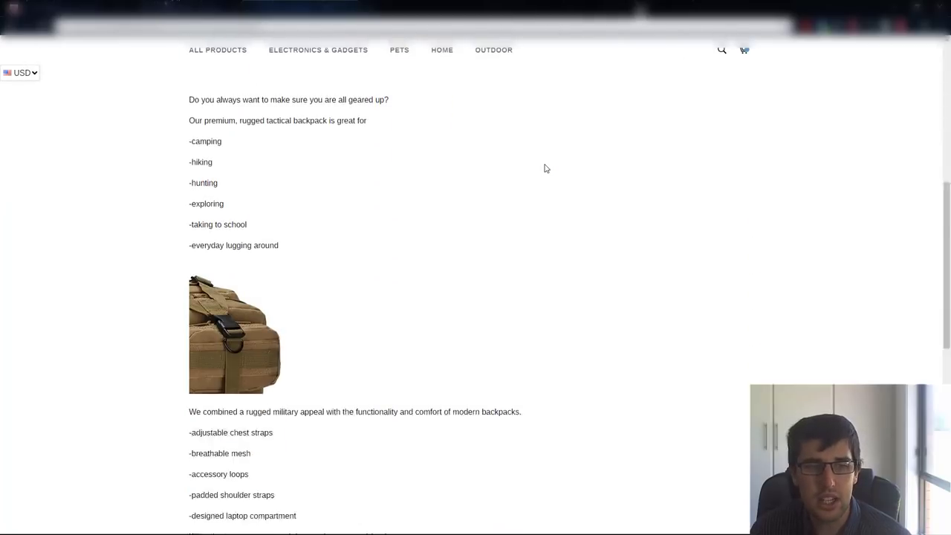
{"action": "scroll", "scroll_direction": "down", "scroll_amount": 3}
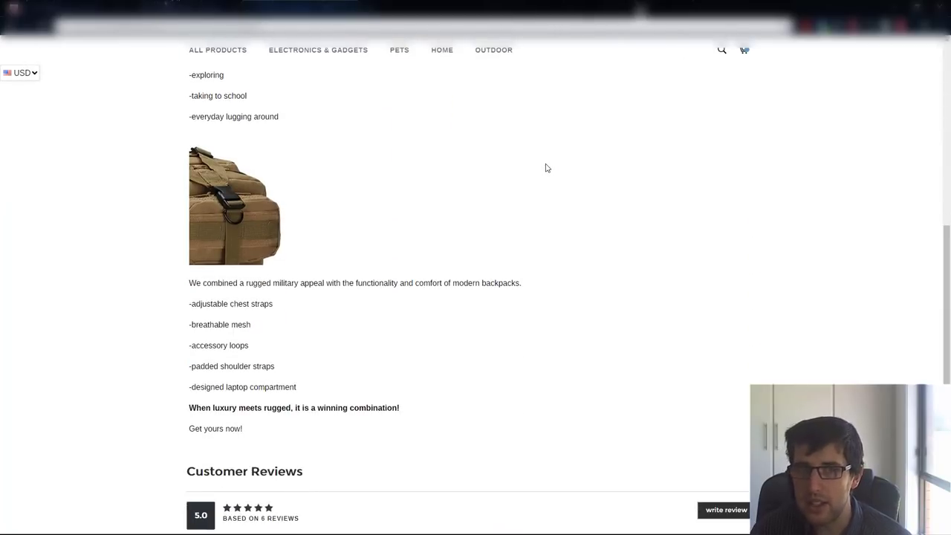
{"action": "scroll", "scroll_direction": "down", "scroll_amount": 3}
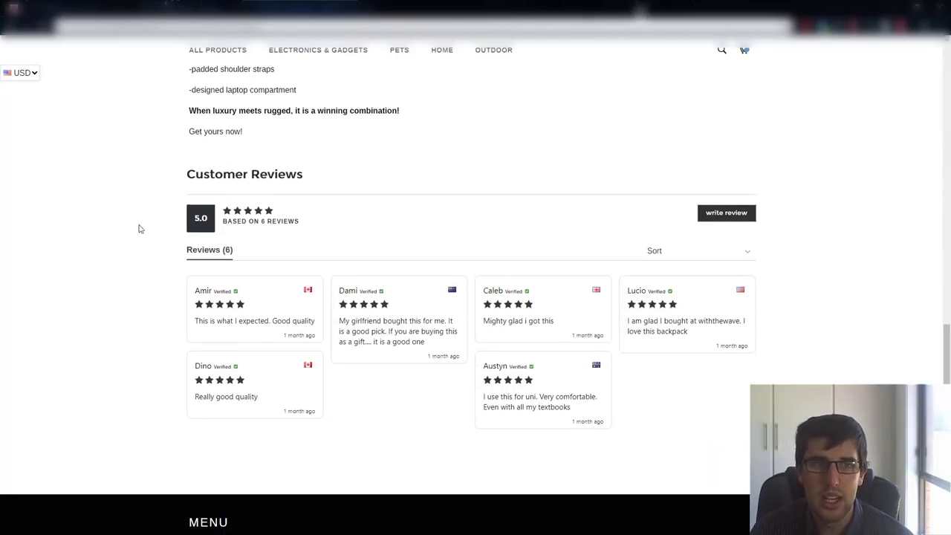
{"action": "scroll", "scroll_direction": "down", "scroll_amount": 3}
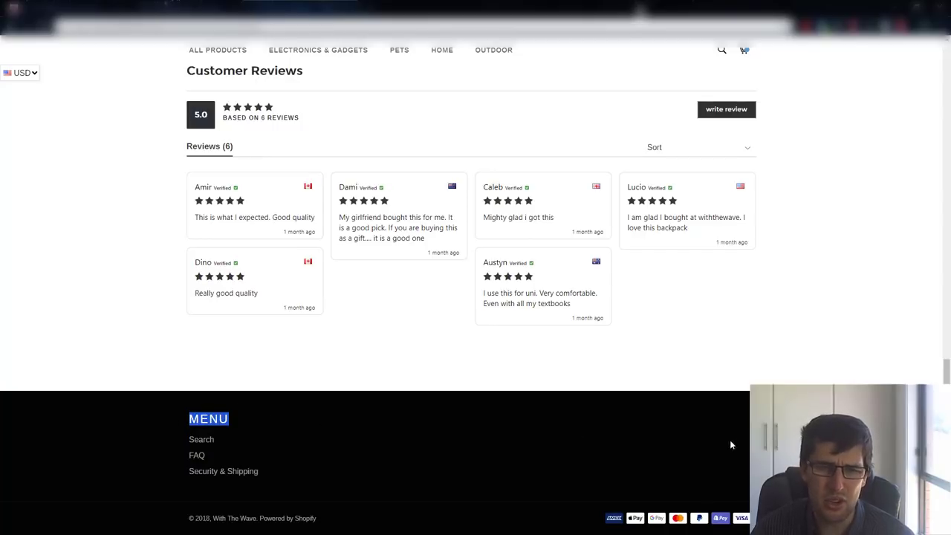
{"action": "scroll", "scroll_direction": "up", "scroll_amount": 3}
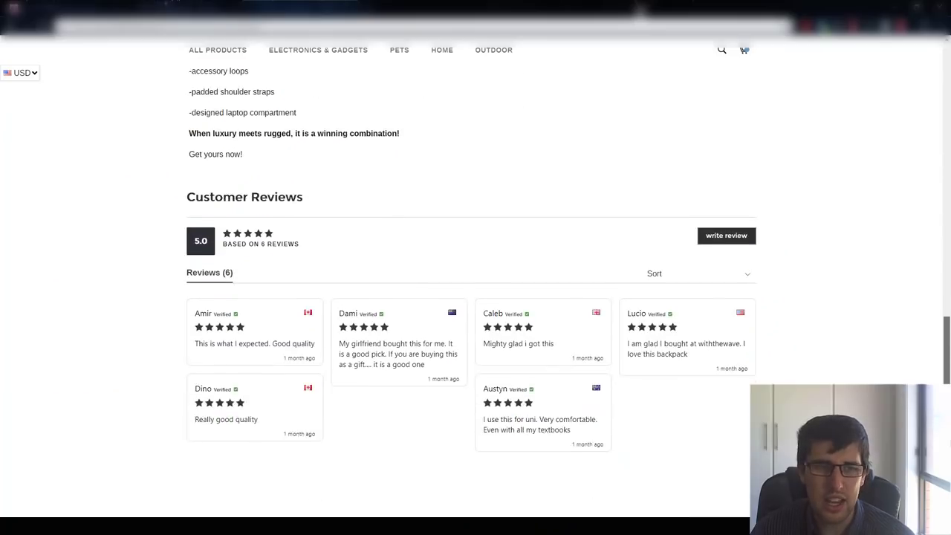
{"action": "scroll", "scroll_direction": "down", "scroll_amount": 3}
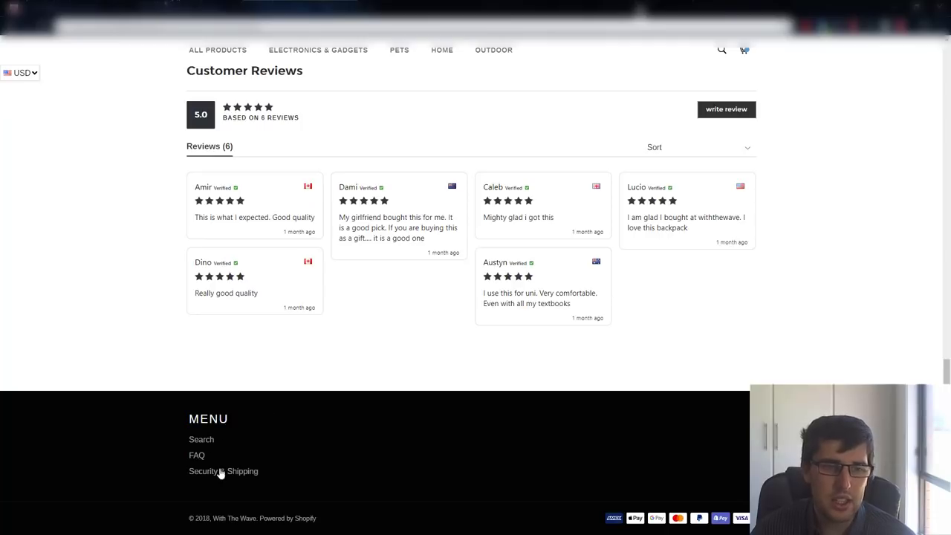
{"action": "mouse_move", "coordinate": [208, 473]}
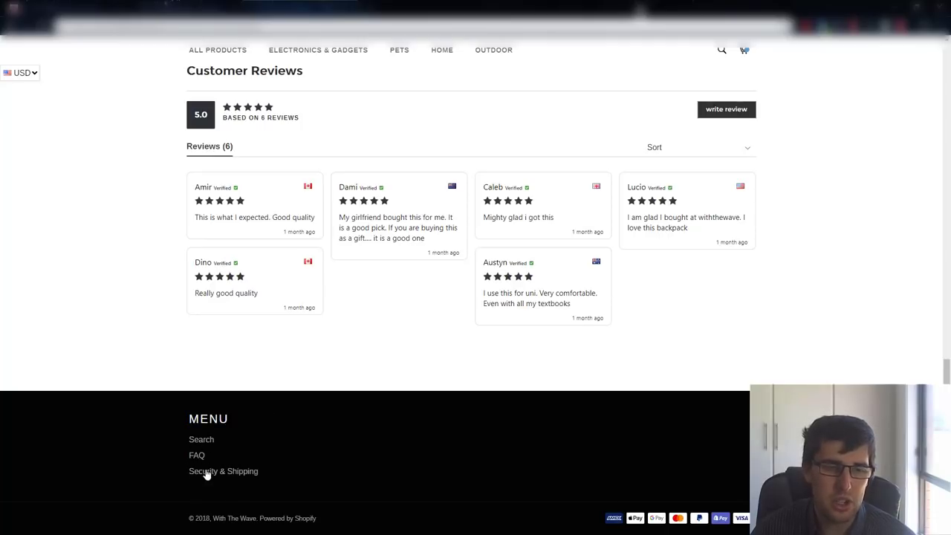
{"action": "mouse_move", "coordinate": [222, 471]}
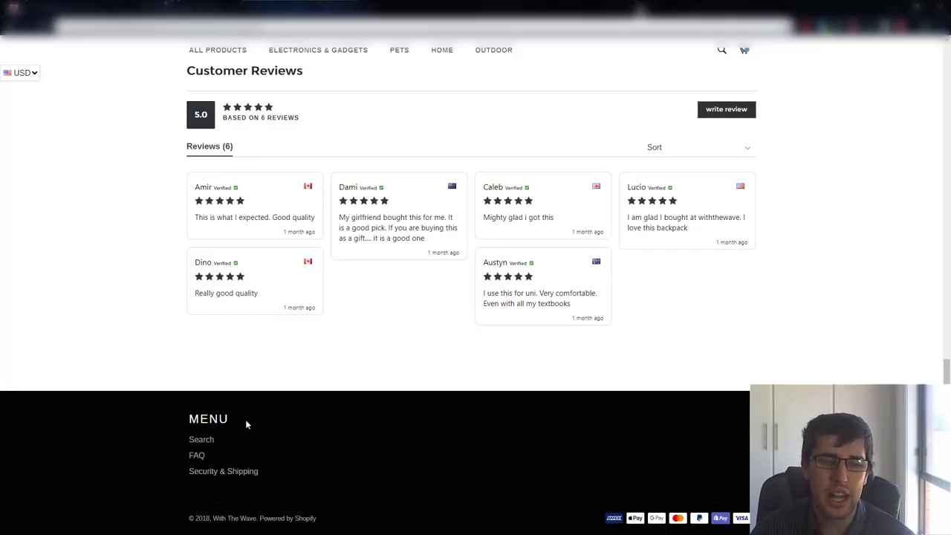
{"action": "mouse_move", "coordinate": [261, 445]}
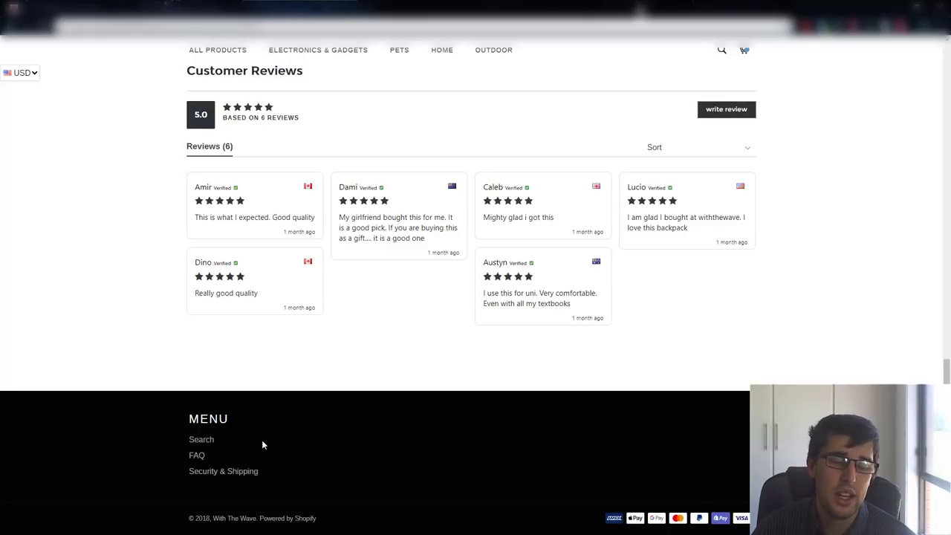
{"action": "mouse_move", "coordinate": [313, 383]}
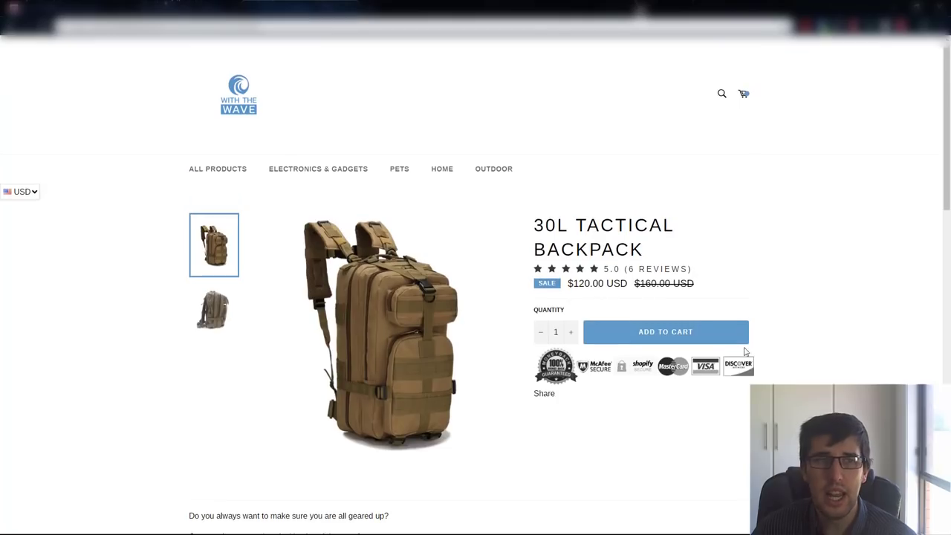
{"action": "scroll", "scroll_direction": "down", "scroll_amount": 3}
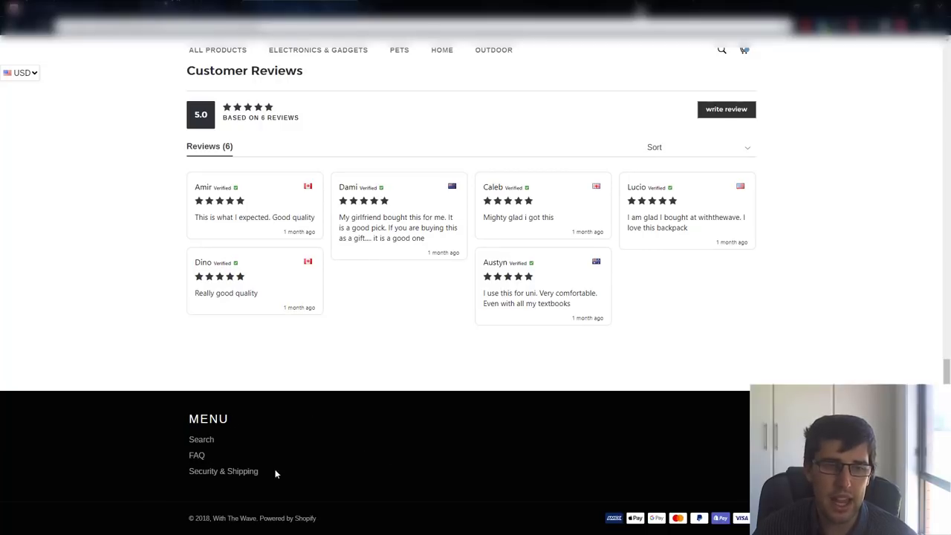
{"action": "mouse_move", "coordinate": [484, 424]}
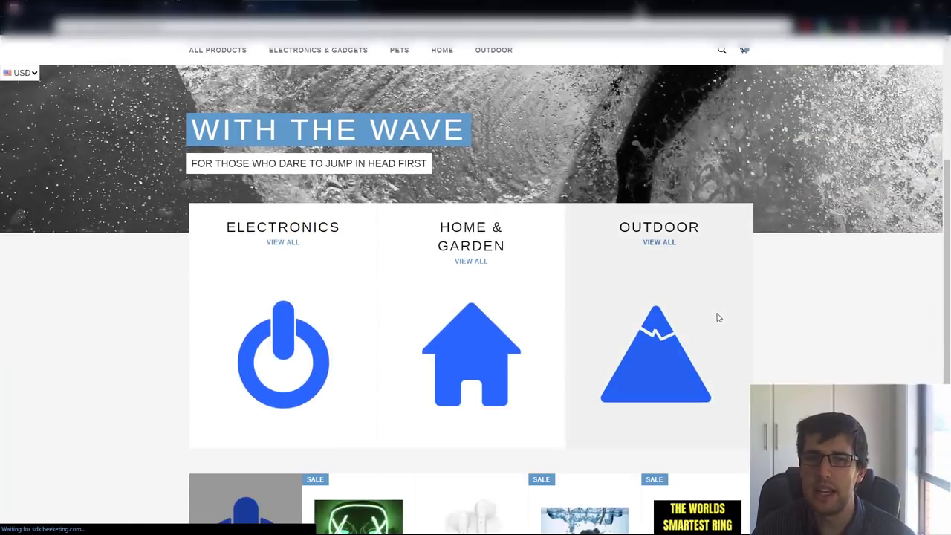
{"action": "scroll", "scroll_direction": "down", "scroll_amount": 3}
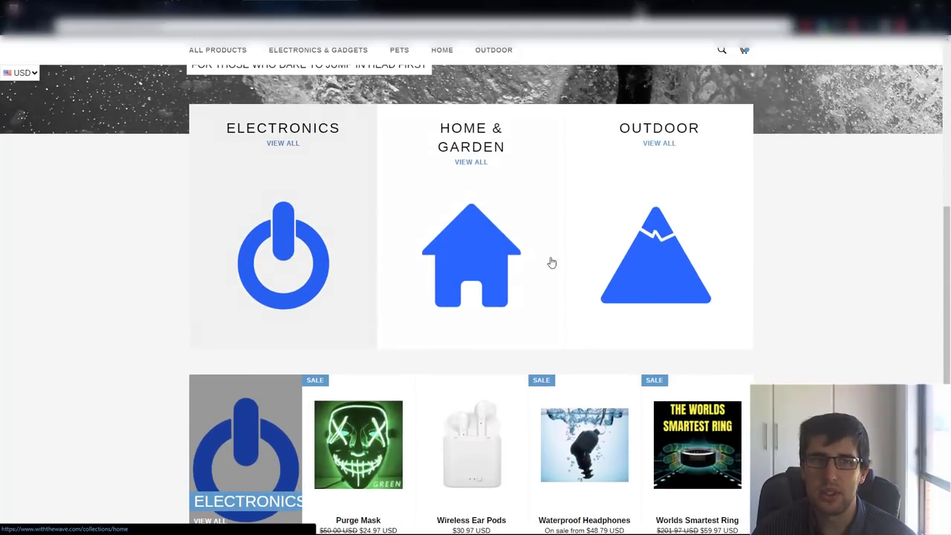
{"action": "mouse_move", "coordinate": [656, 253]}
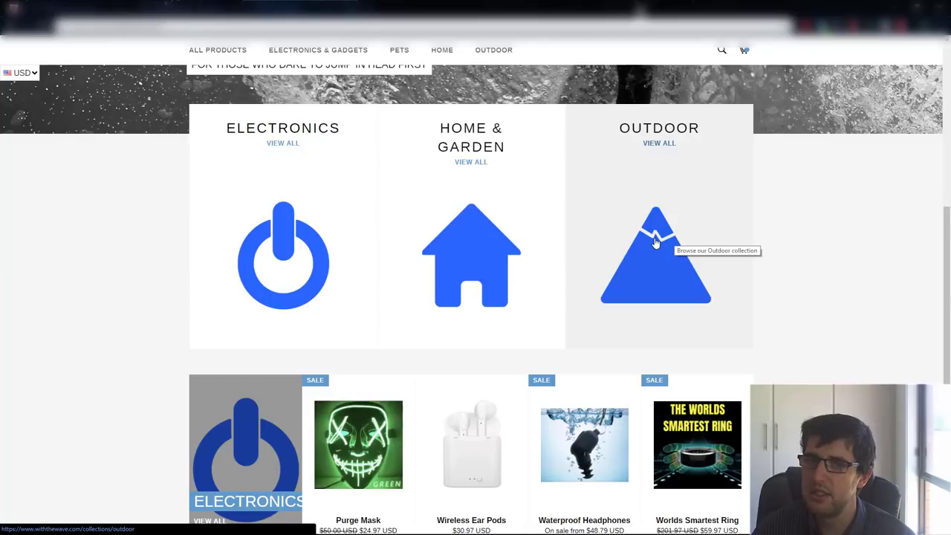
{"action": "mouse_move", "coordinate": [671, 232]}
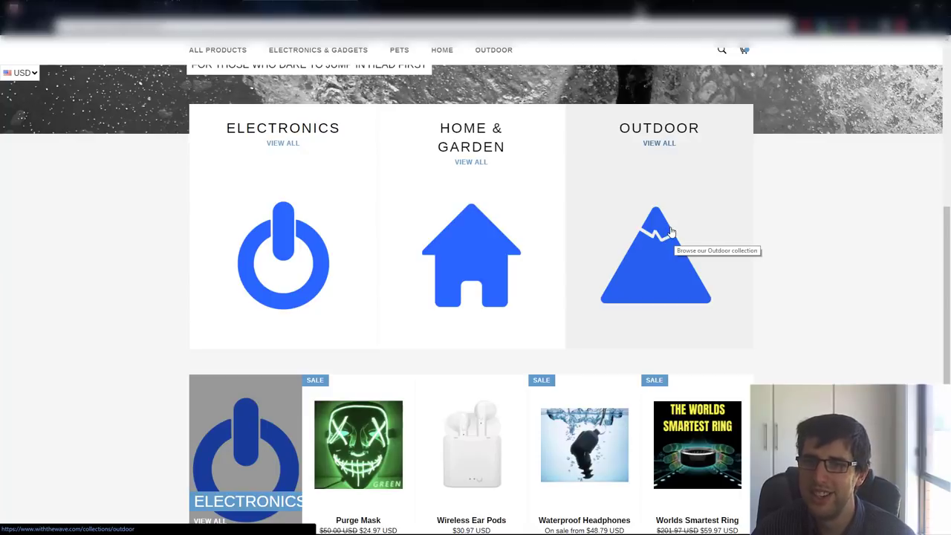
{"action": "mouse_move", "coordinate": [650, 237]}
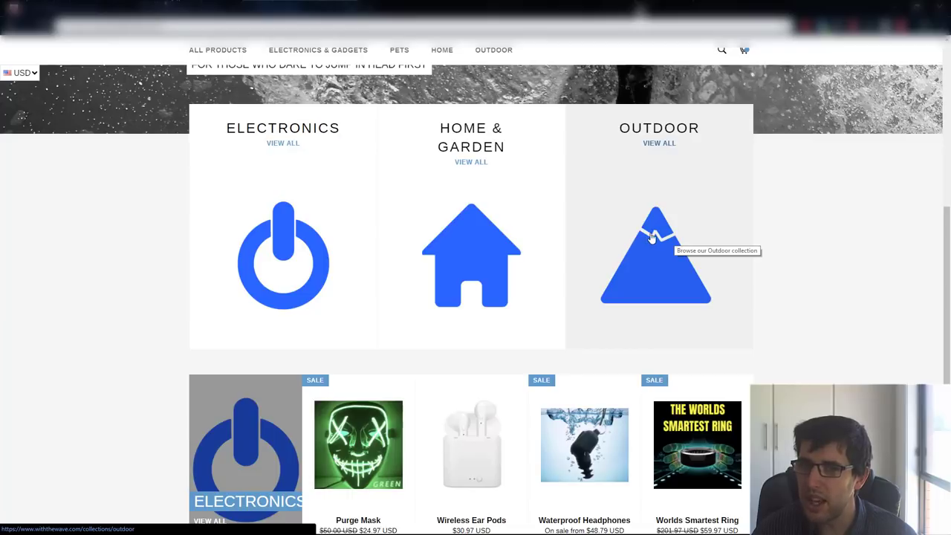
{"action": "mouse_move", "coordinate": [693, 237]}
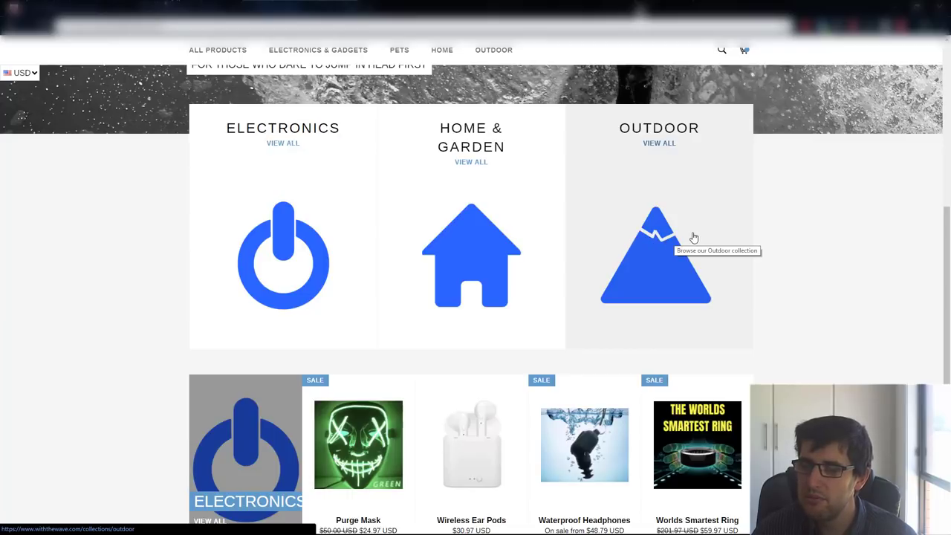
{"action": "mouse_move", "coordinate": [677, 243]}
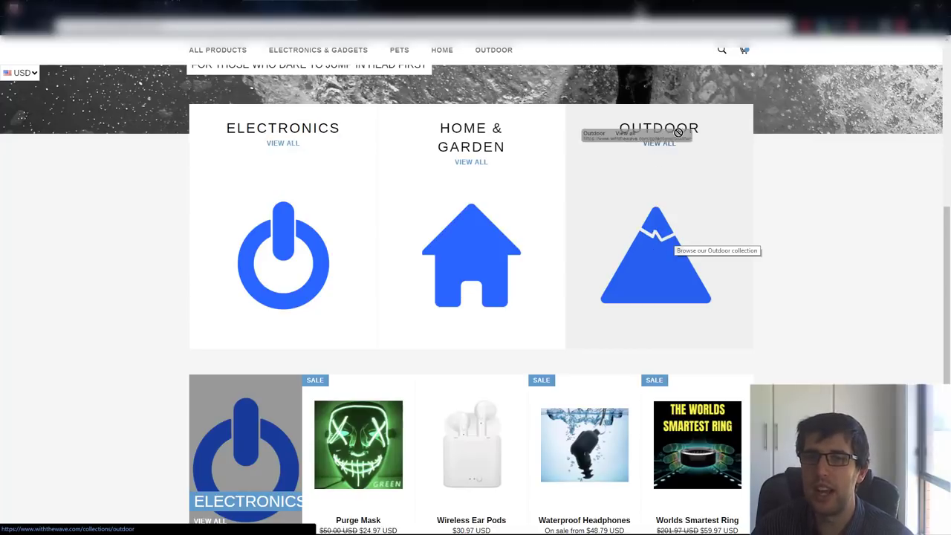
{"action": "mouse_move", "coordinate": [729, 245]}
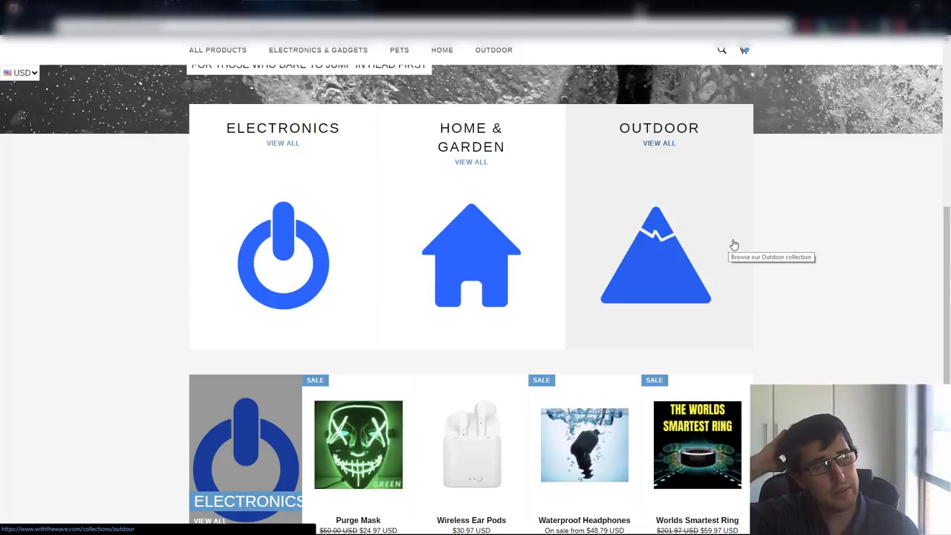
{"action": "mouse_move", "coordinate": [657, 253]}
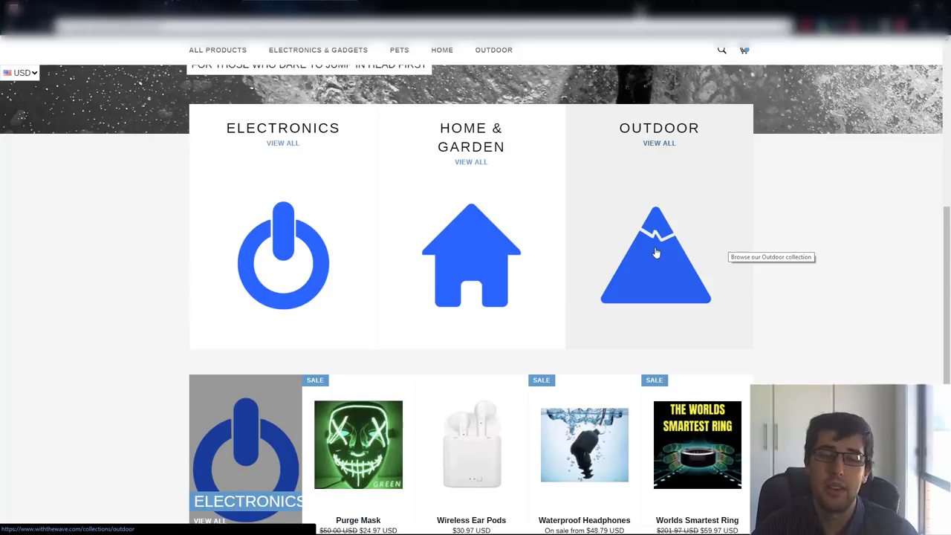
{"action": "scroll", "scroll_direction": "up", "scroll_amount": 3}
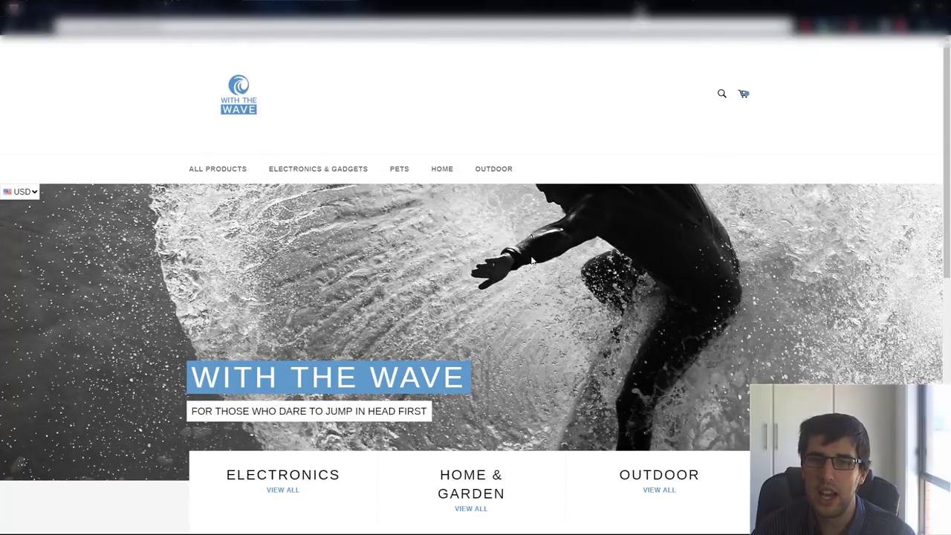
{"action": "scroll", "scroll_direction": "down", "scroll_amount": 3}
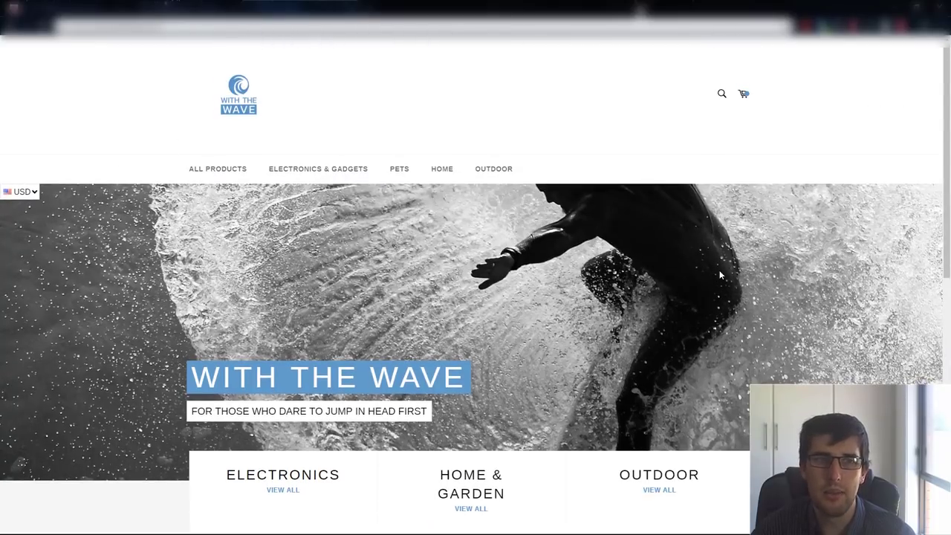
{"action": "mouse_move", "coordinate": [455, 361]}
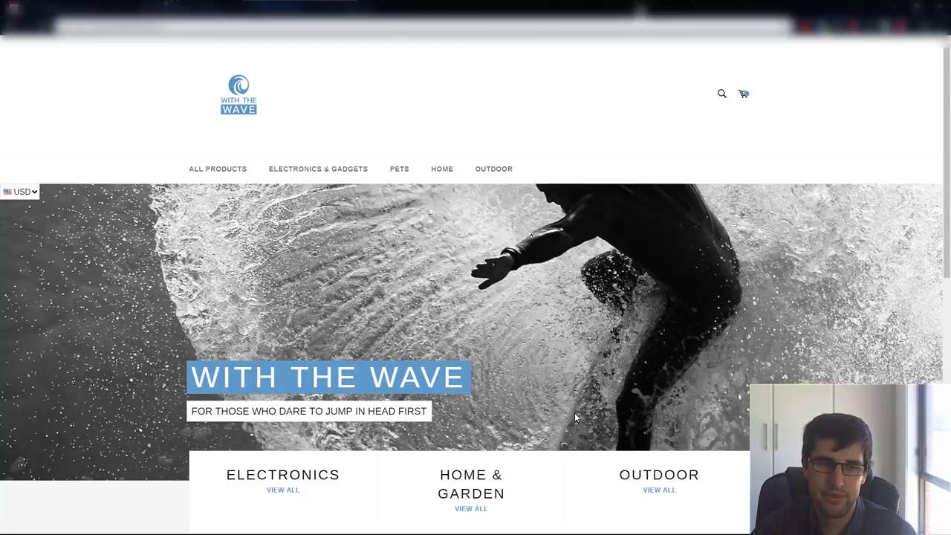
View the cart with one Handsfree Bungee Dog Leash, raise quantity to 2 then back to 1 at $29.95.
{"action": "left_click", "coordinate": [743, 94]}
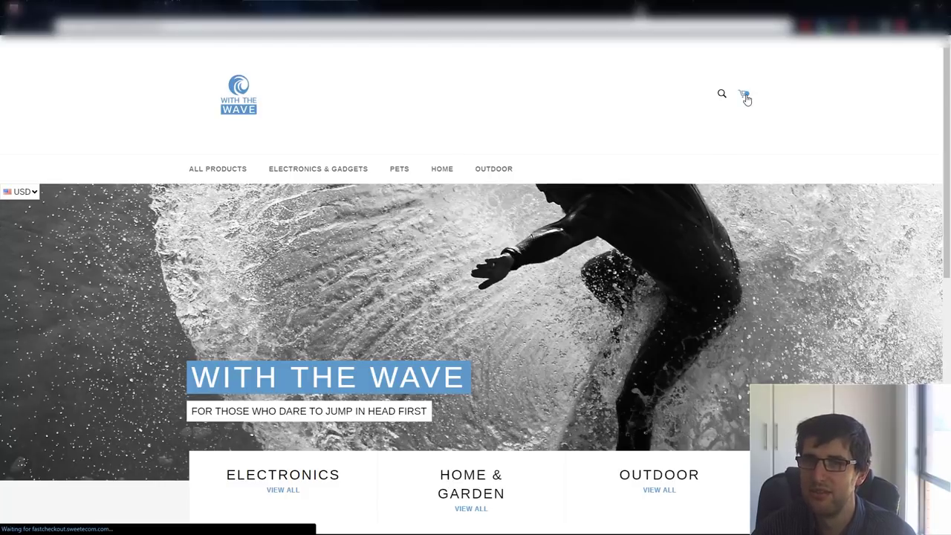
{"action": "left_click", "coordinate": [743, 95]}
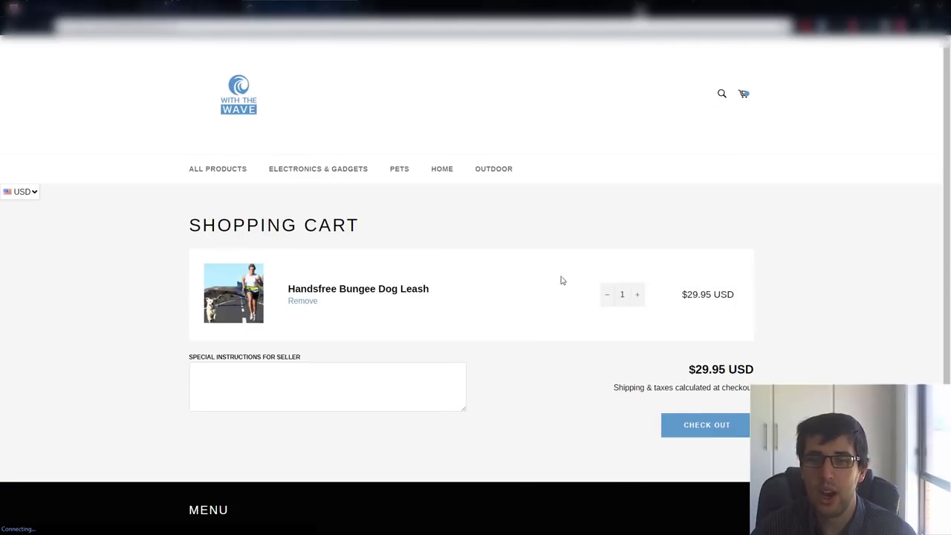
{"action": "mouse_move", "coordinate": [488, 264]}
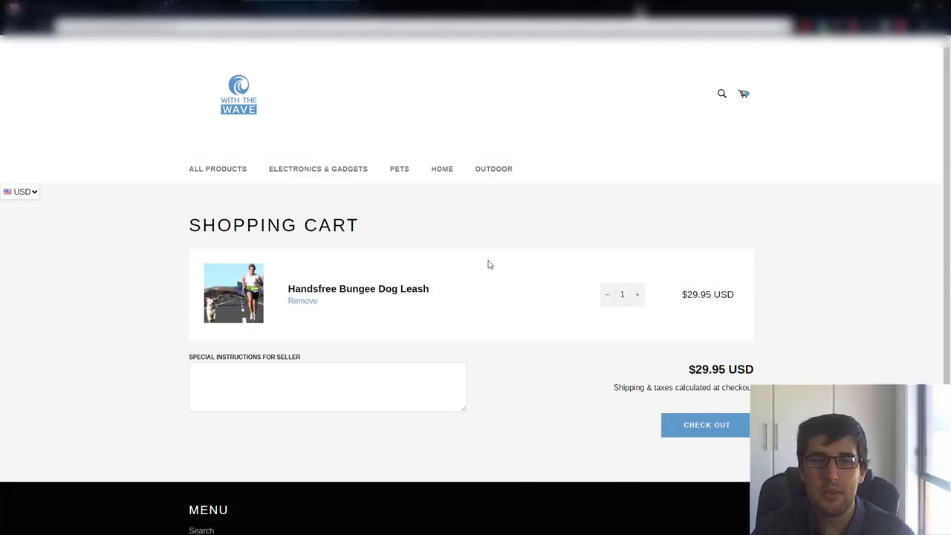
{"action": "mouse_move", "coordinate": [472, 273]}
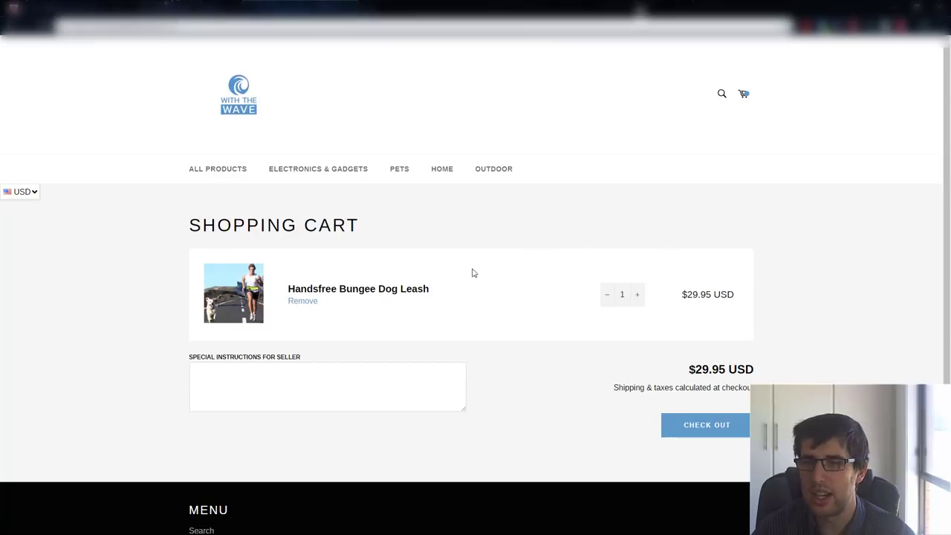
{"action": "mouse_move", "coordinate": [599, 300]}
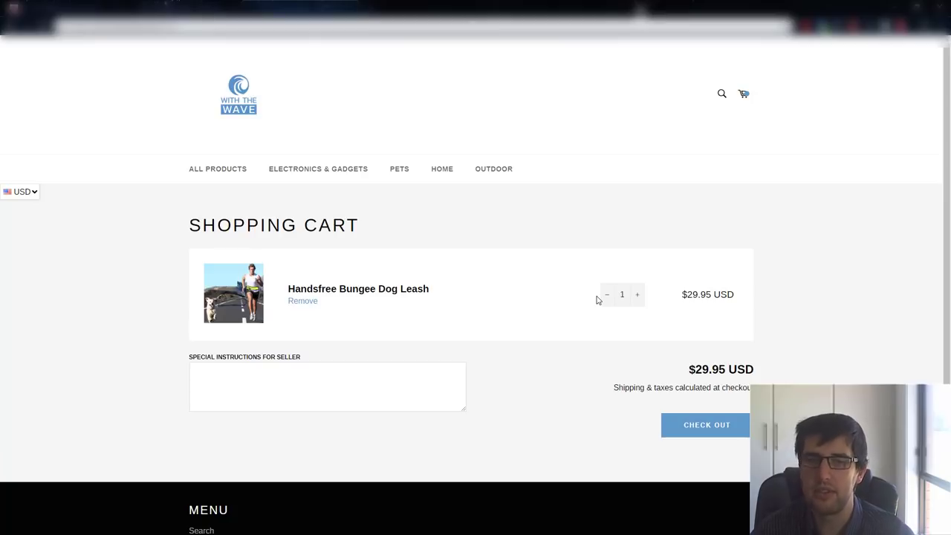
{"action": "mouse_move", "coordinate": [542, 259]}
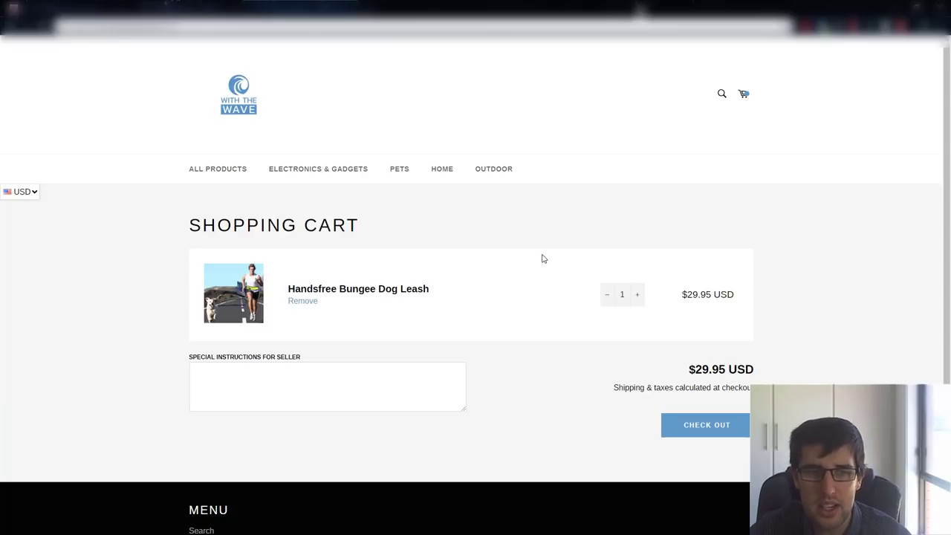
{"action": "mouse_move", "coordinate": [692, 404]}
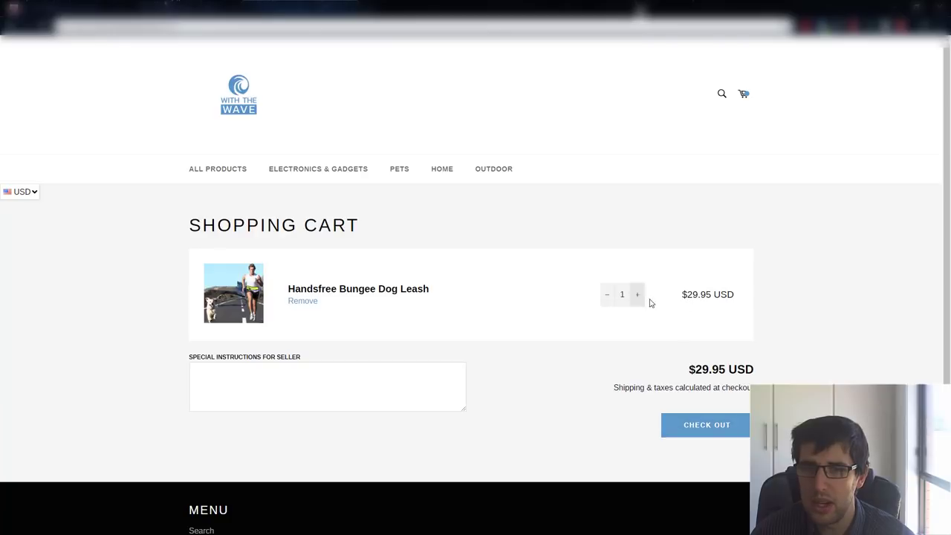
{"action": "left_click", "coordinate": [636, 294]}
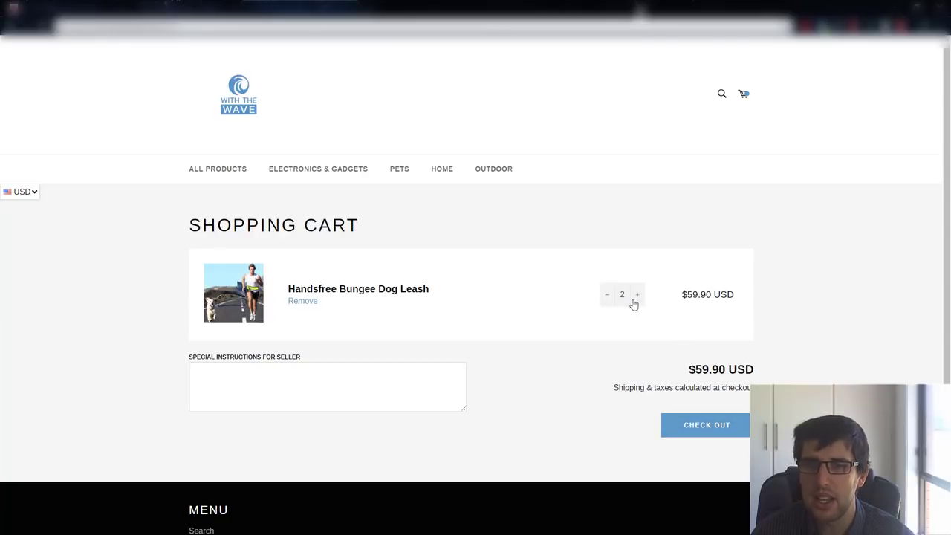
{"action": "left_click", "coordinate": [606, 294]}
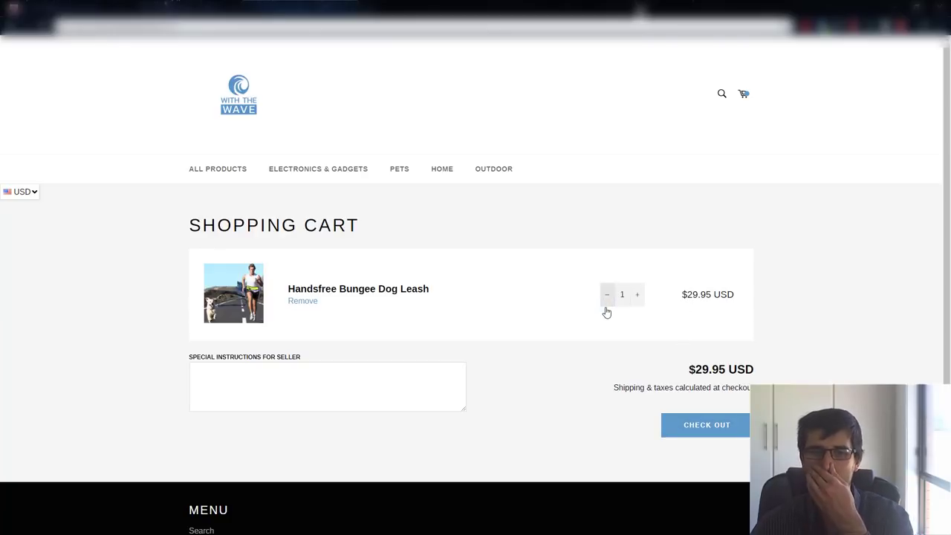
{"action": "double_click", "coordinate": [721, 369]}
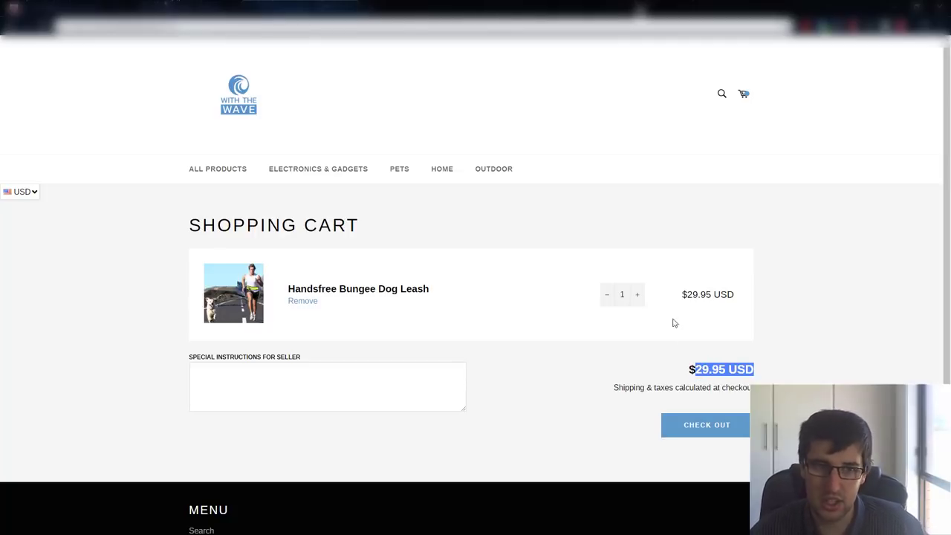
{"action": "scroll", "scroll_direction": "down", "scroll_amount": 3}
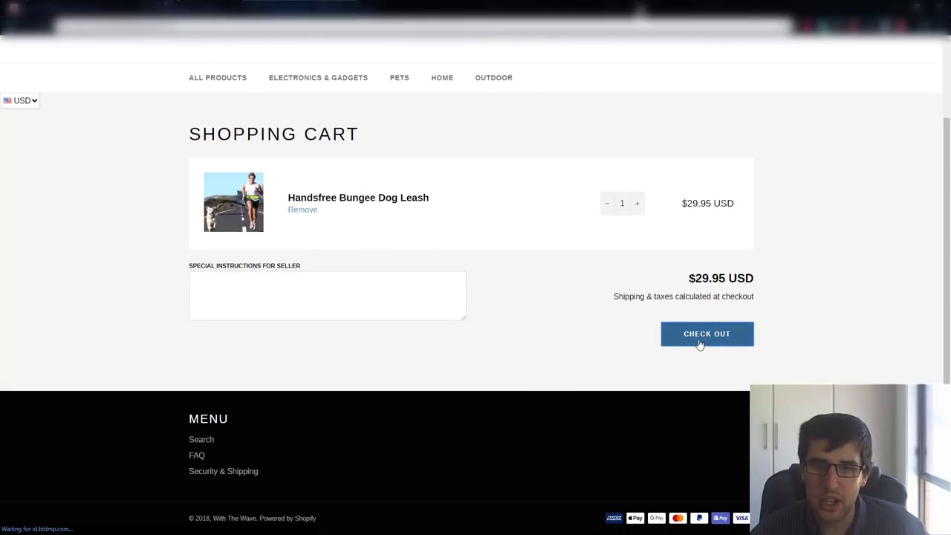
Proceed to checkout for the dog leash order totalling $29.95 USD.
{"action": "left_click", "coordinate": [707, 333]}
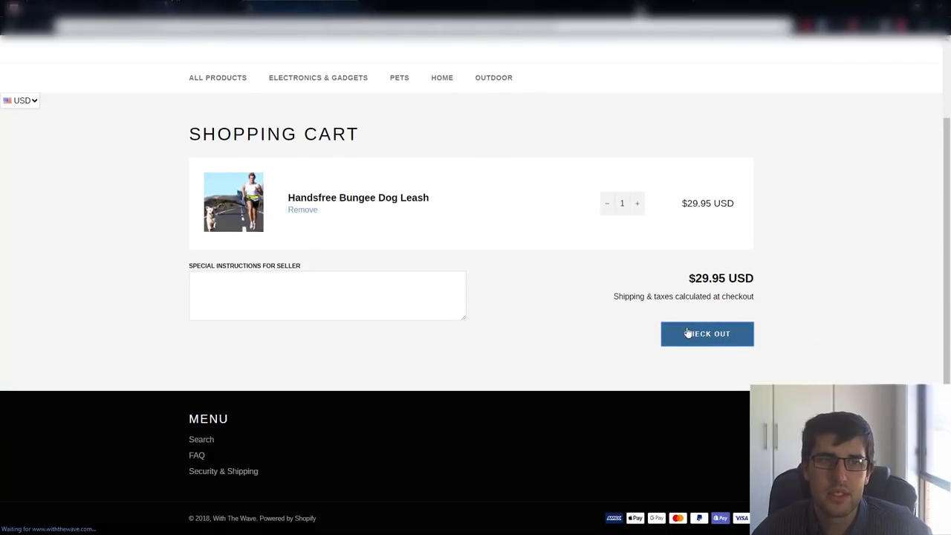
{"action": "left_click", "coordinate": [707, 332]}
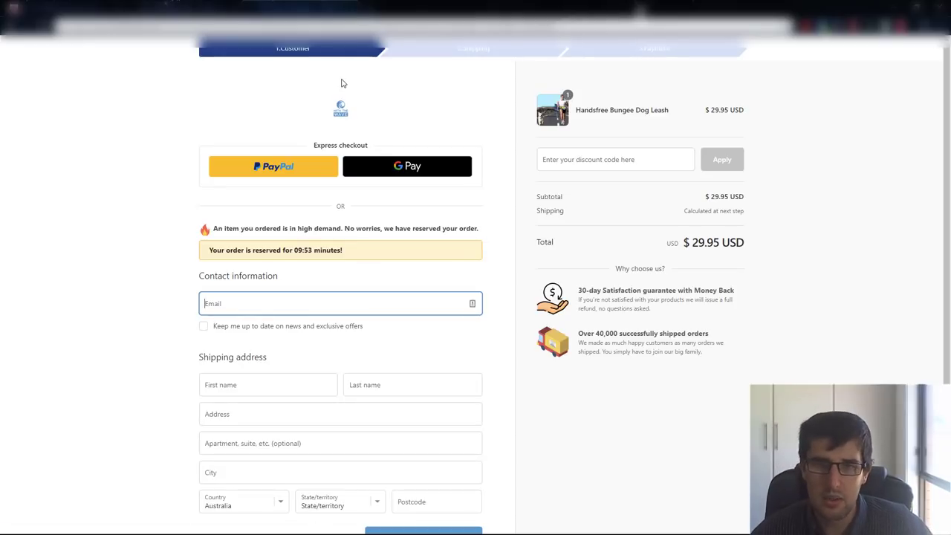
{"action": "mouse_move", "coordinate": [324, 110]}
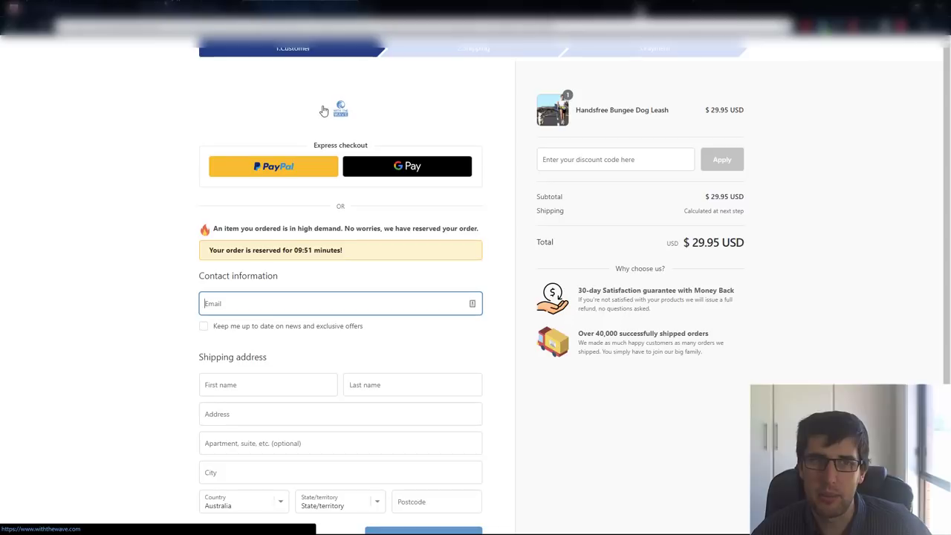
{"action": "mouse_move", "coordinate": [342, 86]}
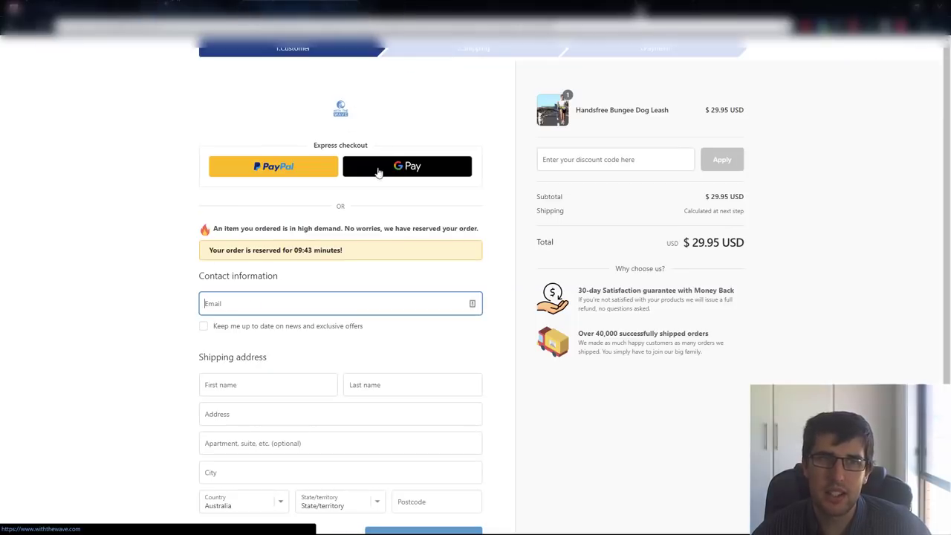
{"action": "mouse_move", "coordinate": [564, 190]}
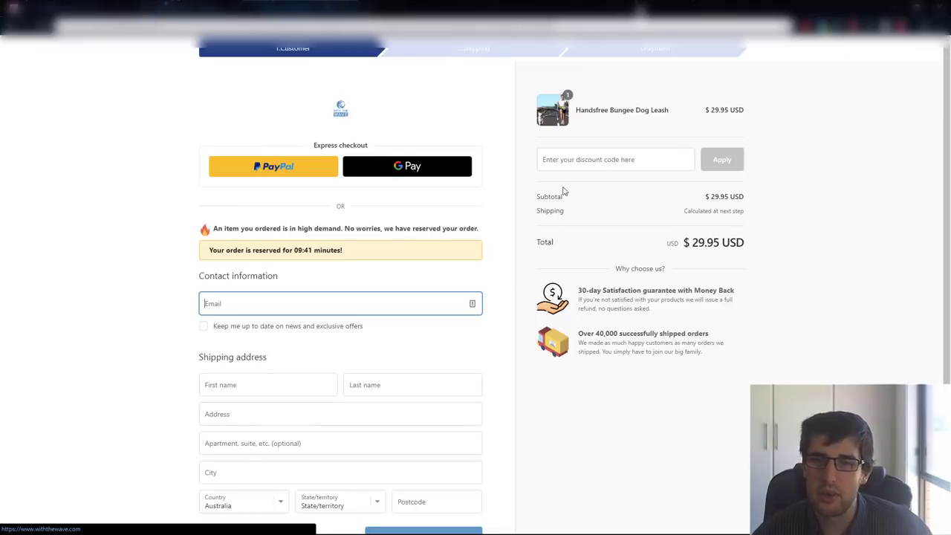
{"action": "mouse_move", "coordinate": [595, 217]}
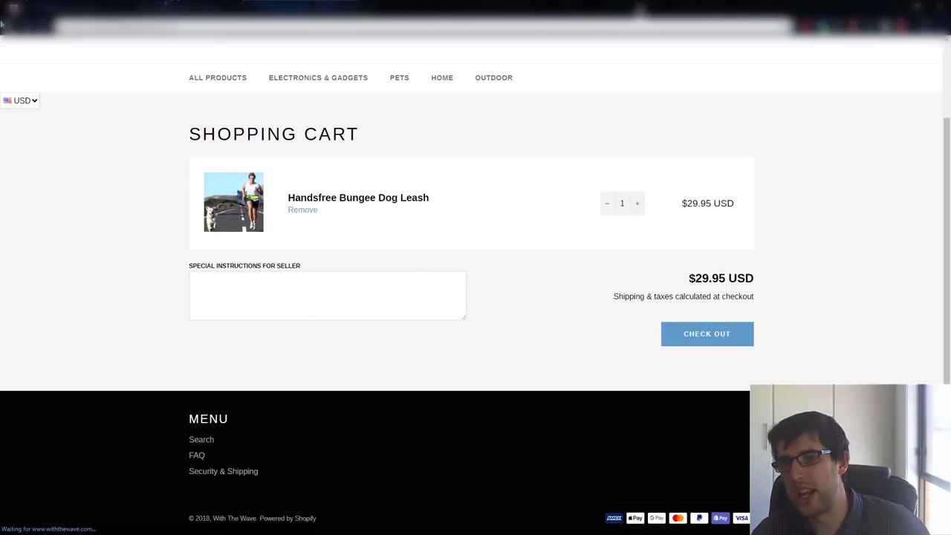
{"action": "mouse_move", "coordinate": [124, 71]}
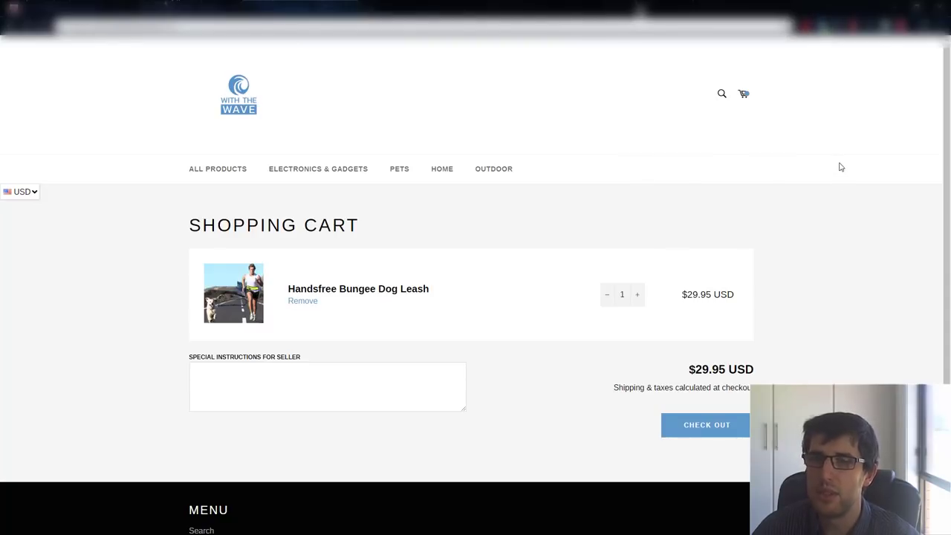
{"action": "mouse_move", "coordinate": [715, 195]}
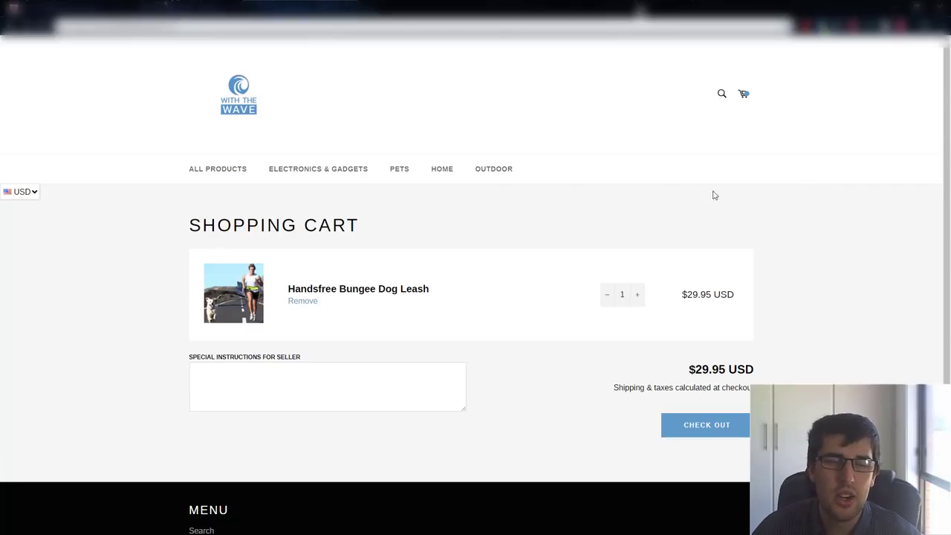
{"action": "mouse_move", "coordinate": [282, 297]}
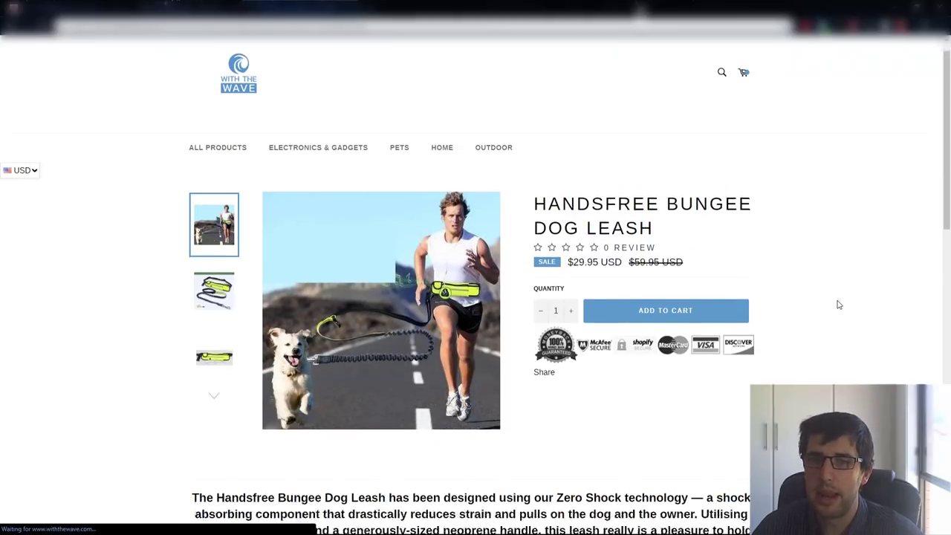
Return to the With The Wave homepage via the logo and scroll to its collection tiles.
{"action": "scroll", "scroll_direction": "down", "scroll_amount": 3}
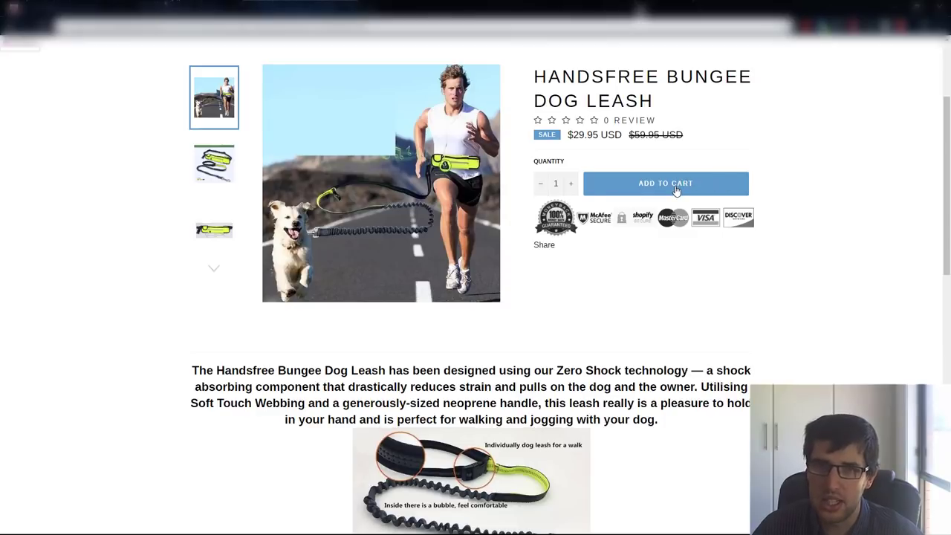
{"action": "mouse_move", "coordinate": [699, 205]}
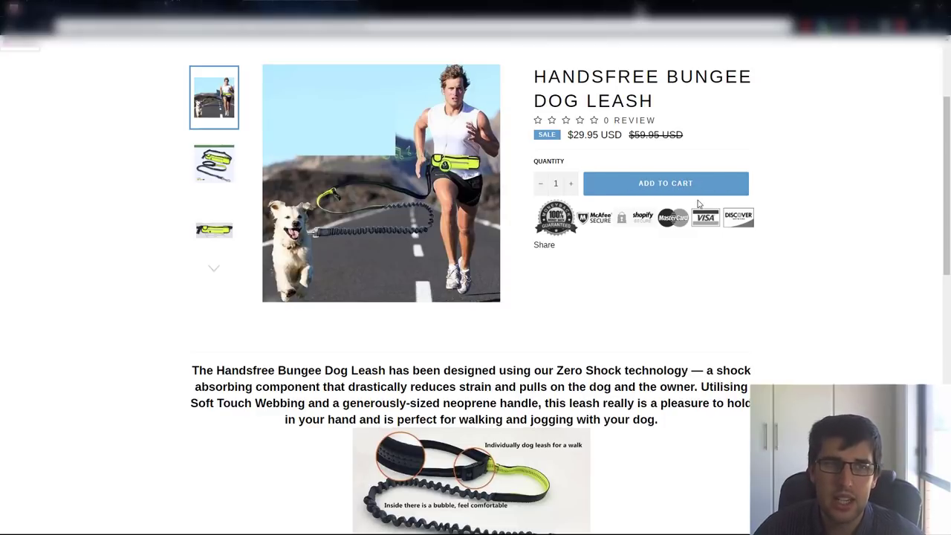
{"action": "scroll", "scroll_direction": "down", "scroll_amount": 3}
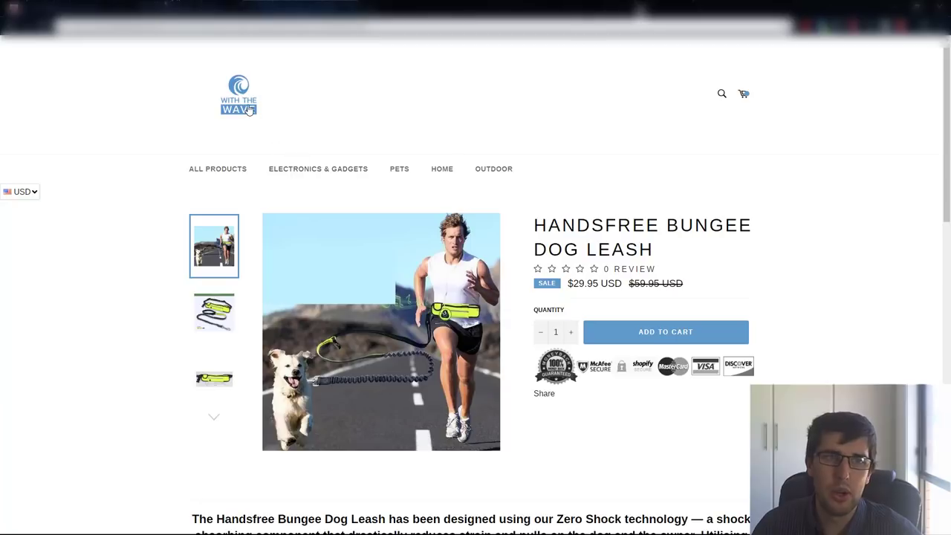
{"action": "left_click", "coordinate": [237, 95]}
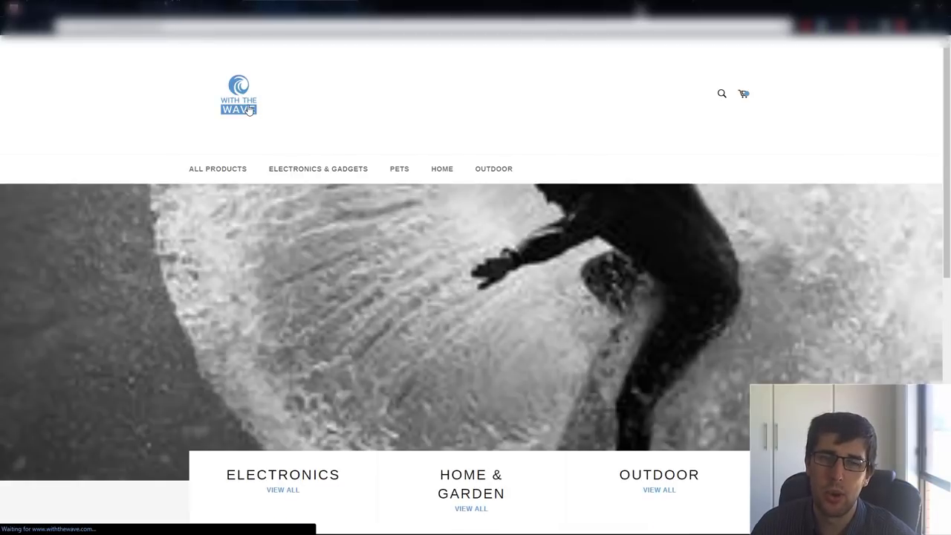
{"action": "scroll", "scroll_direction": "down", "scroll_amount": 3}
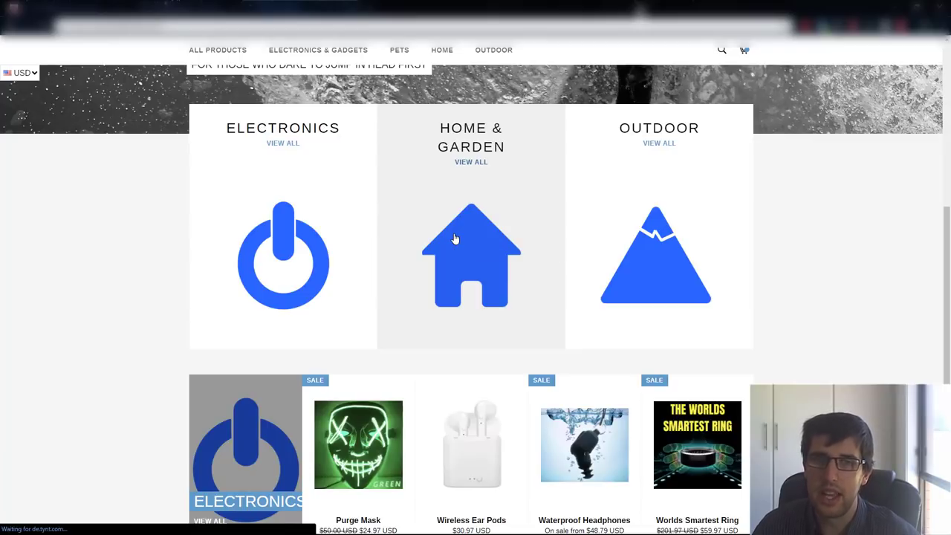
Open the Home & Garden collection tile listing the Orbit Non-Spill Bowl and Blackhead Remover.
{"action": "left_click", "coordinate": [471, 160]}
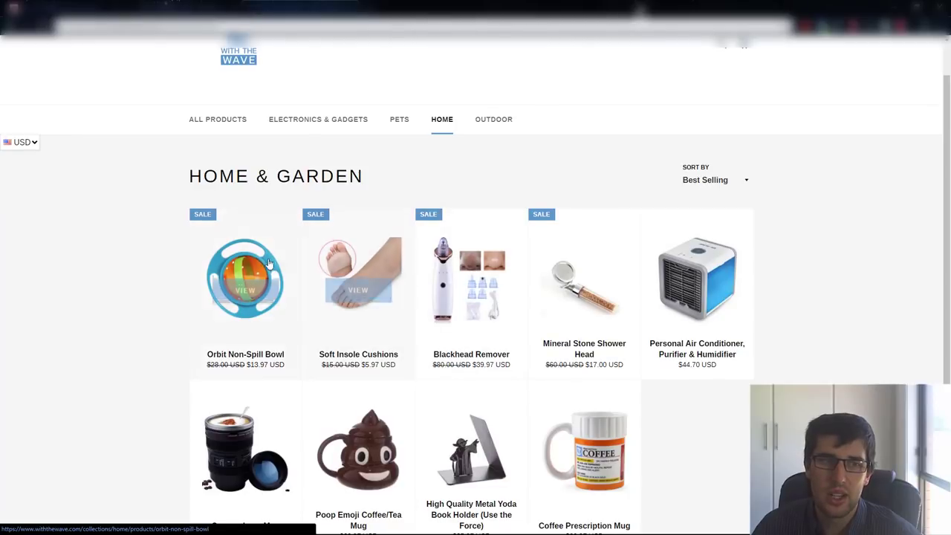
View the Orbit Non-Spill Bowl page, highlight the $13.97 sale price, and add the bowl to the cart.
{"action": "left_click", "coordinate": [245, 279]}
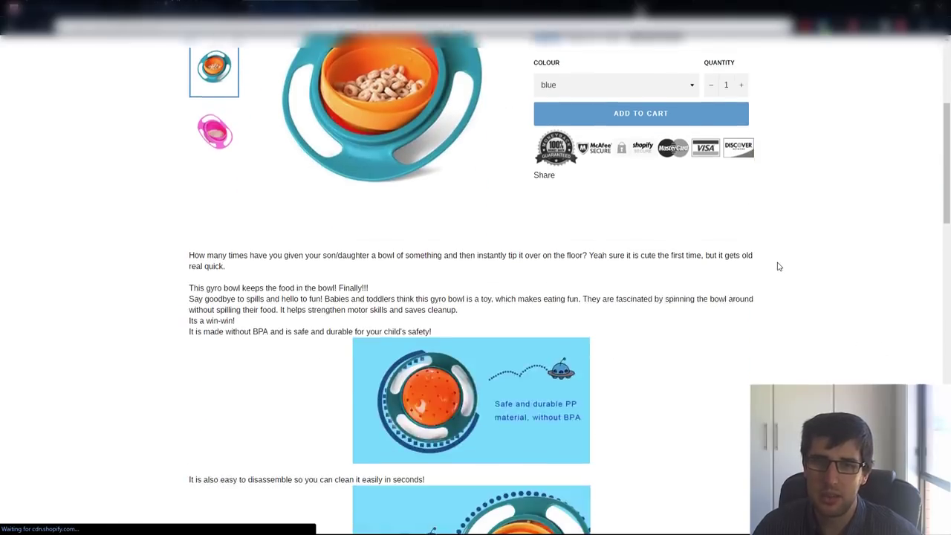
{"action": "scroll", "scroll_direction": "down", "scroll_amount": 3}
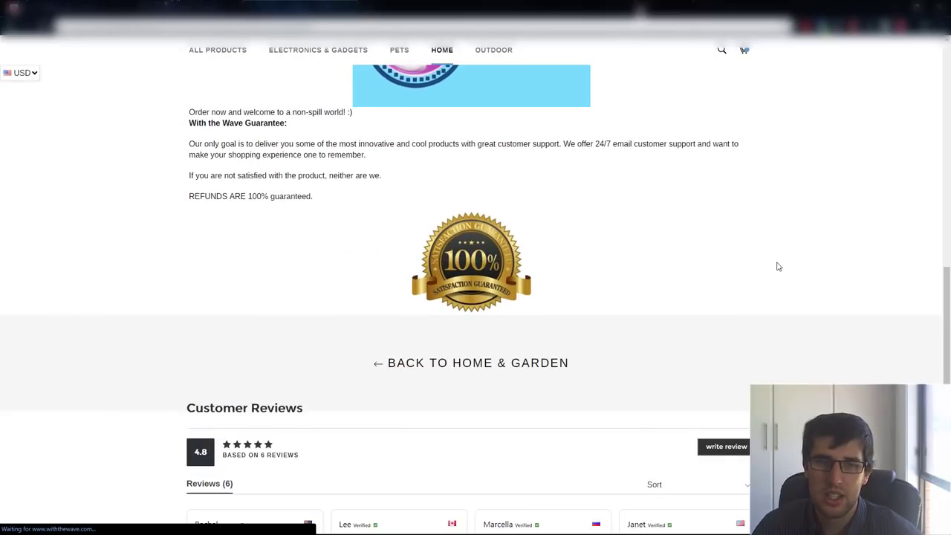
{"action": "scroll", "scroll_direction": "down", "scroll_amount": 3}
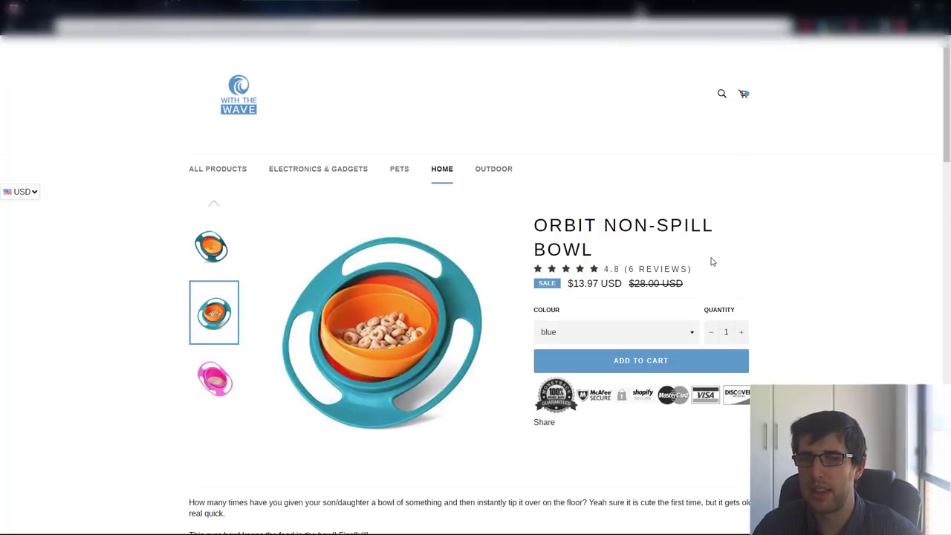
{"action": "mouse_move", "coordinate": [572, 280]}
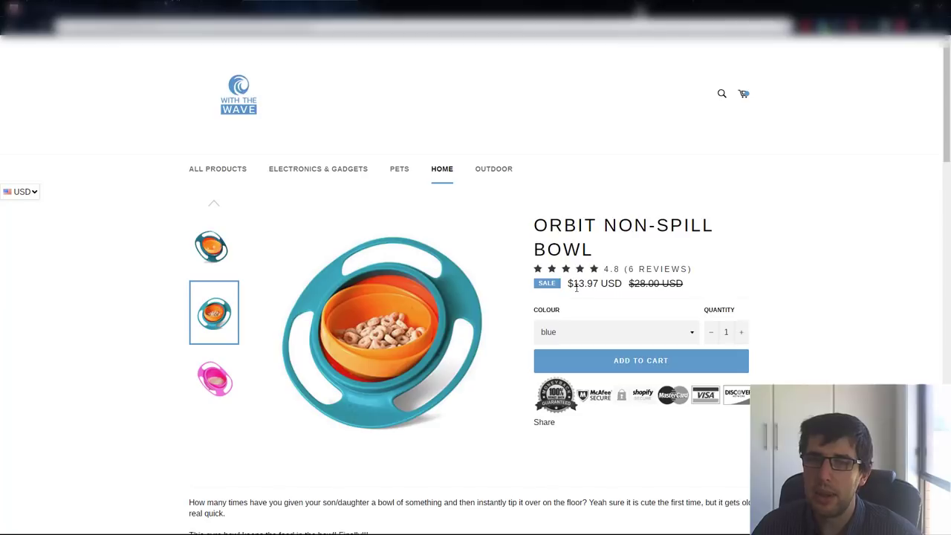
{"action": "double_click", "coordinate": [585, 282]}
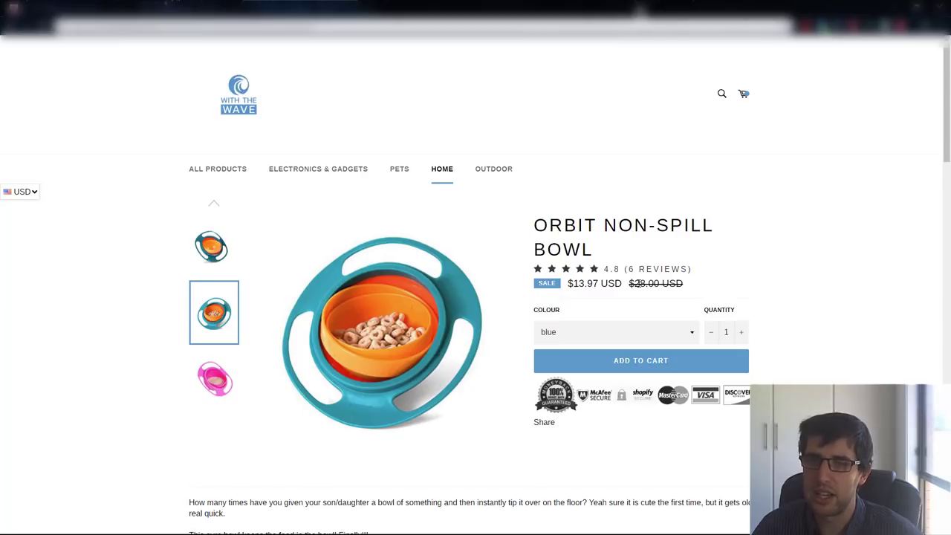
{"action": "mouse_move", "coordinate": [706, 279]}
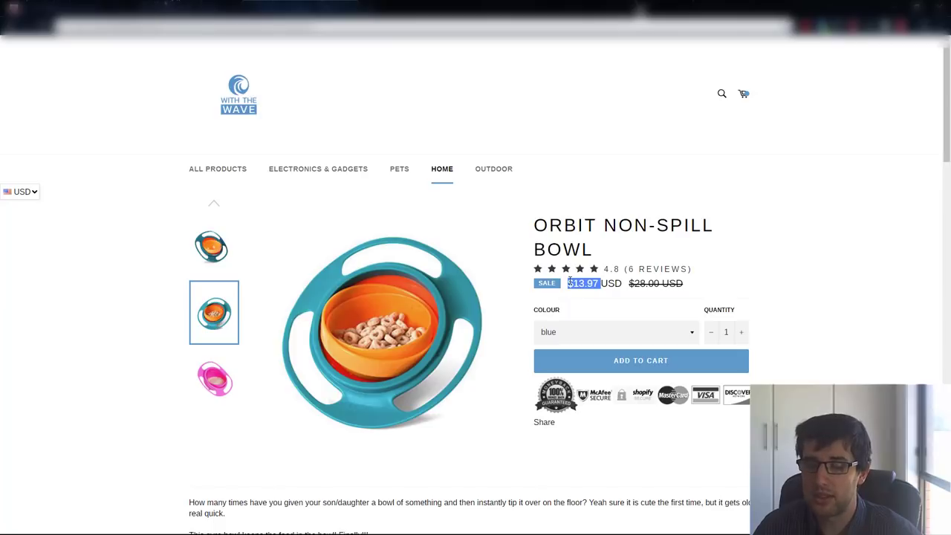
{"action": "mouse_move", "coordinate": [606, 270]}
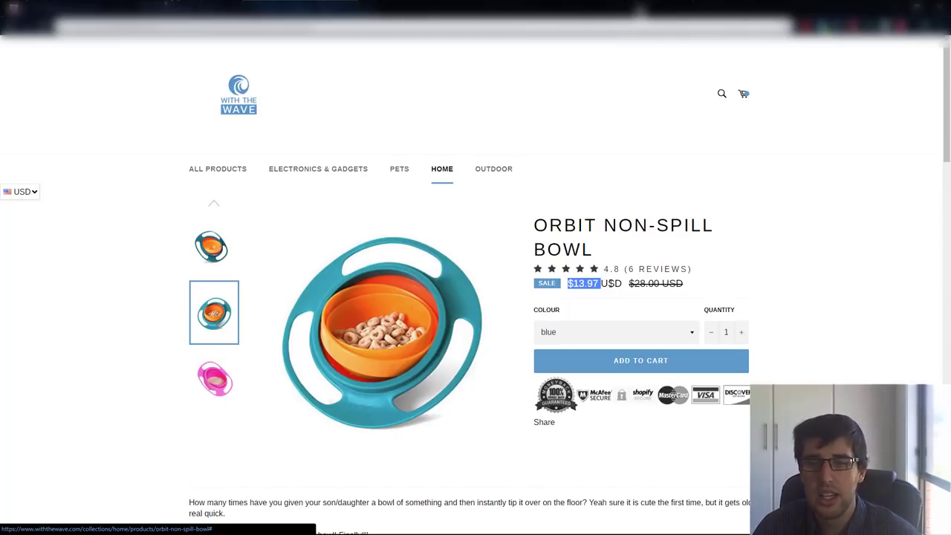
{"action": "left_click", "coordinate": [640, 361]}
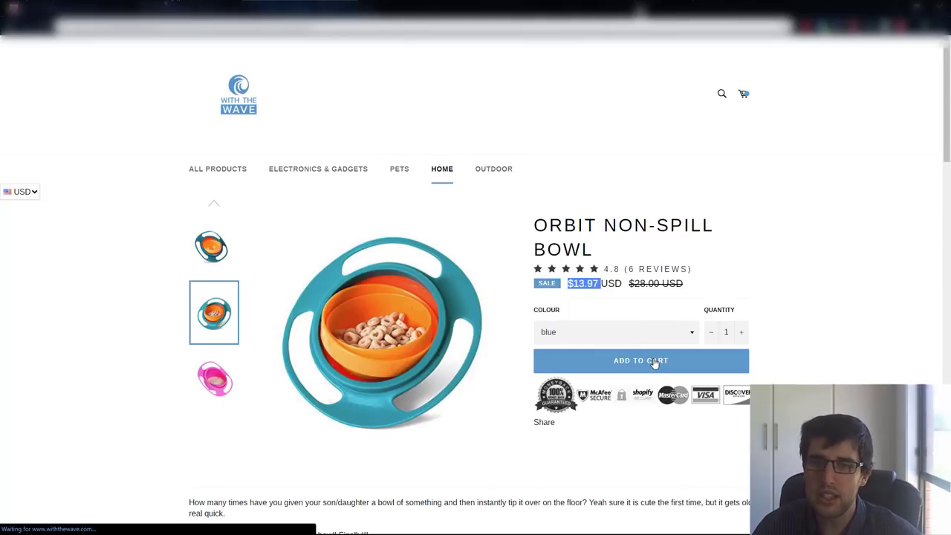
{"action": "left_click", "coordinate": [639, 361]}
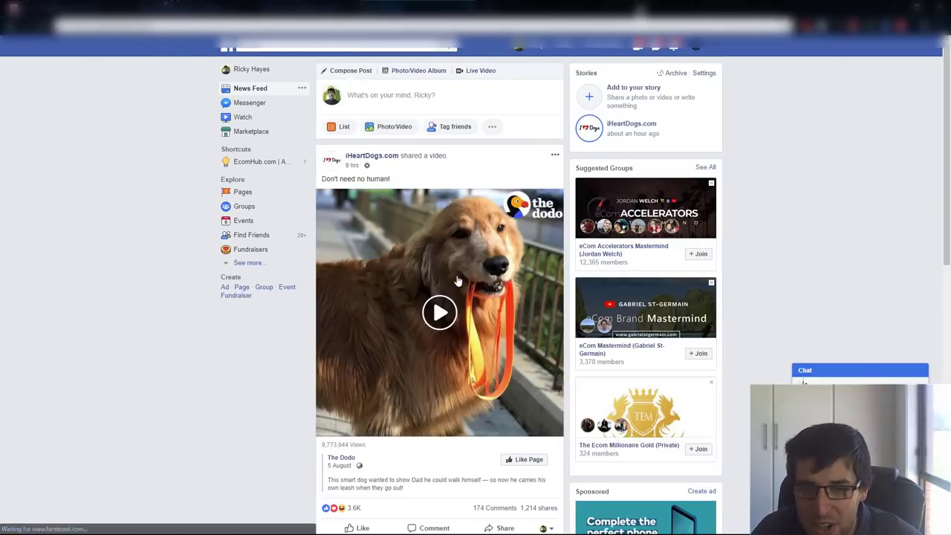
Filter the Facebook search to Videos and browse gadget ads like the travel pillow clip.
{"action": "left_click", "coordinate": [440, 312]}
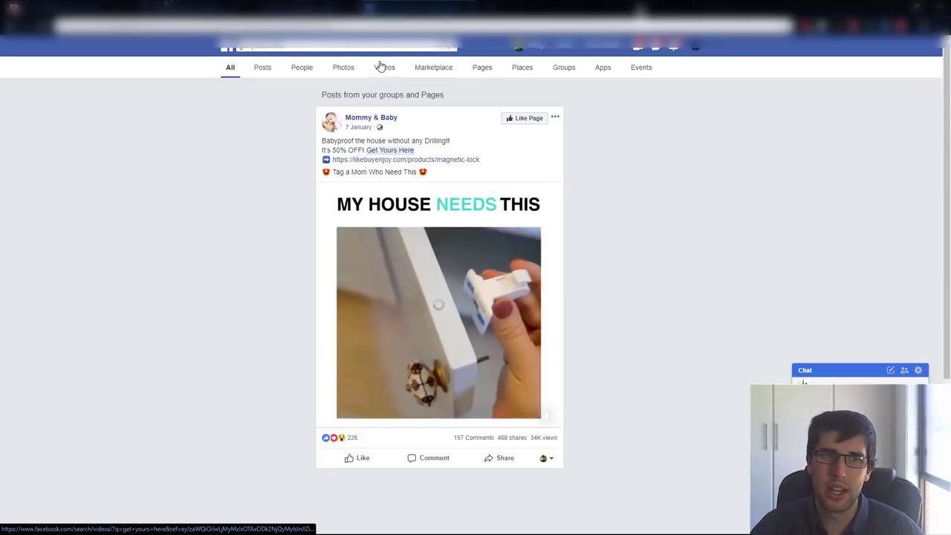
{"action": "left_click", "coordinate": [383, 67]}
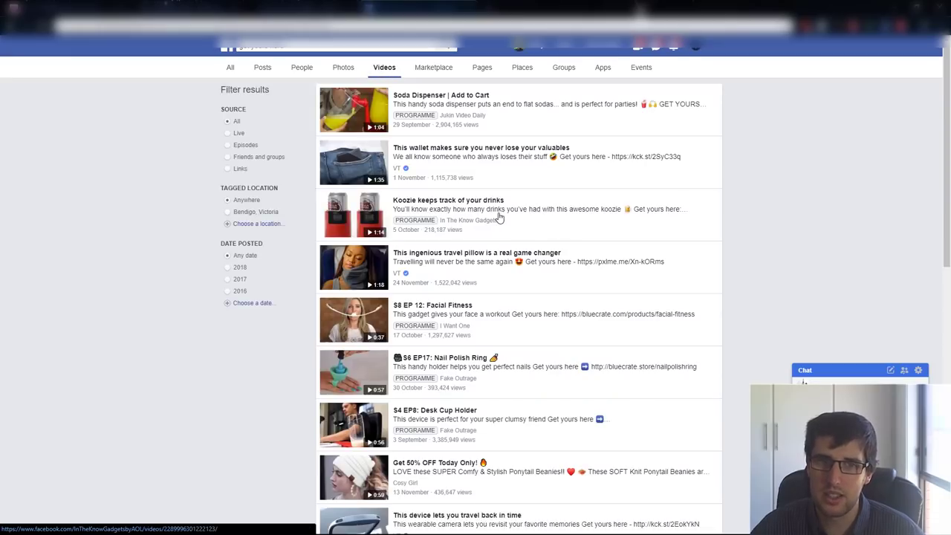
{"action": "scroll", "scroll_direction": "down", "scroll_amount": 3}
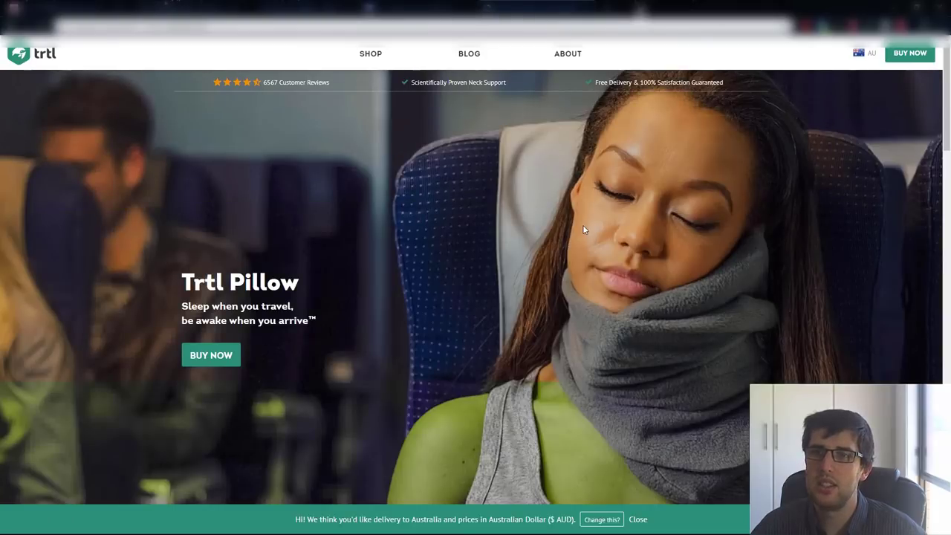
{"action": "scroll", "scroll_direction": "down", "scroll_amount": 3}
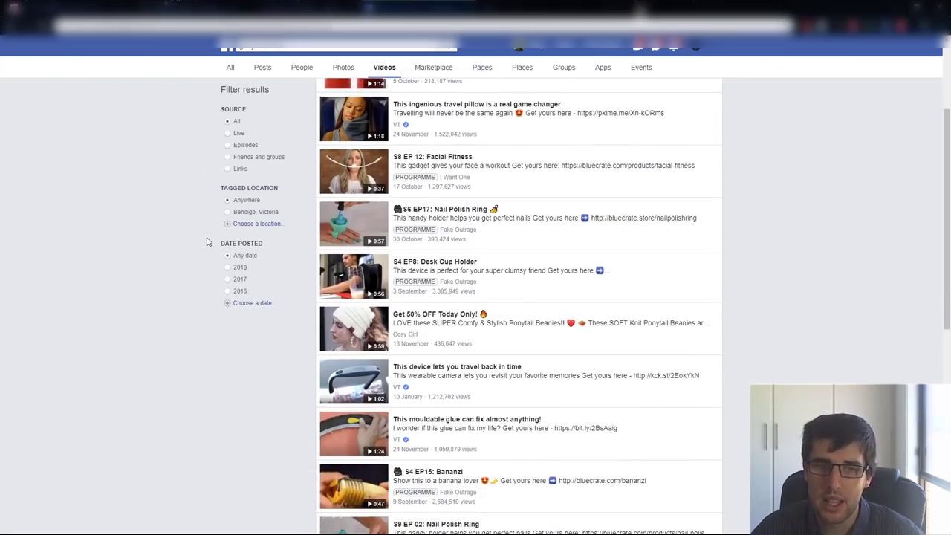
Open the Cosy Girl 'Get 50% OFF Today Only!' ponytail beanie video and its store link.
{"action": "left_click", "coordinate": [353, 329]}
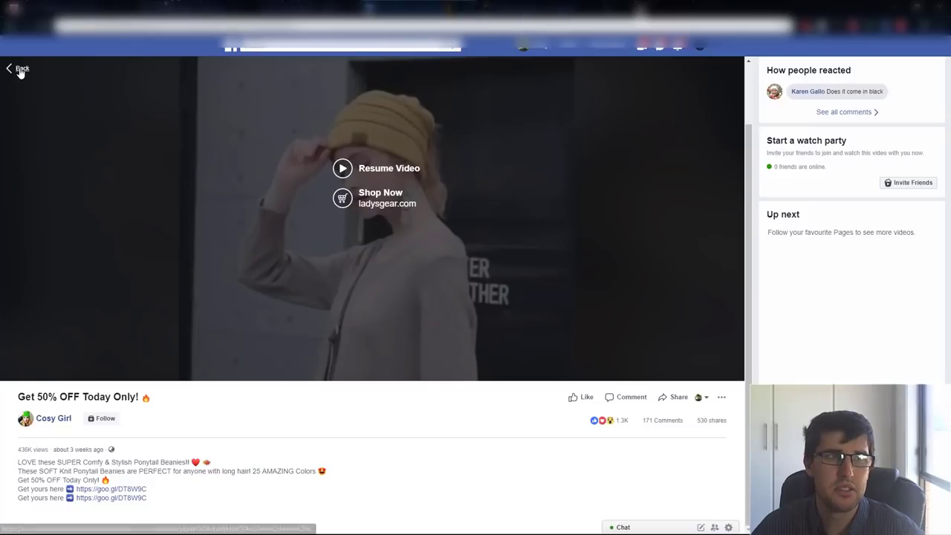
{"action": "left_click", "coordinate": [381, 198]}
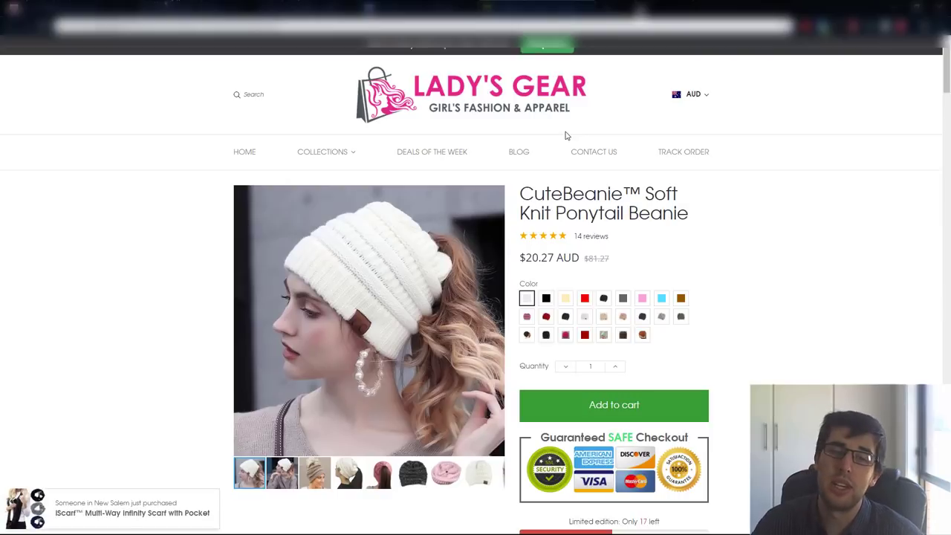
{"action": "mouse_move", "coordinate": [663, 282]}
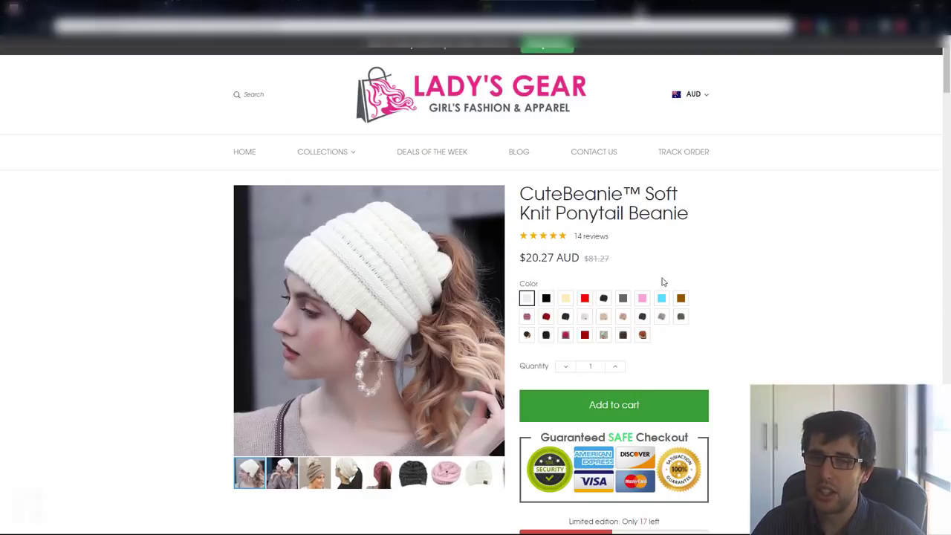
Preview the CuteBeanie in the speckled beige and rust orange colours.
{"action": "left_click", "coordinate": [622, 315]}
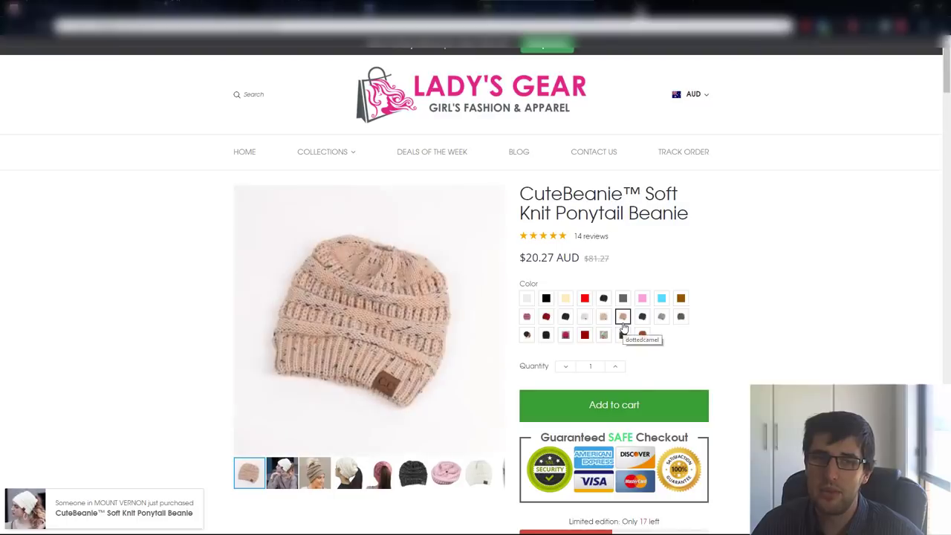
{"action": "left_click", "coordinate": [642, 334]}
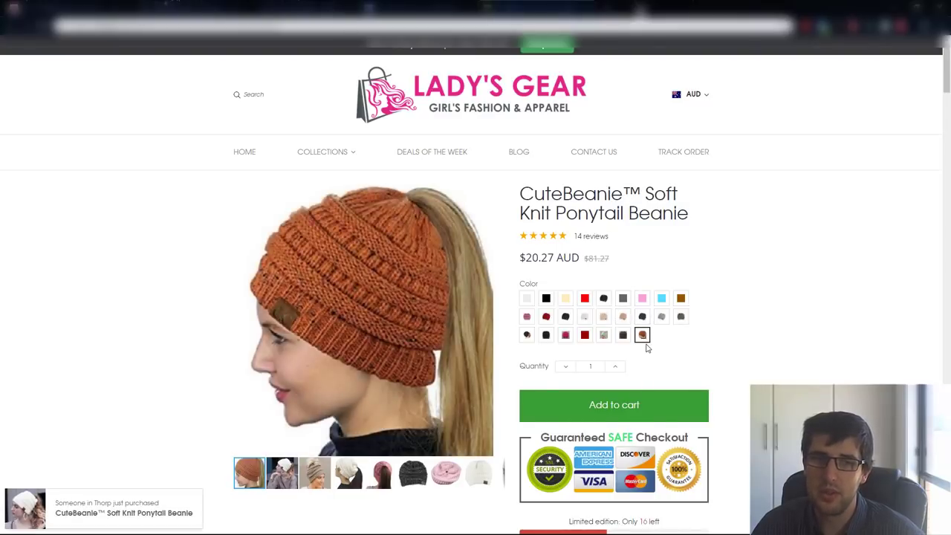
Scroll the beanie page through related products and customer photo reviews to the footer.
{"action": "scroll", "scroll_direction": "down", "scroll_amount": 3}
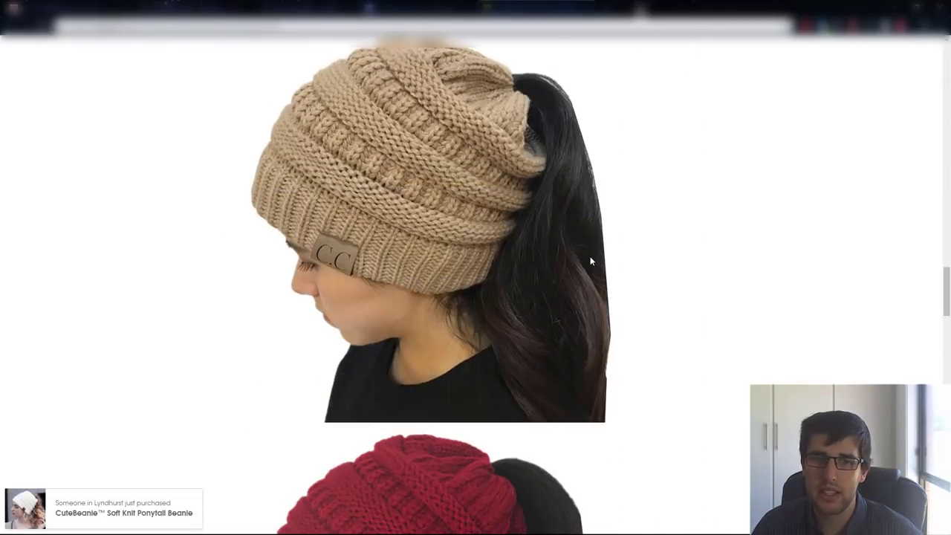
{"action": "scroll", "scroll_direction": "down", "scroll_amount": 3}
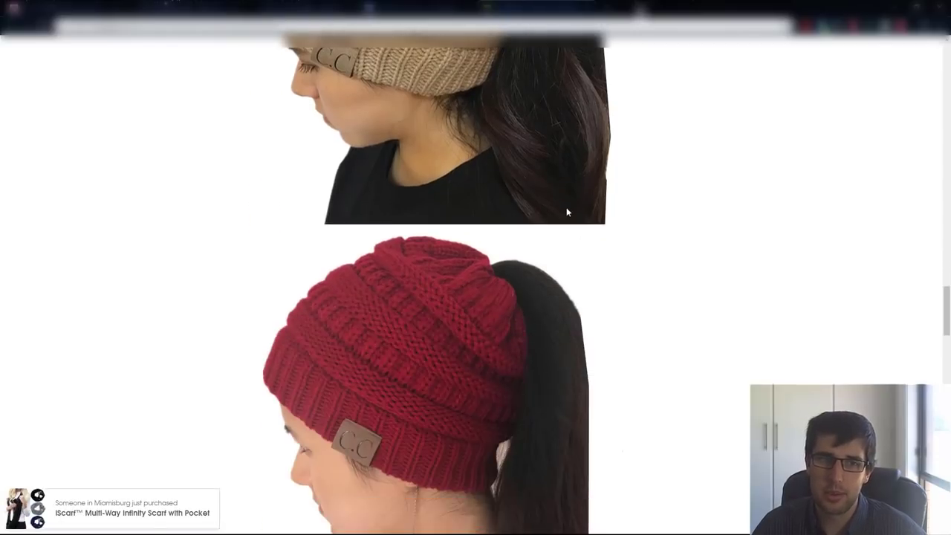
{"action": "scroll", "scroll_direction": "down", "scroll_amount": 3}
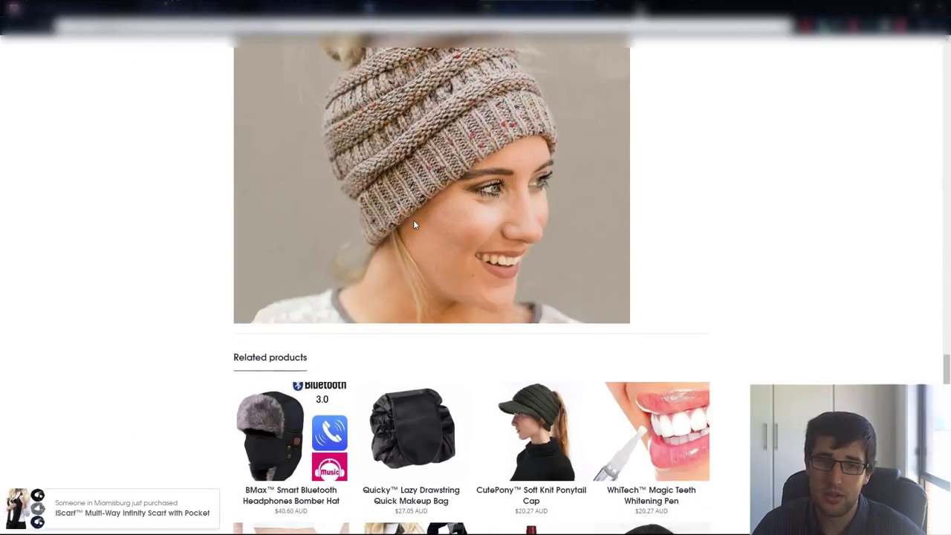
{"action": "scroll", "scroll_direction": "down", "scroll_amount": 3}
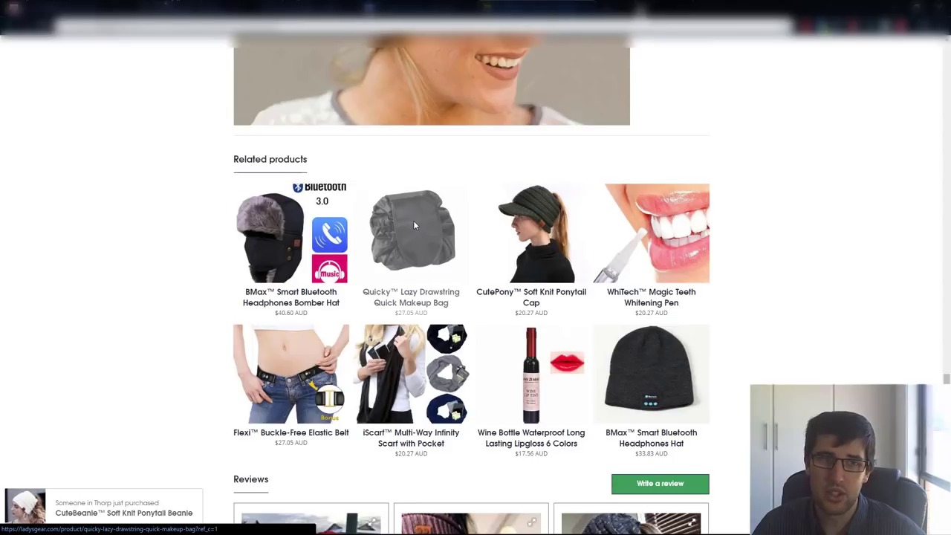
{"action": "scroll", "scroll_direction": "down", "scroll_amount": 3}
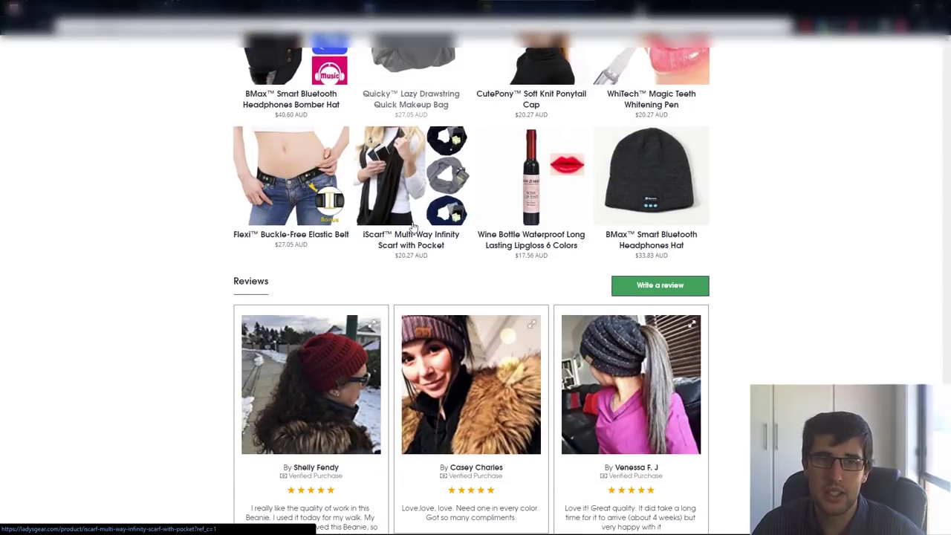
{"action": "scroll", "scroll_direction": "down", "scroll_amount": 3}
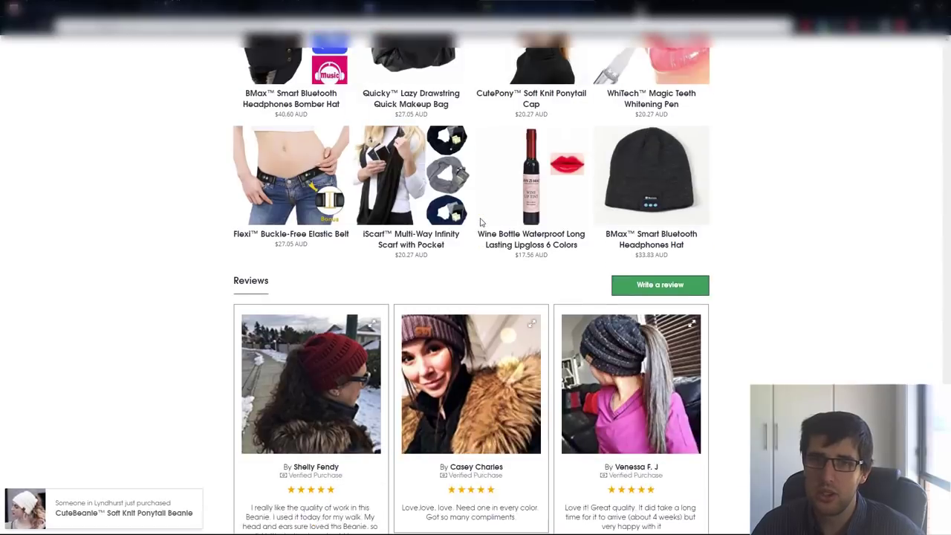
{"action": "scroll", "scroll_direction": "down", "scroll_amount": 3}
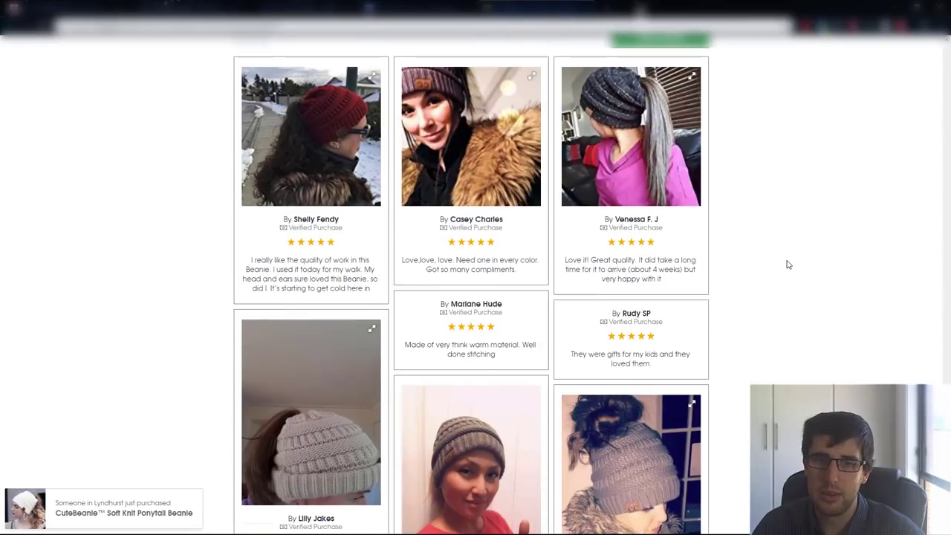
{"action": "scroll", "scroll_direction": "down", "scroll_amount": 3}
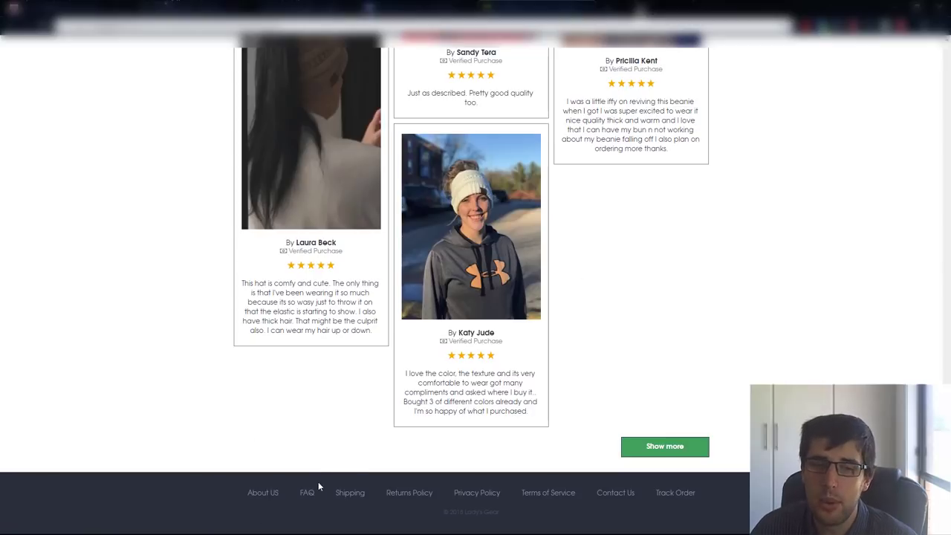
{"action": "mouse_move", "coordinate": [410, 494]}
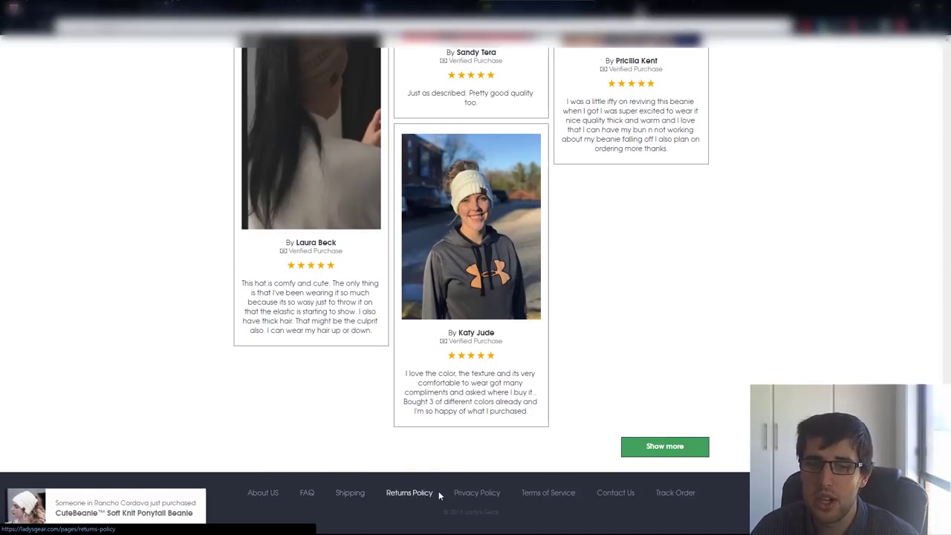
{"action": "mouse_move", "coordinate": [675, 493]}
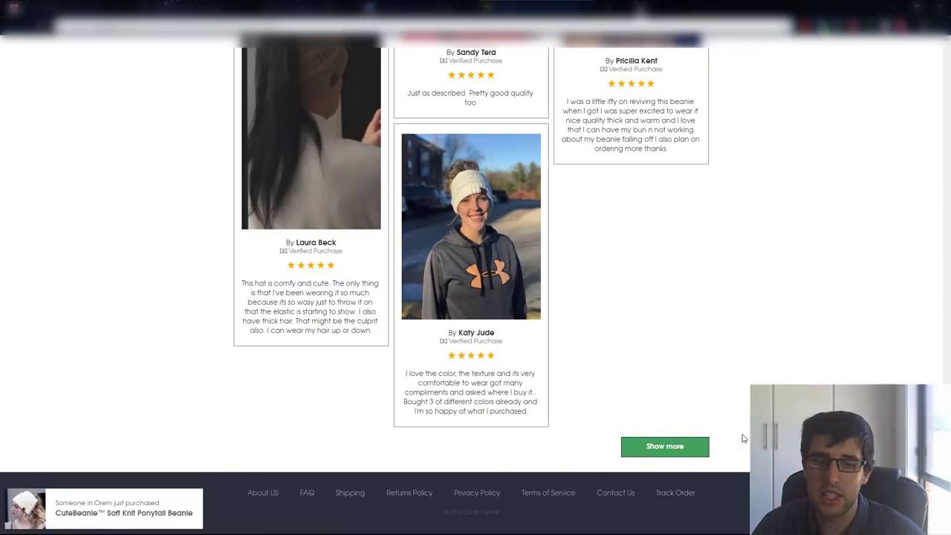
{"action": "mouse_move", "coordinate": [306, 493]}
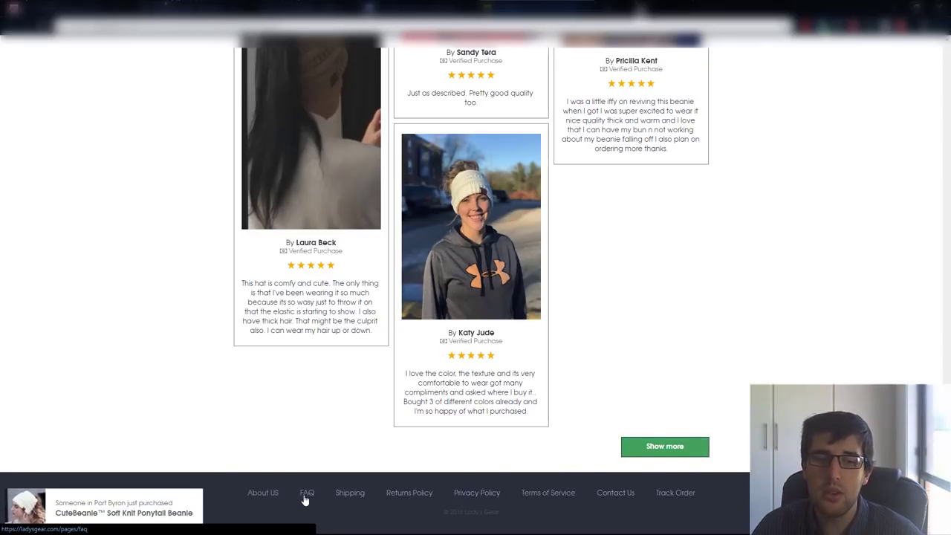
Visit Lady's Gear's Shipping policy, Track Order and Blog pages.
{"action": "left_click", "coordinate": [351, 493]}
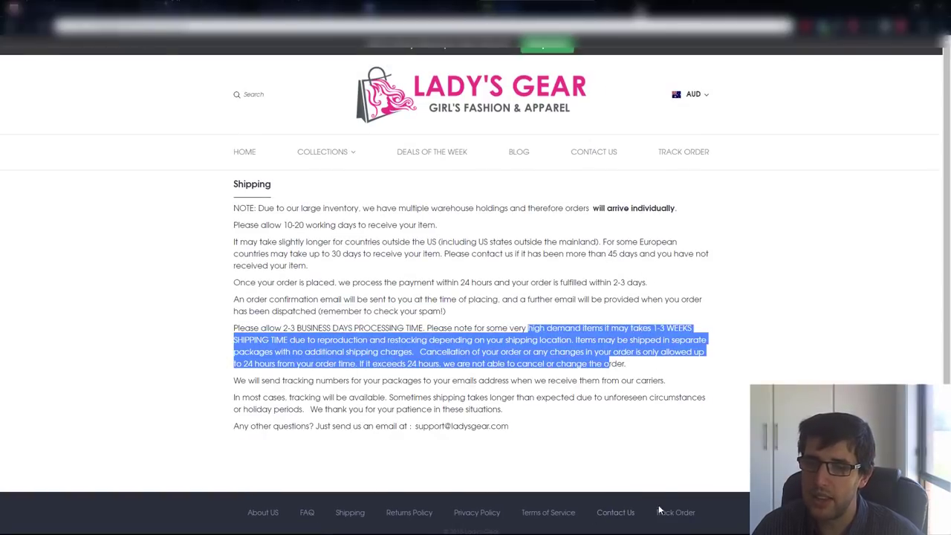
{"action": "left_click", "coordinate": [683, 151]}
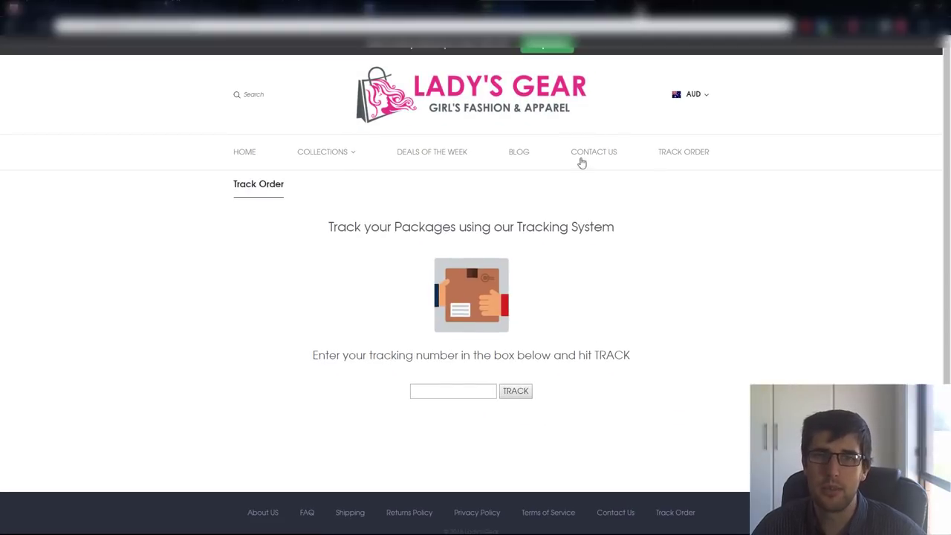
{"action": "left_click", "coordinate": [519, 151]}
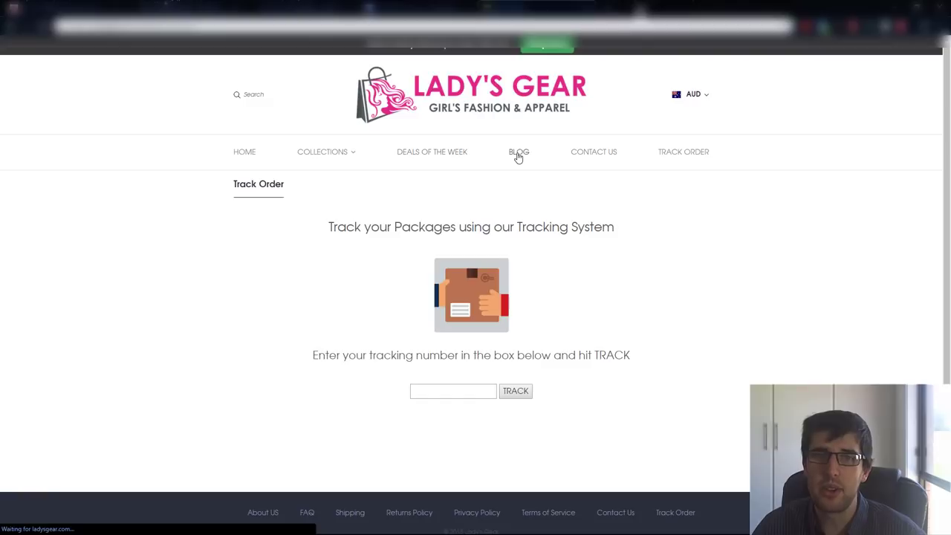
{"action": "left_click", "coordinate": [518, 152]}
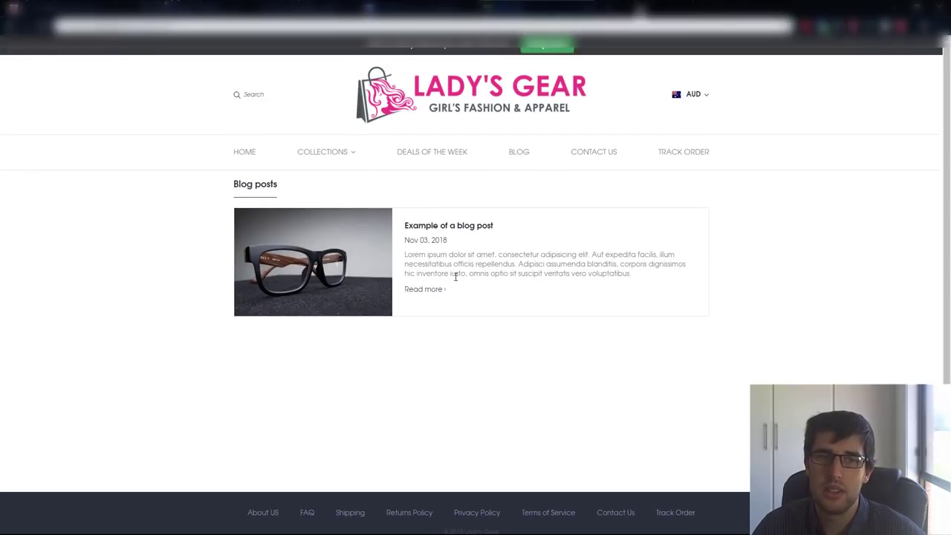
{"action": "mouse_move", "coordinate": [476, 250]}
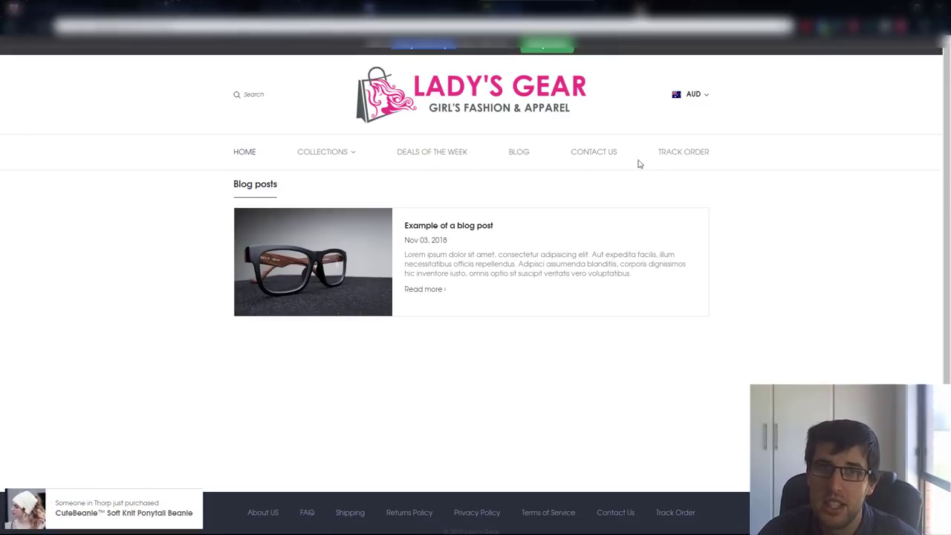
{"action": "mouse_move", "coordinate": [701, 81]}
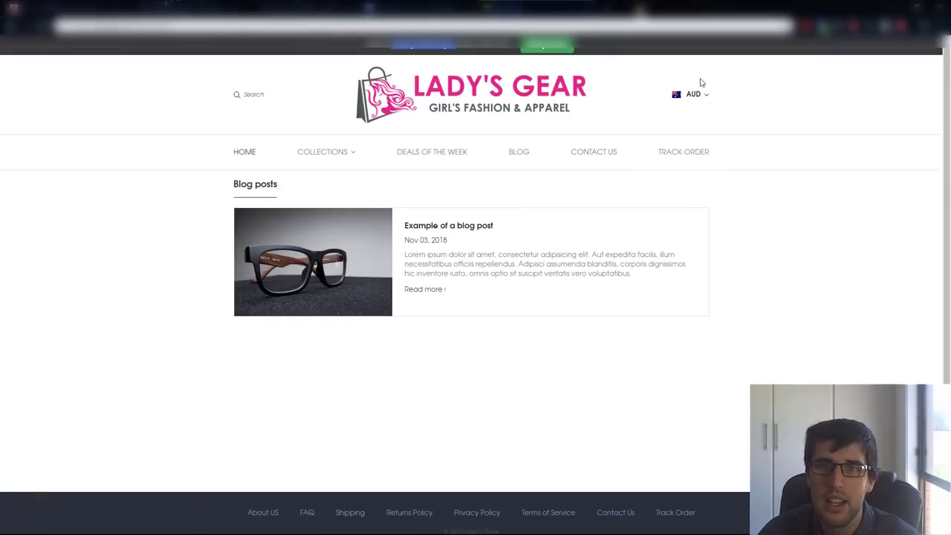
Check the currency dropdown options and return to the store's home page.
{"action": "left_click", "coordinate": [693, 94]}
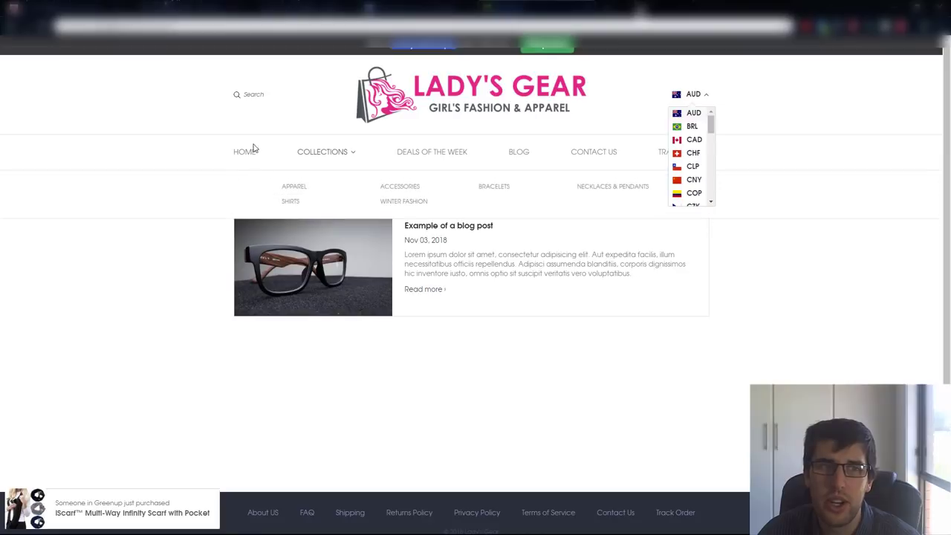
{"action": "left_click", "coordinate": [244, 152]}
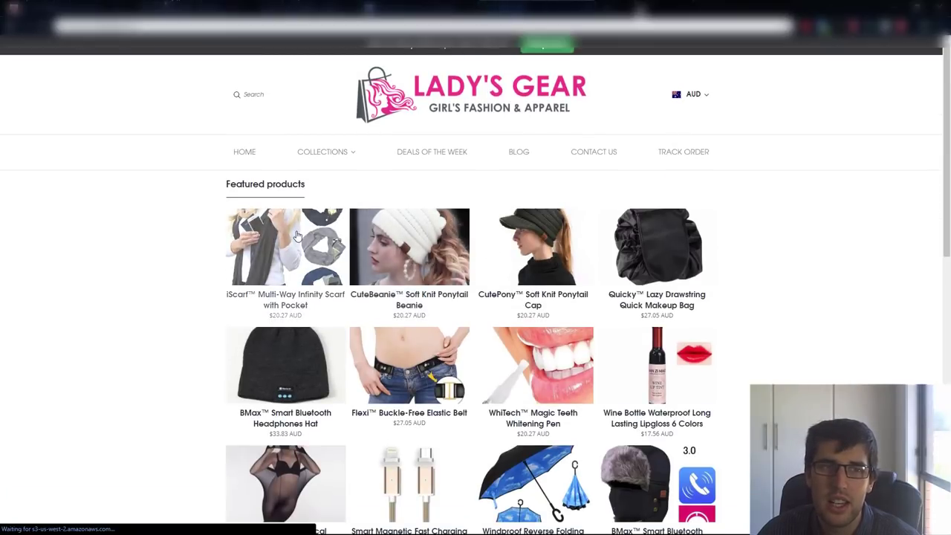
Add one black iScarf Multi-Way Infinity Scarf with Pocket to the cart and review the cart page.
{"action": "left_click", "coordinate": [285, 247]}
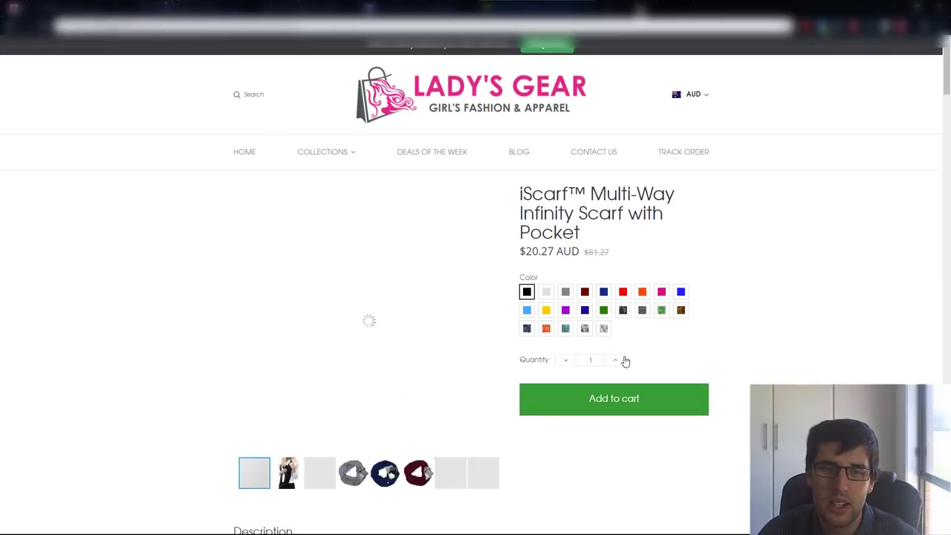
{"action": "left_click", "coordinate": [613, 398]}
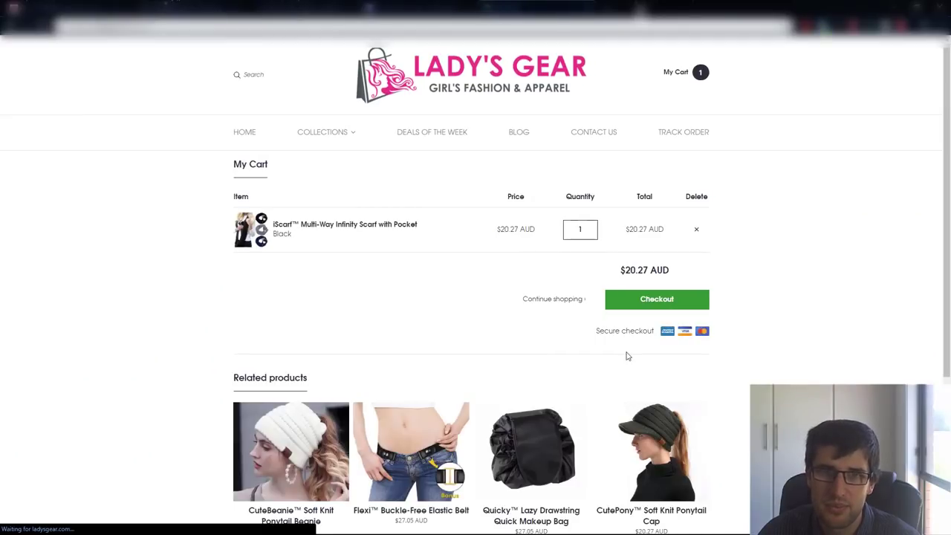
{"action": "scroll", "scroll_direction": "down", "scroll_amount": 3}
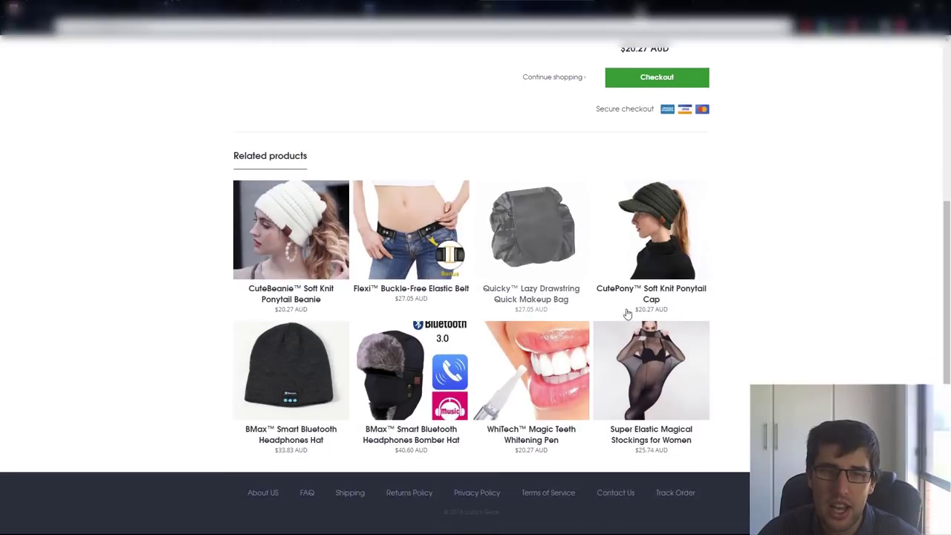
{"action": "scroll", "scroll_direction": "down", "scroll_amount": 3}
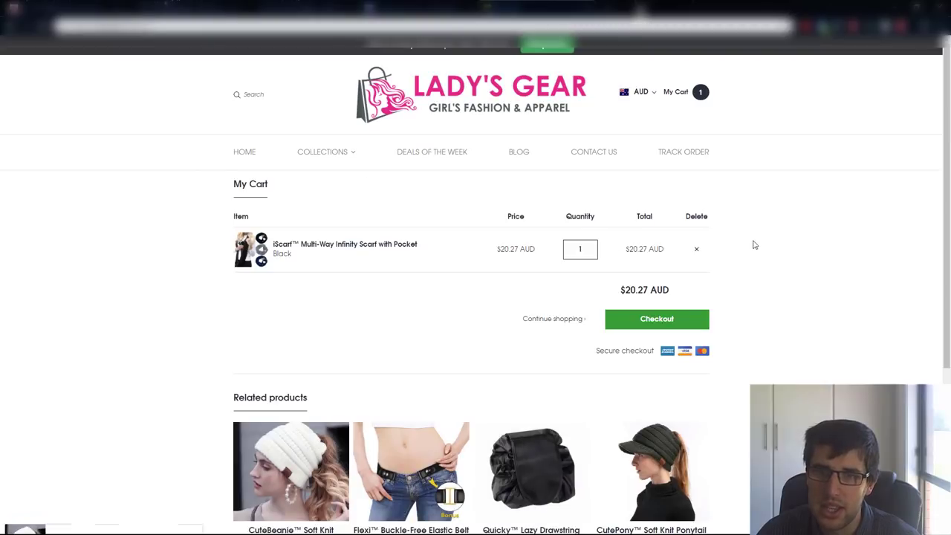
{"action": "mouse_move", "coordinate": [701, 370]}
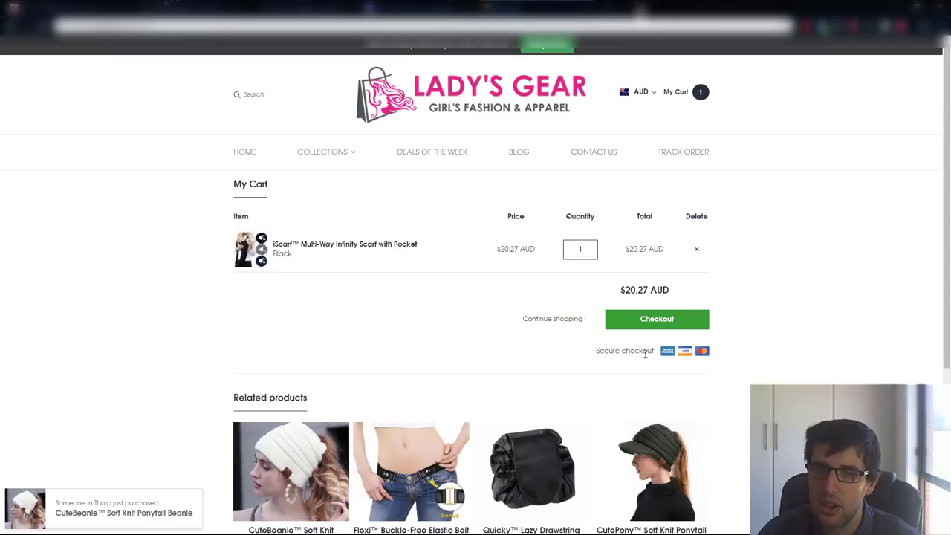
{"action": "double_click", "coordinate": [624, 351]}
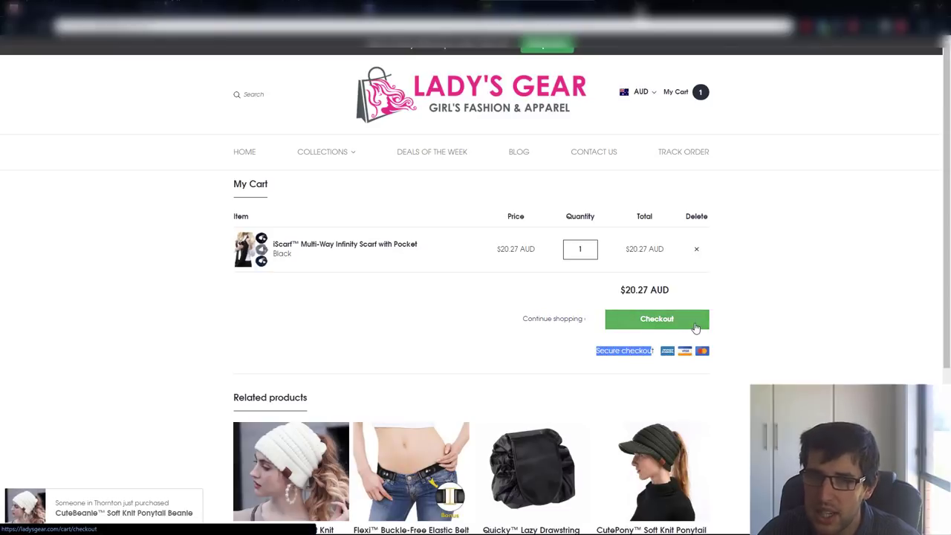
Proceed to checkout showing the iScarf at $14.95 plus $4.95 shipping, $19.90 USD total.
{"action": "left_click", "coordinate": [657, 318]}
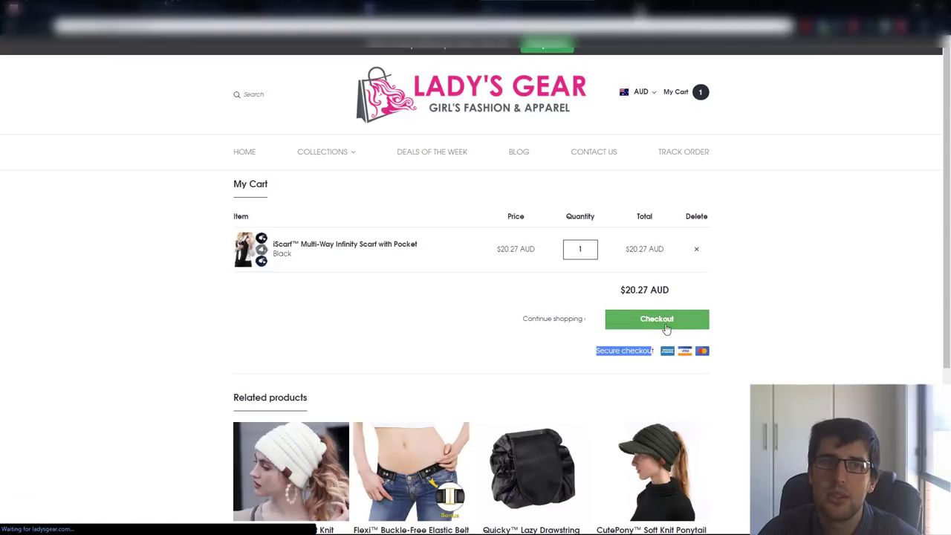
{"action": "left_click", "coordinate": [656, 318]}
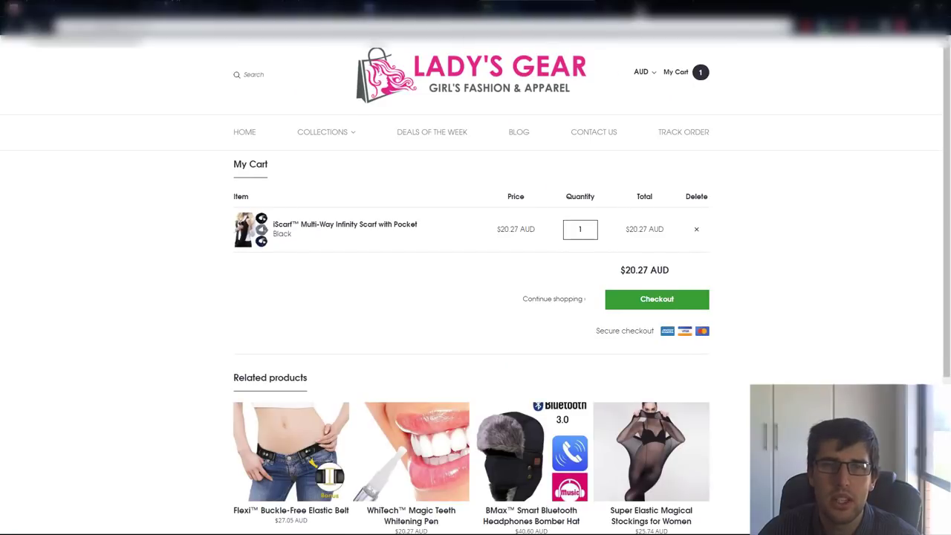
{"action": "left_click", "coordinate": [657, 299]}
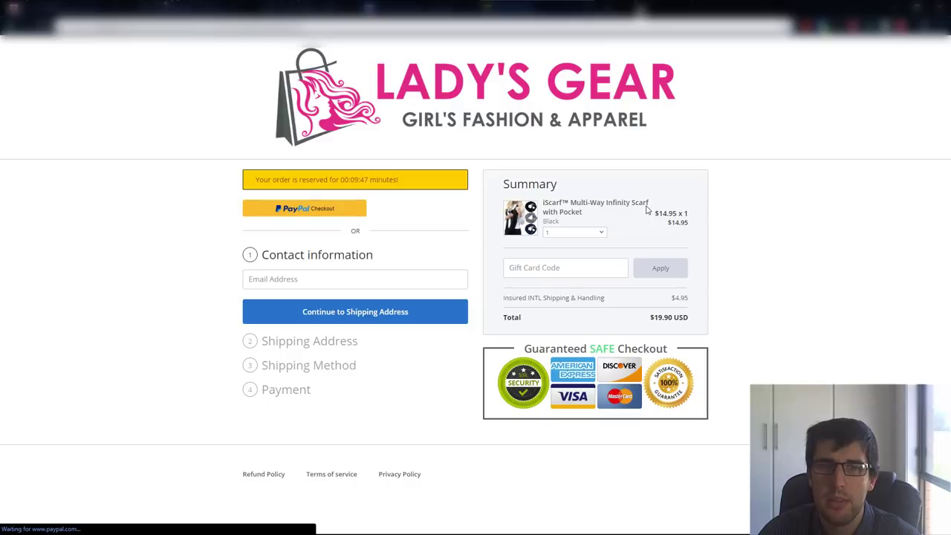
{"action": "mouse_move", "coordinate": [568, 268]}
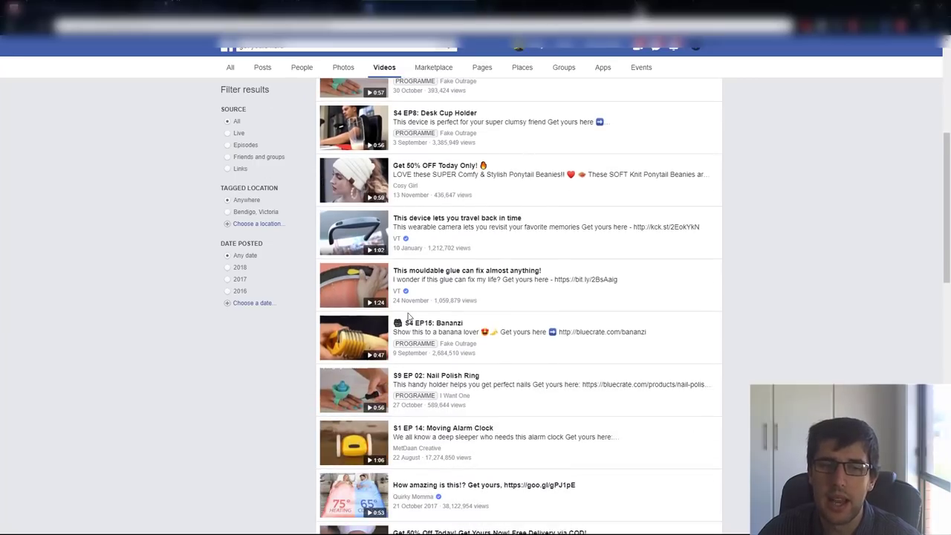
Open the 'S1 EP 14: Moving Alarm Clock' video from the Facebook video results.
{"action": "scroll", "scroll_direction": "down", "scroll_amount": 3}
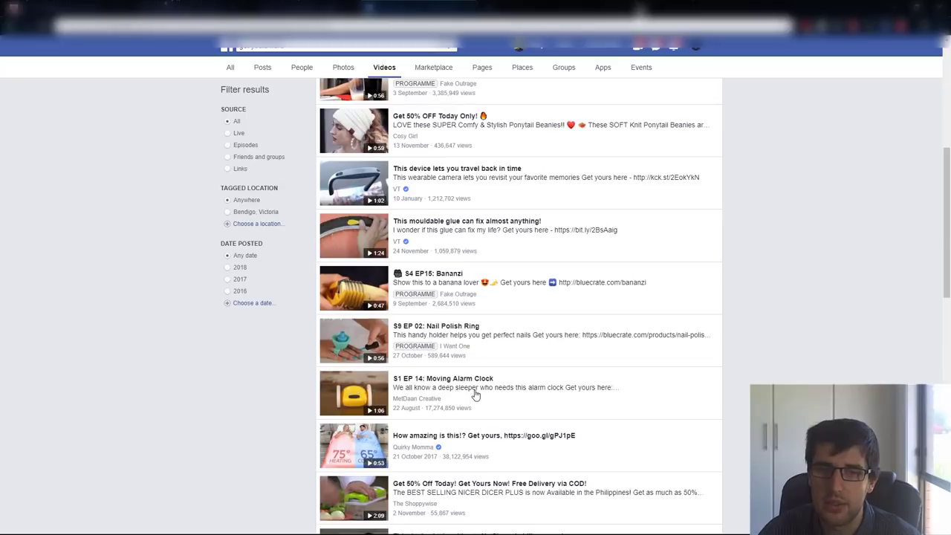
{"action": "scroll", "scroll_direction": "down", "scroll_amount": 3}
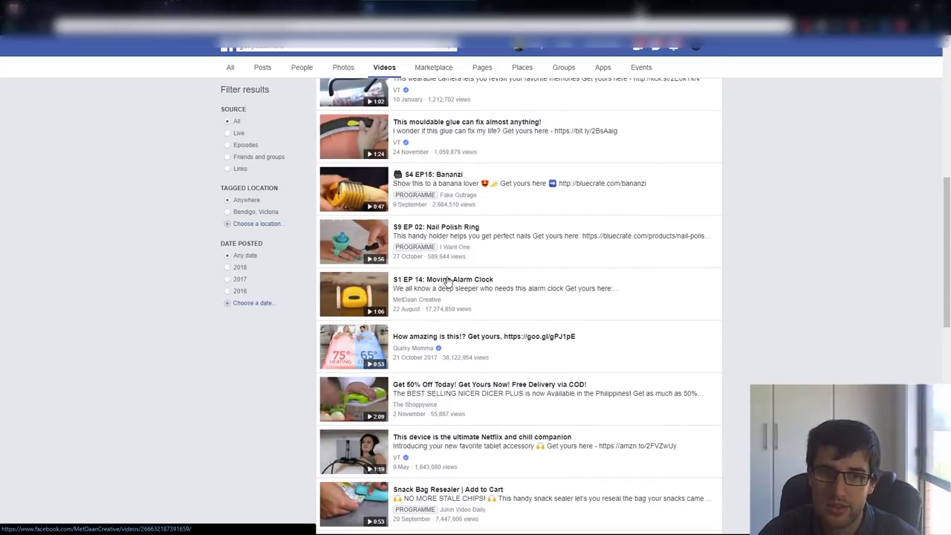
{"action": "left_click", "coordinate": [353, 294]}
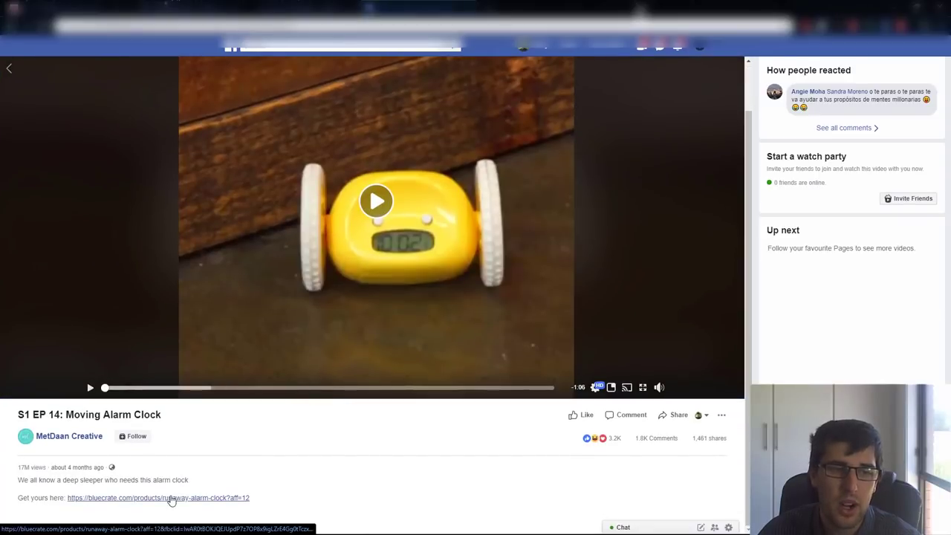
Follow the link to BlueCrate's Runaway Alarm Clock page and review its guarantee, related items and order history.
{"action": "left_click", "coordinate": [158, 497]}
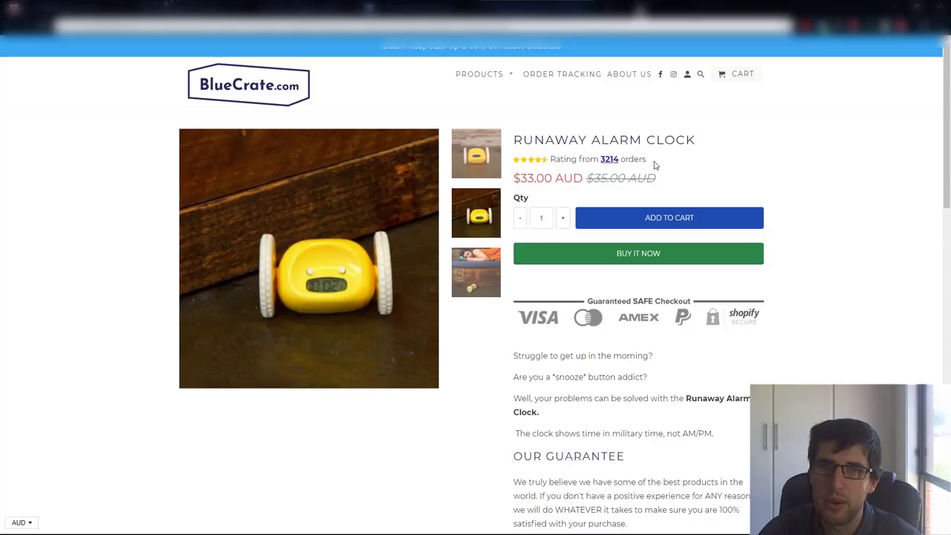
{"action": "scroll", "scroll_direction": "down", "scroll_amount": 3}
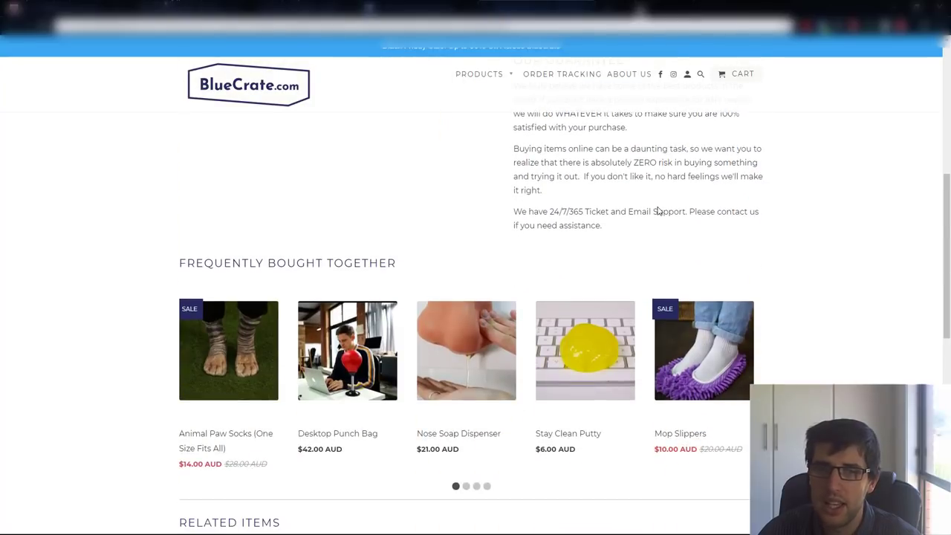
{"action": "scroll", "scroll_direction": "down", "scroll_amount": 3}
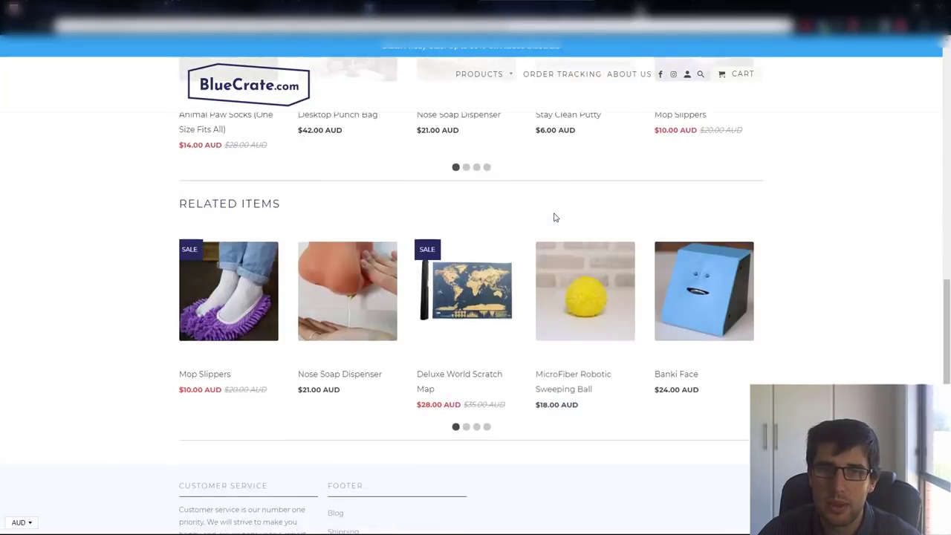
{"action": "scroll", "scroll_direction": "up", "scroll_amount": 3}
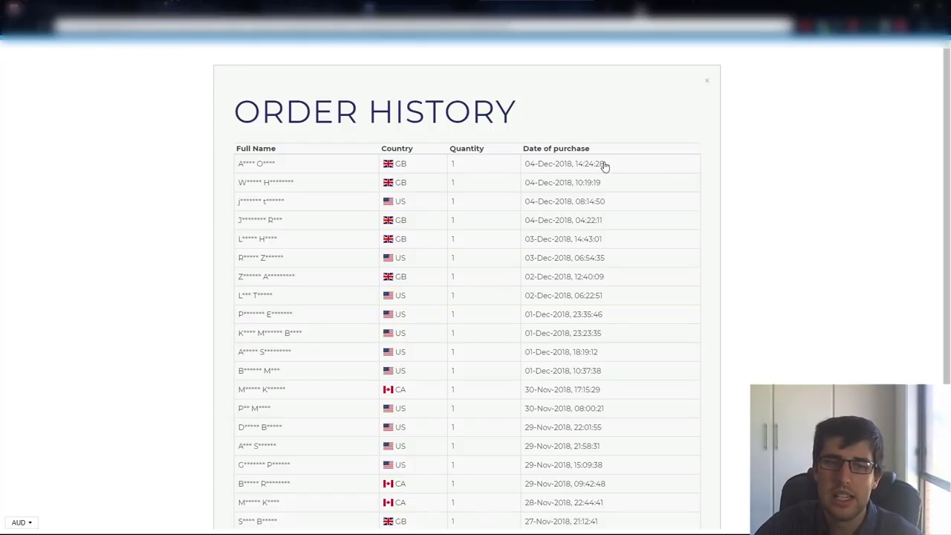
{"action": "scroll", "scroll_direction": "down", "scroll_amount": 3}
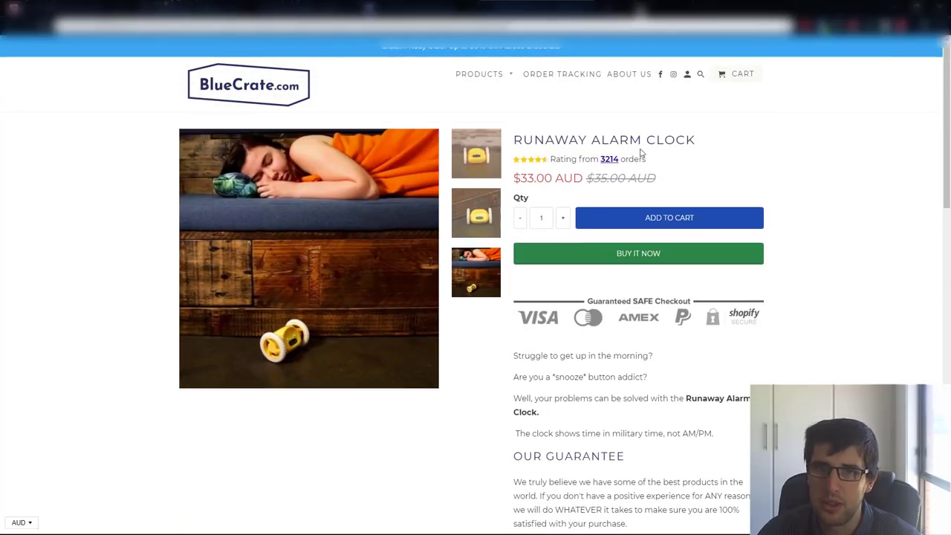
{"action": "mouse_move", "coordinate": [888, 291]}
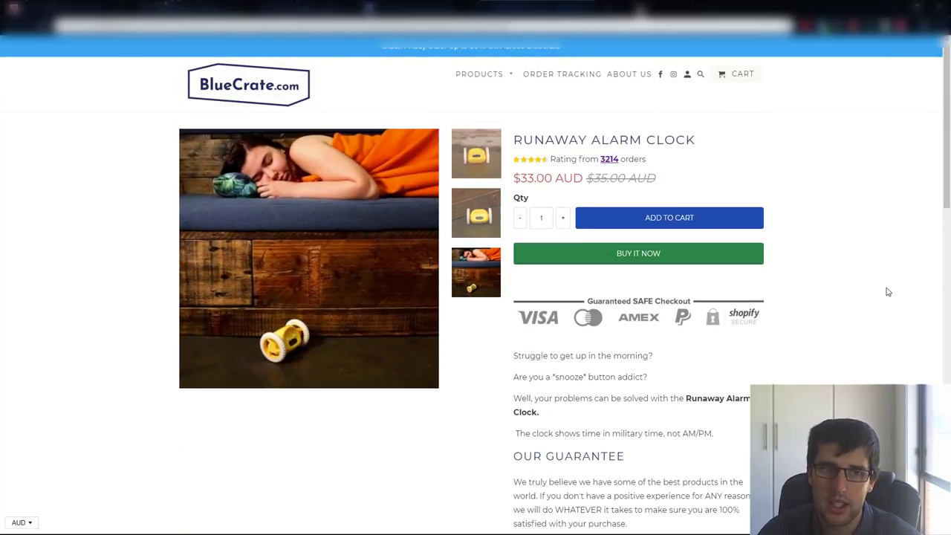
{"action": "scroll", "scroll_direction": "down", "scroll_amount": 3}
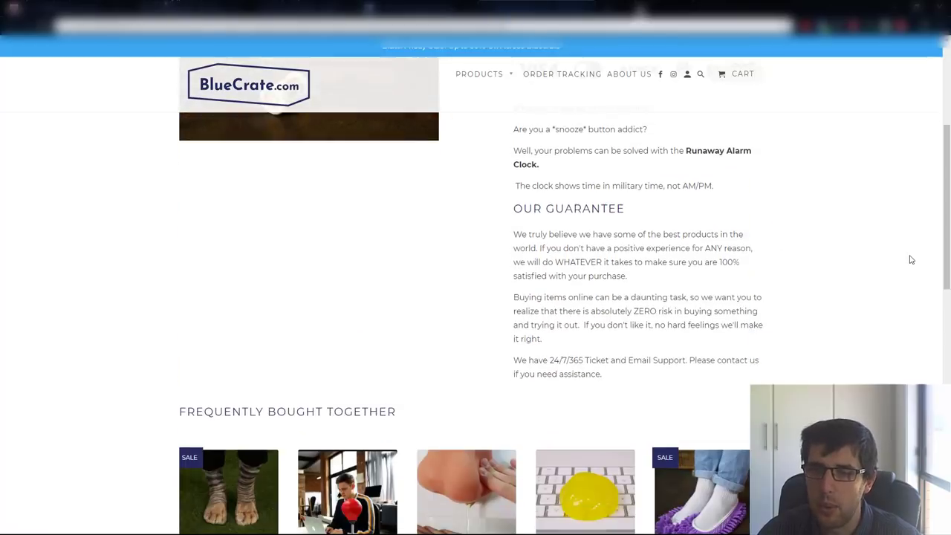
{"action": "scroll", "scroll_direction": "down", "scroll_amount": 3}
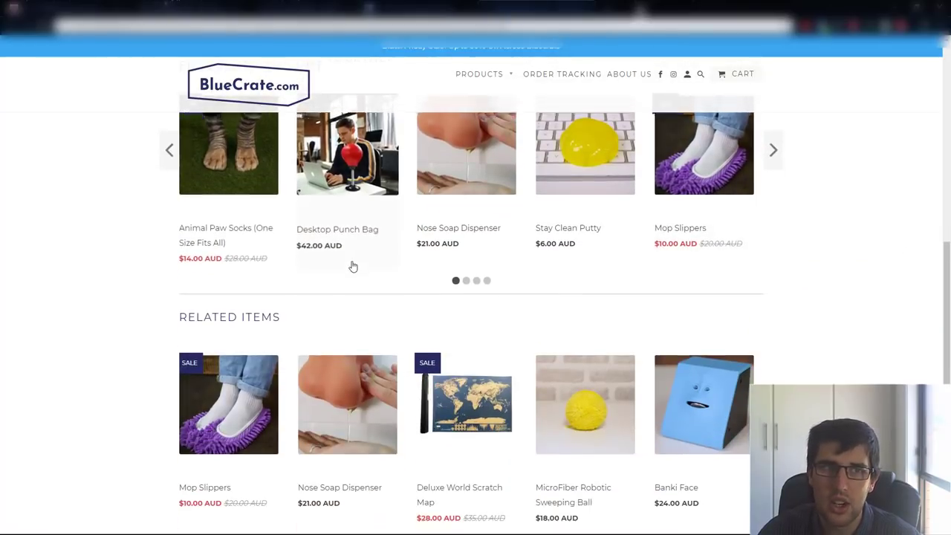
{"action": "scroll", "scroll_direction": "down", "scroll_amount": 3}
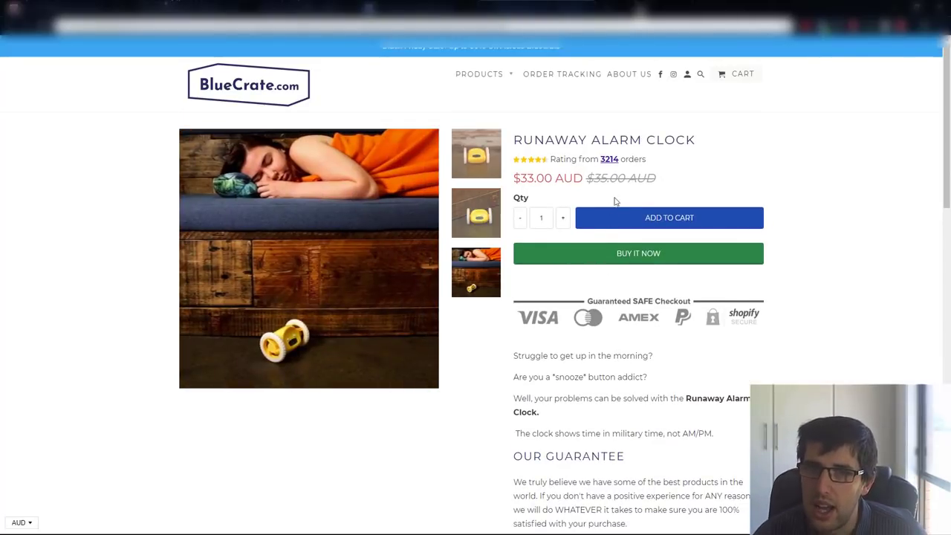
Add the Runaway Alarm Clock to BlueCrate's cart at $33.00 and head to checkout.
{"action": "left_click", "coordinate": [669, 217]}
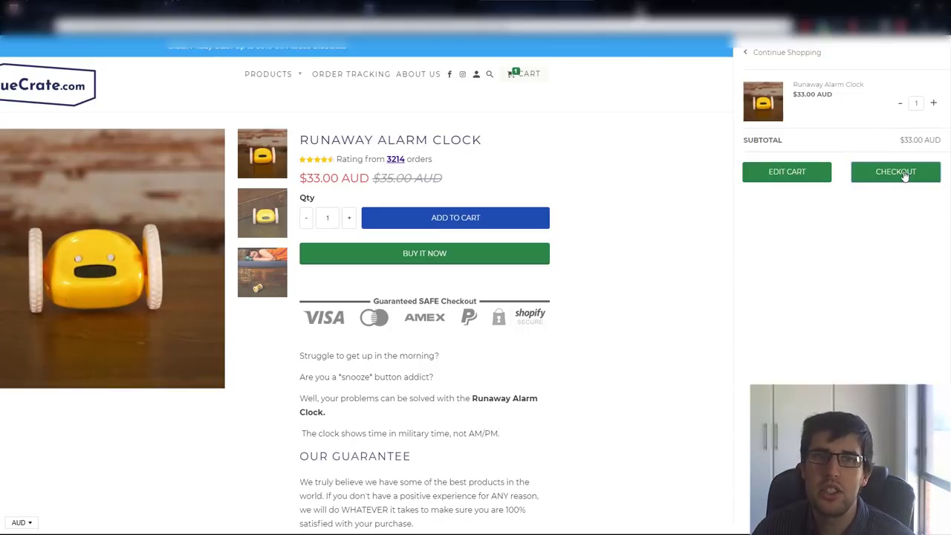
{"action": "left_click", "coordinate": [894, 172]}
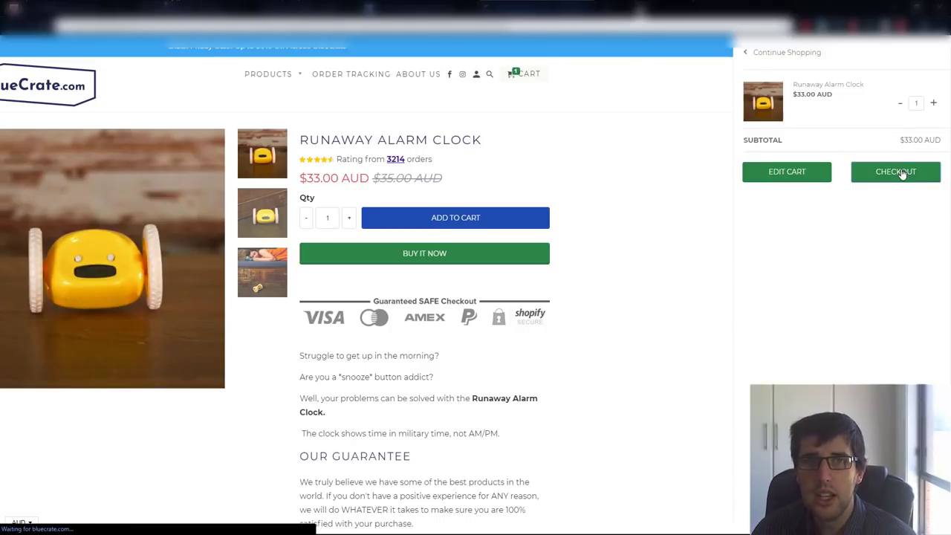
{"action": "left_click", "coordinate": [894, 172]}
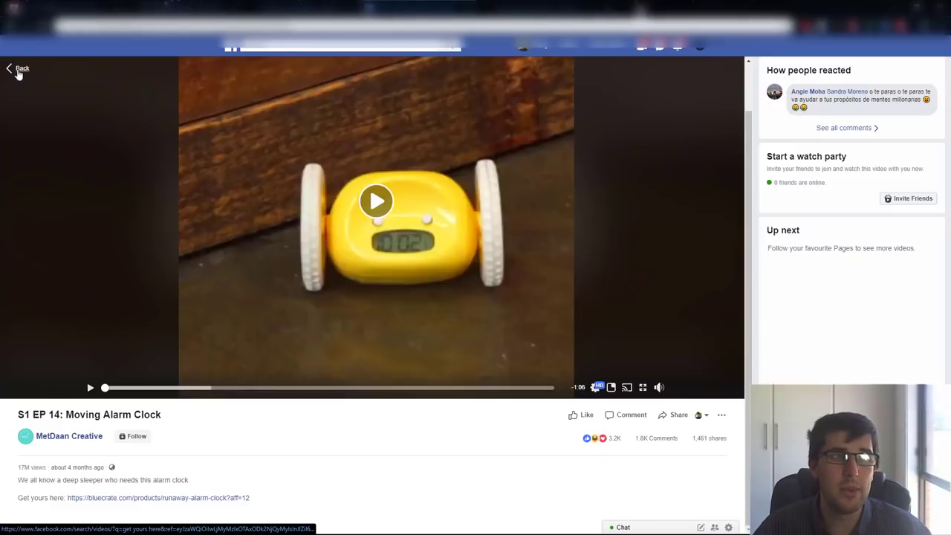
Return to the Facebook video results and open the Tidy Tuck video.
{"action": "left_click", "coordinate": [18, 68]}
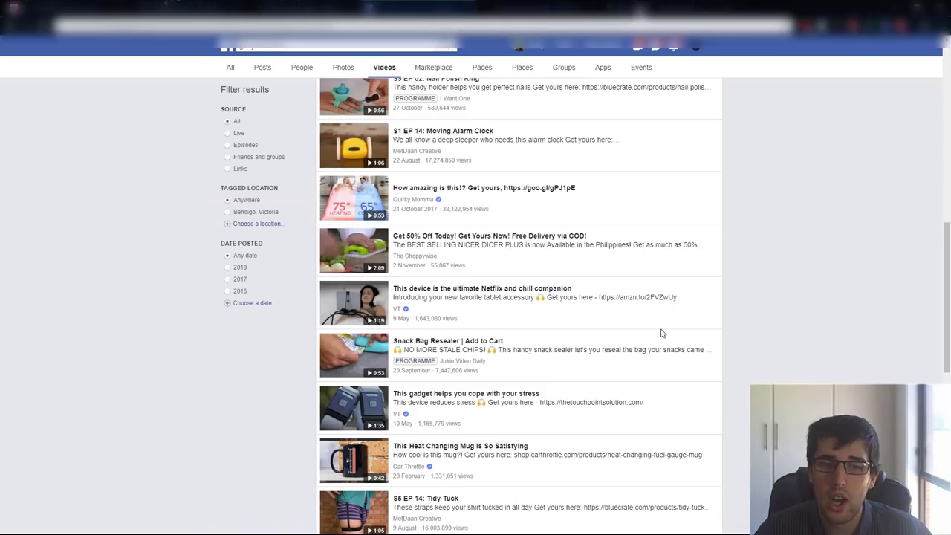
{"action": "scroll", "scroll_direction": "down", "scroll_amount": 3}
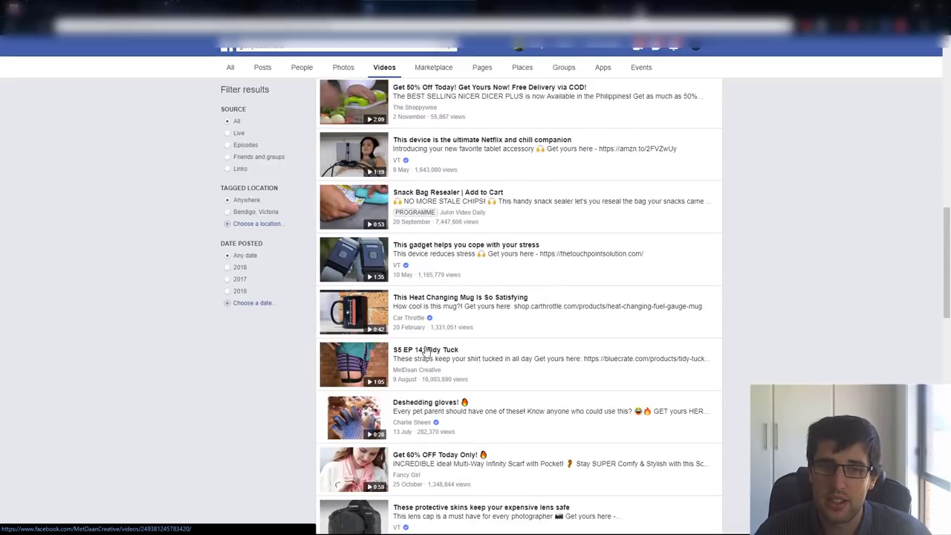
{"action": "left_click", "coordinate": [425, 349]}
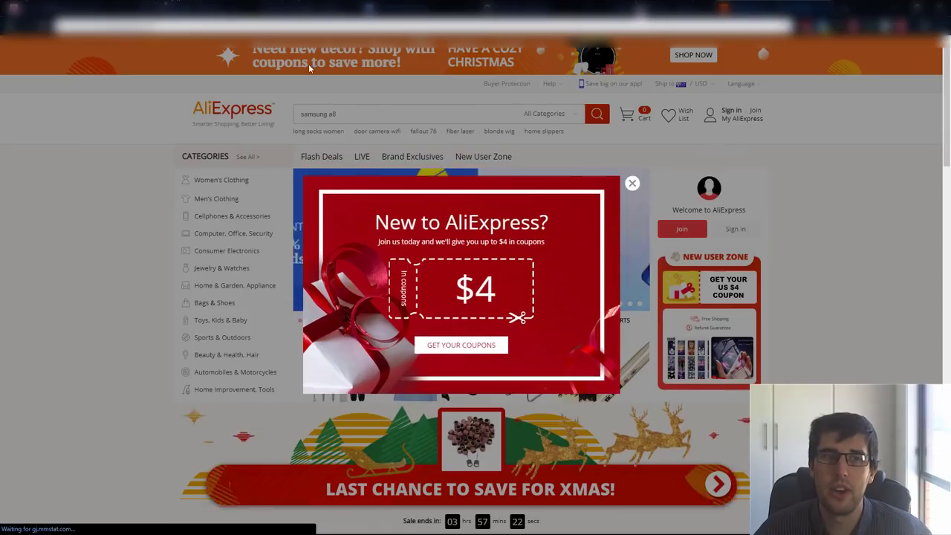
Dismiss the coupon popup and search AliExpress for "tidy tuck".
{"action": "left_click", "coordinate": [633, 183]}
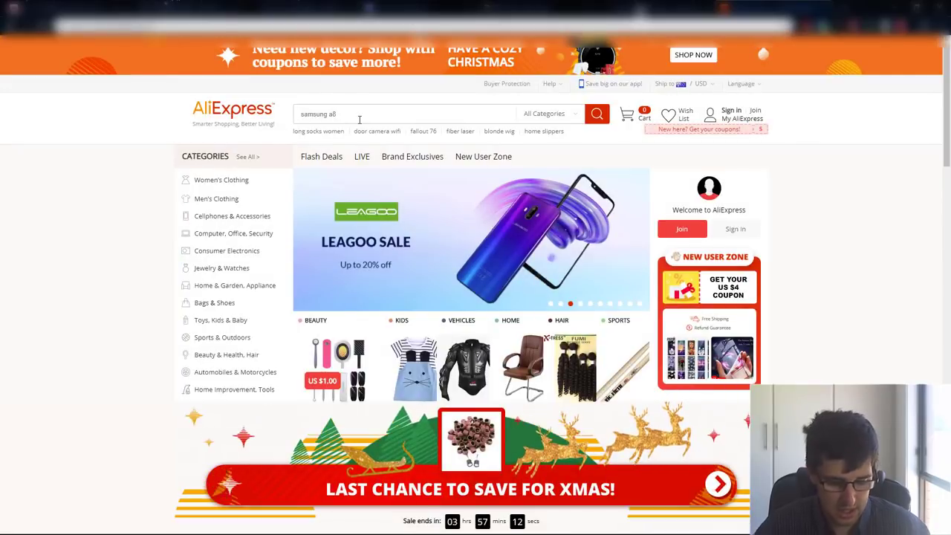
{"action": "type", "text": "tidy tuck"}
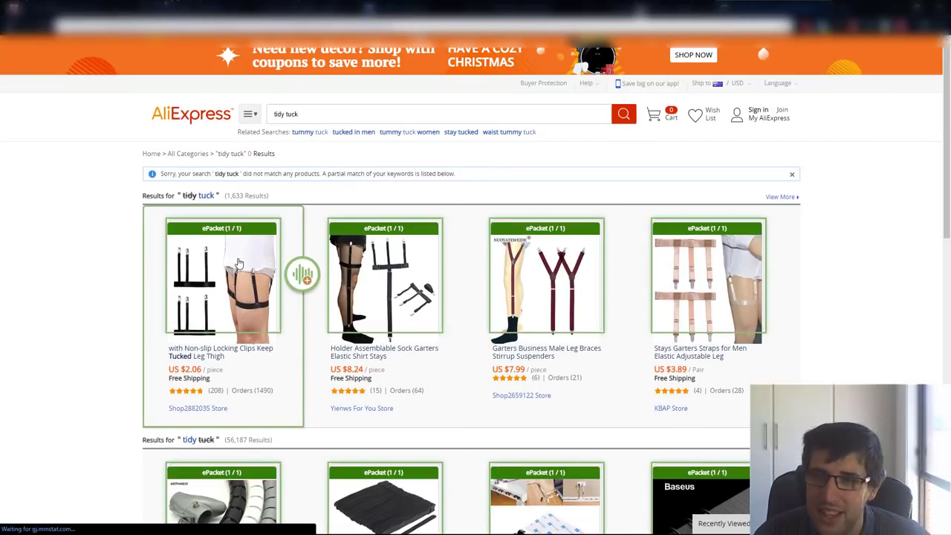
{"action": "scroll", "scroll_direction": "down", "scroll_amount": 3}
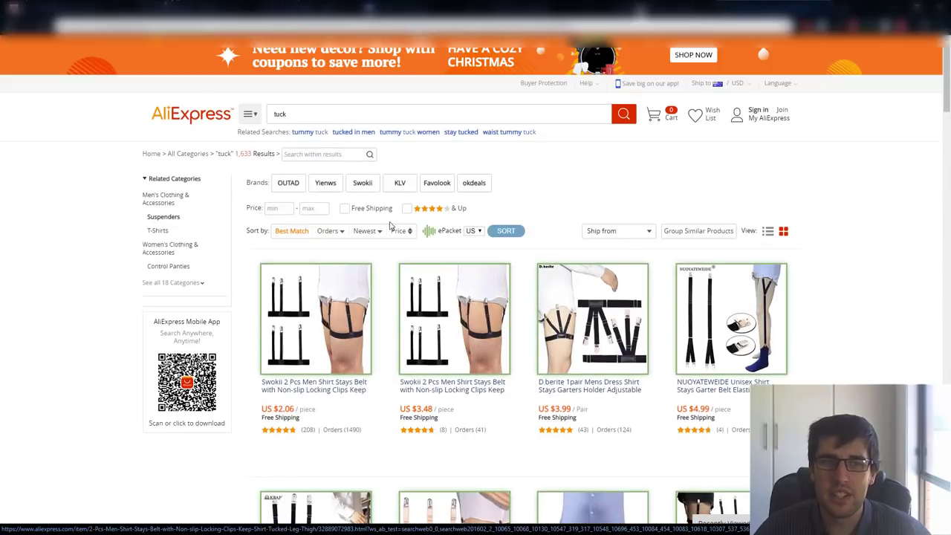
Filter to ePacket shipping, sort by Orders, and open the top-selling Swoki shirt stay listing.
{"action": "left_click", "coordinate": [401, 231]}
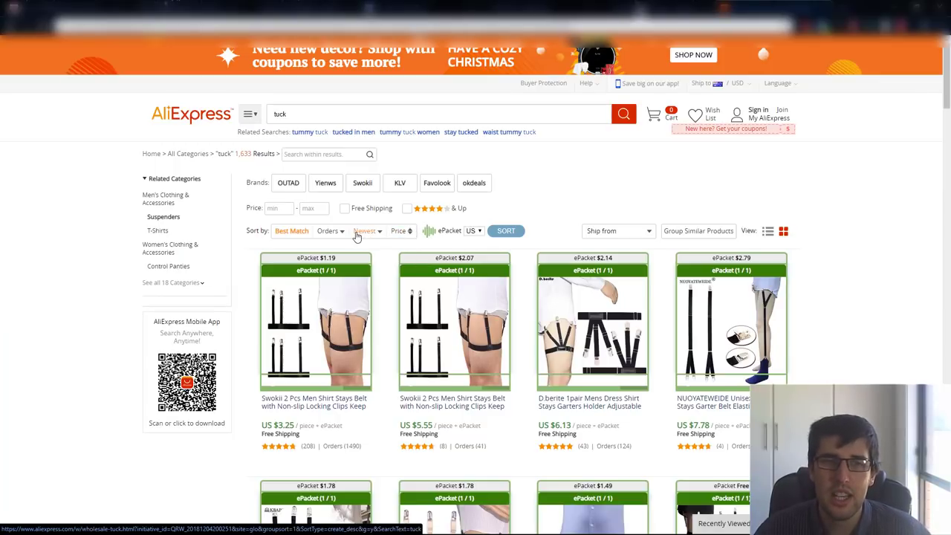
{"action": "left_click", "coordinate": [327, 230]}
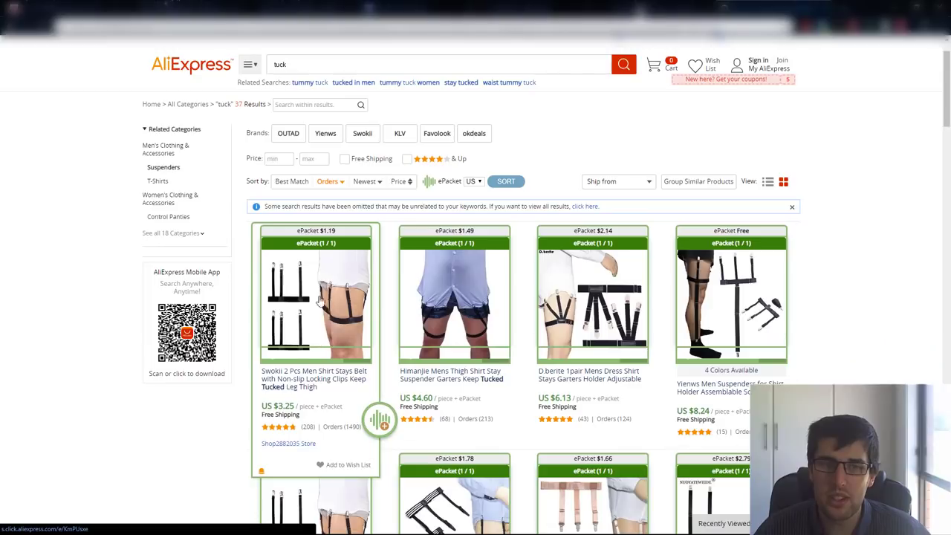
{"action": "left_click", "coordinate": [315, 297]}
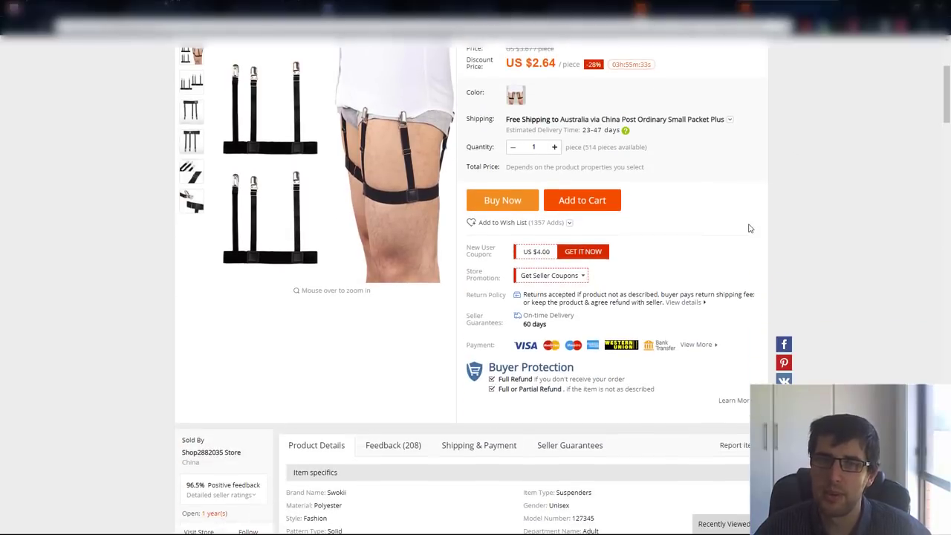
Look through the Swoki shirt stay page's price, seller feedback, photos and description.
{"action": "scroll", "scroll_direction": "down", "scroll_amount": 3}
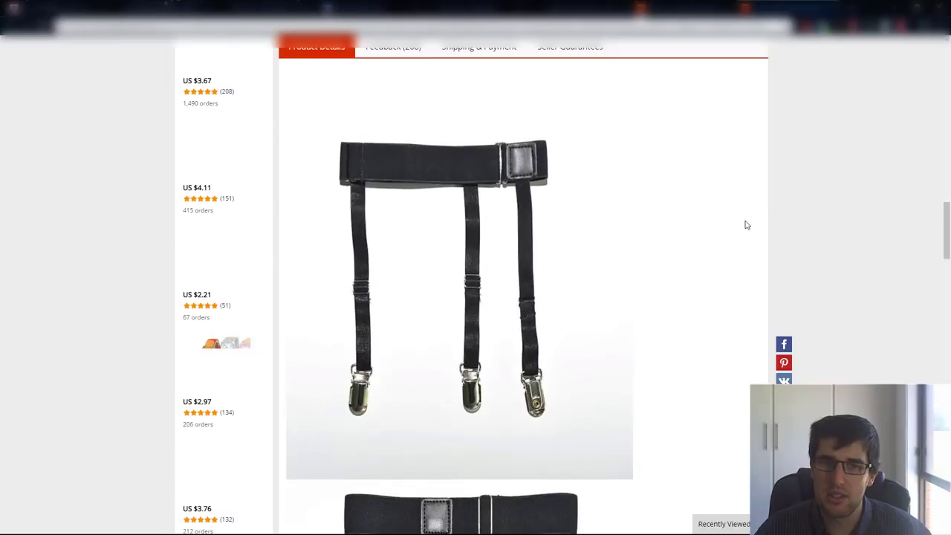
{"action": "scroll", "scroll_direction": "down", "scroll_amount": 3}
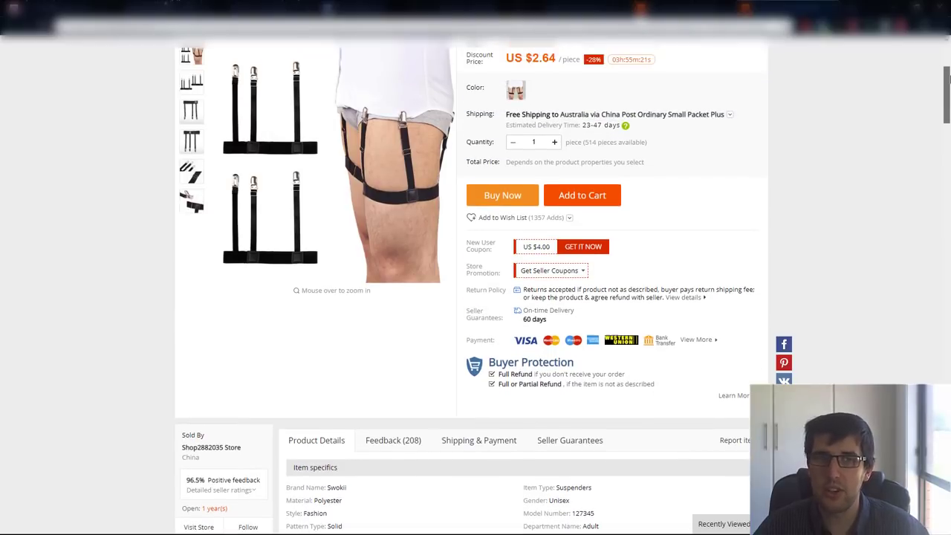
{"action": "scroll", "scroll_direction": "down", "scroll_amount": 3}
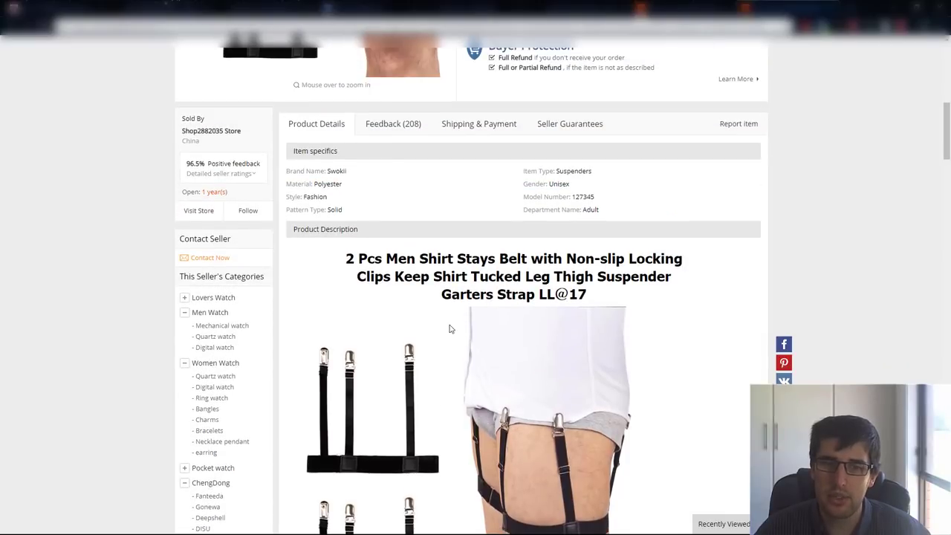
{"action": "scroll", "scroll_direction": "up", "scroll_amount": 3}
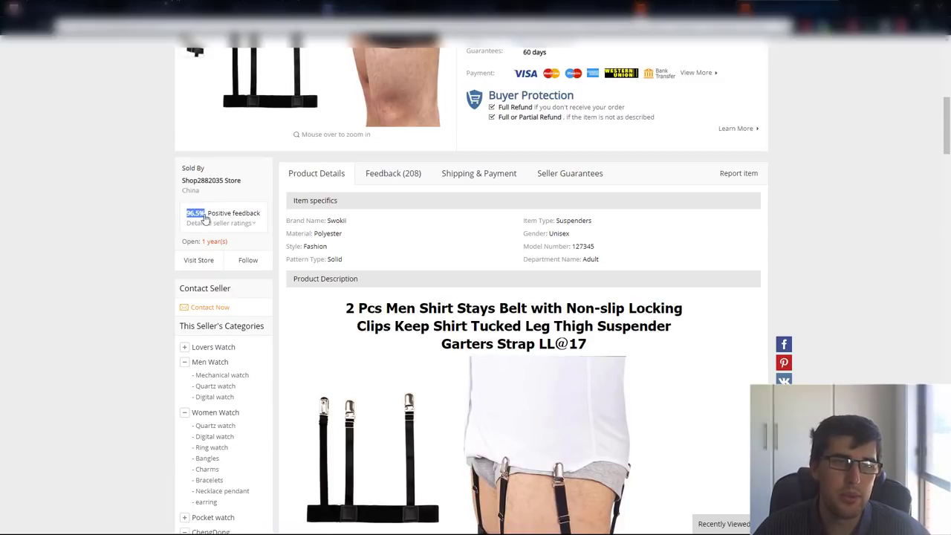
{"action": "scroll", "scroll_direction": "up", "scroll_amount": 3}
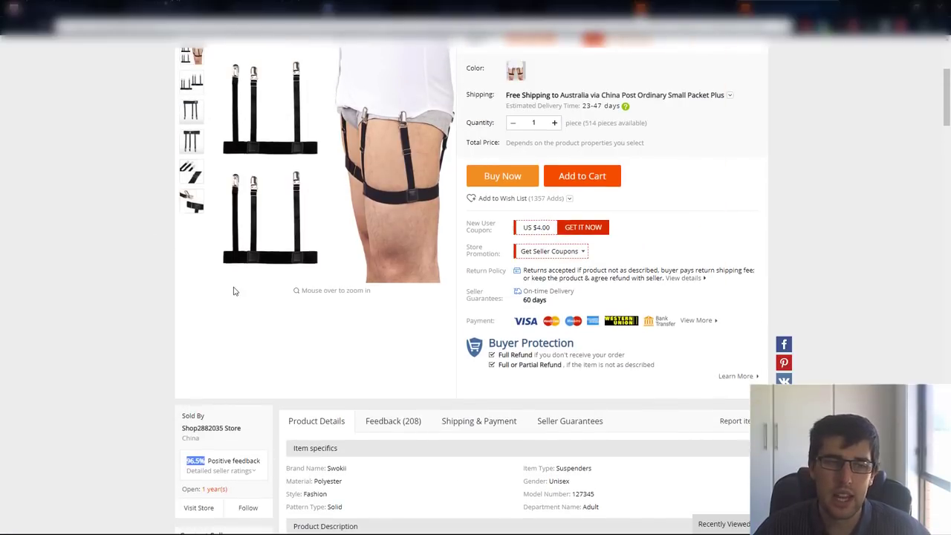
{"action": "scroll", "scroll_direction": "down", "scroll_amount": 3}
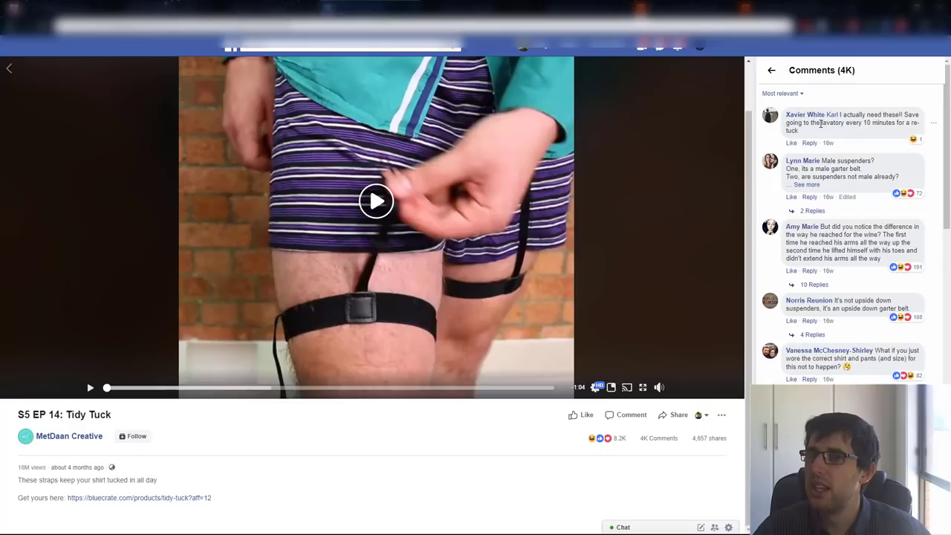
Read through the Facebook Tidy Tuck video's comments panel.
{"action": "double_click", "coordinate": [837, 122]}
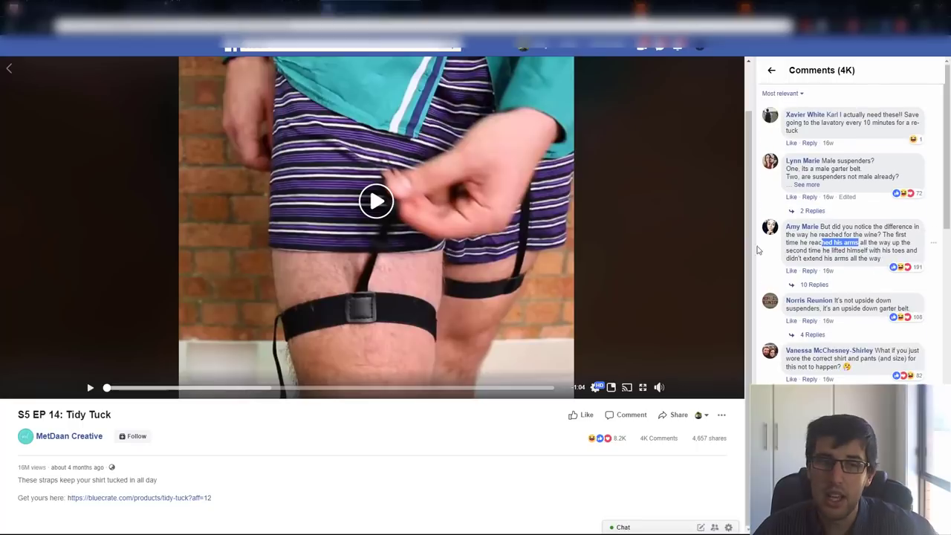
{"action": "scroll", "scroll_direction": "down", "scroll_amount": 3}
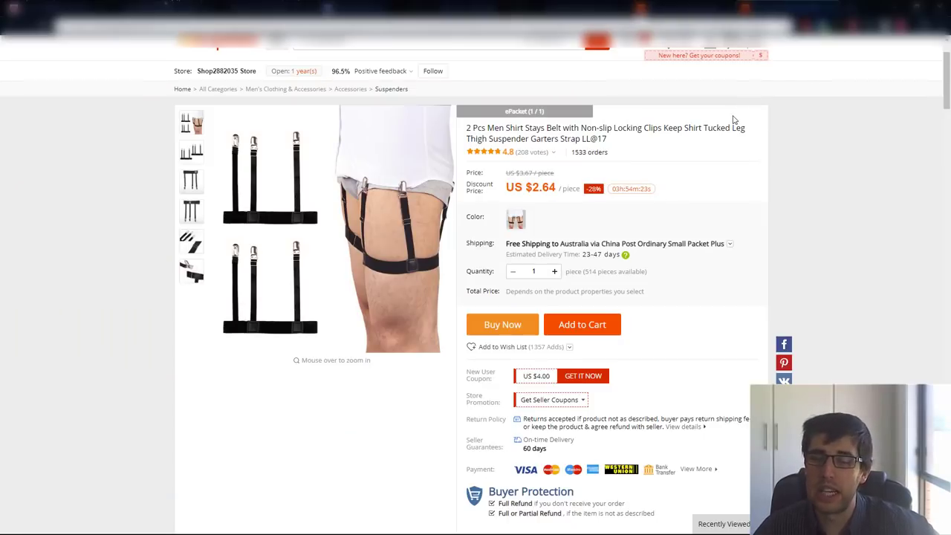
{"action": "mouse_move", "coordinate": [754, 113]}
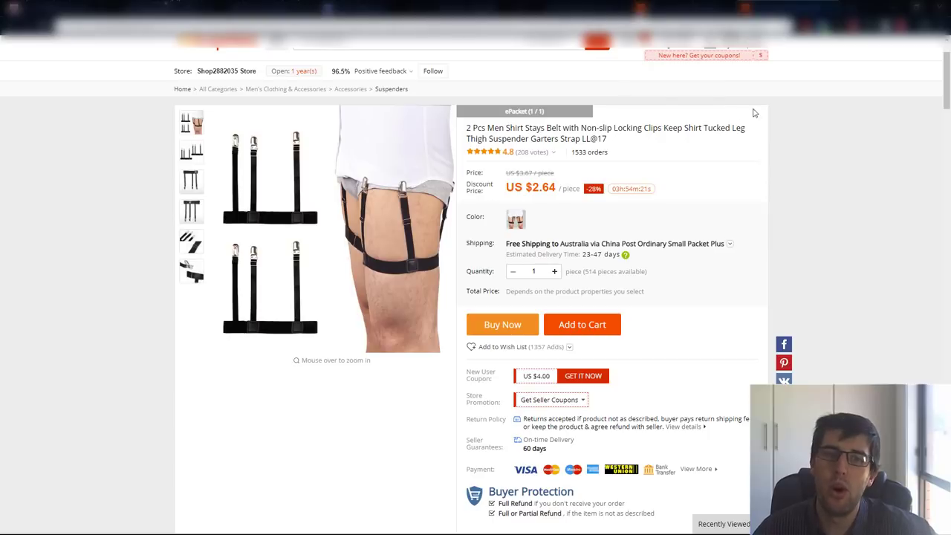
{"action": "mouse_move", "coordinate": [357, 268]}
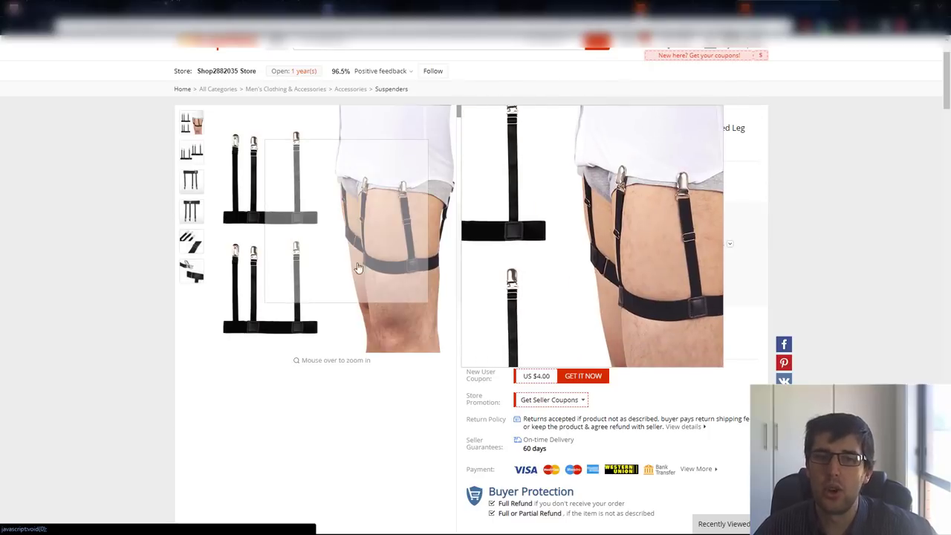
View close-up photos of the shirt stay's metal clips and elastic straps.
{"action": "left_click", "coordinate": [191, 270]}
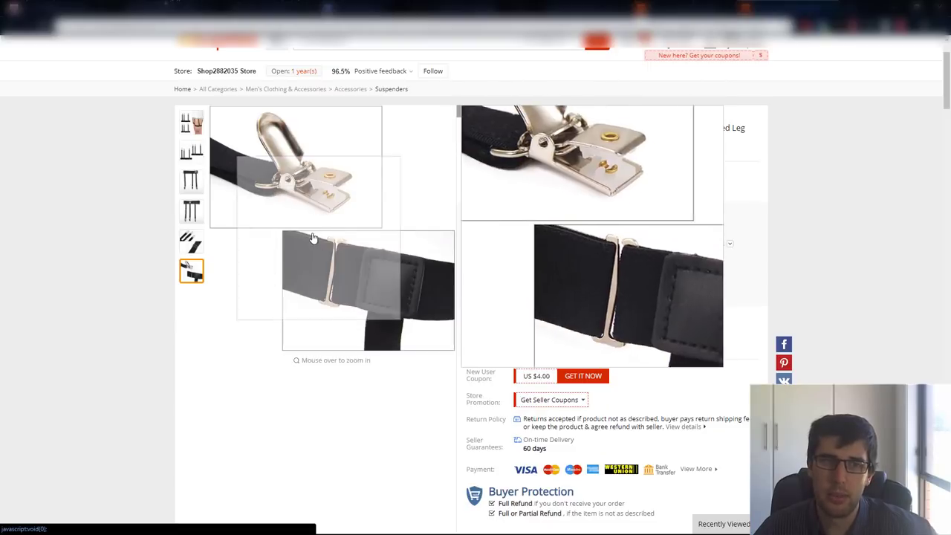
{"action": "left_click", "coordinate": [190, 121]}
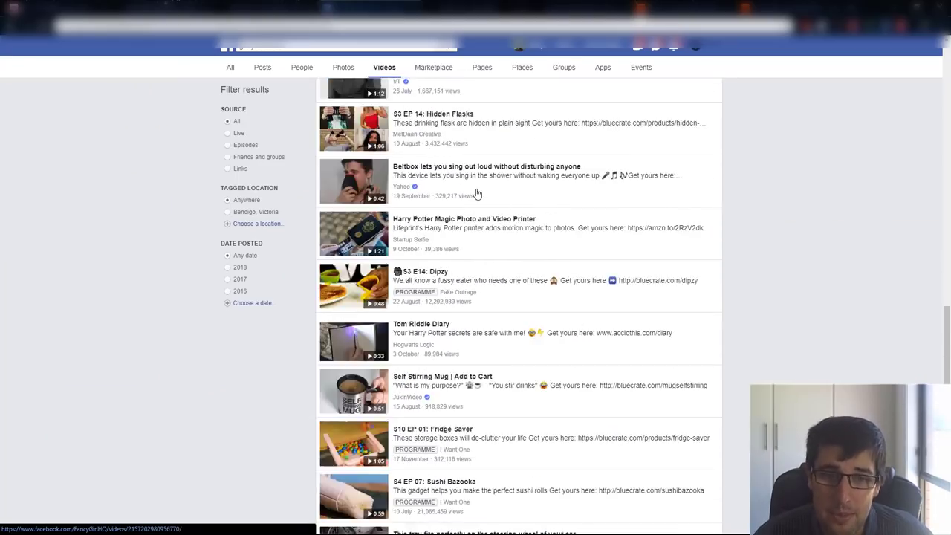
{"action": "scroll", "scroll_direction": "down", "scroll_amount": 3}
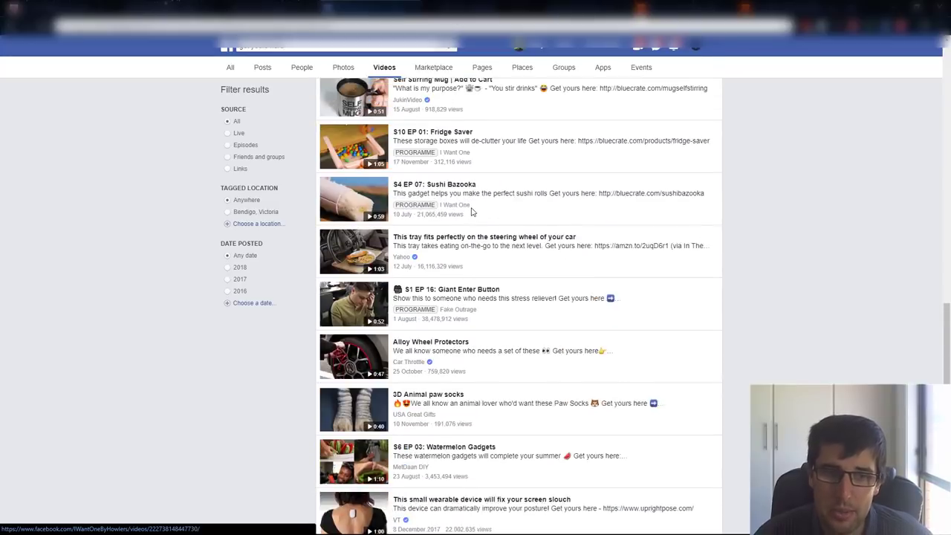
{"action": "scroll", "scroll_direction": "down", "scroll_amount": 3}
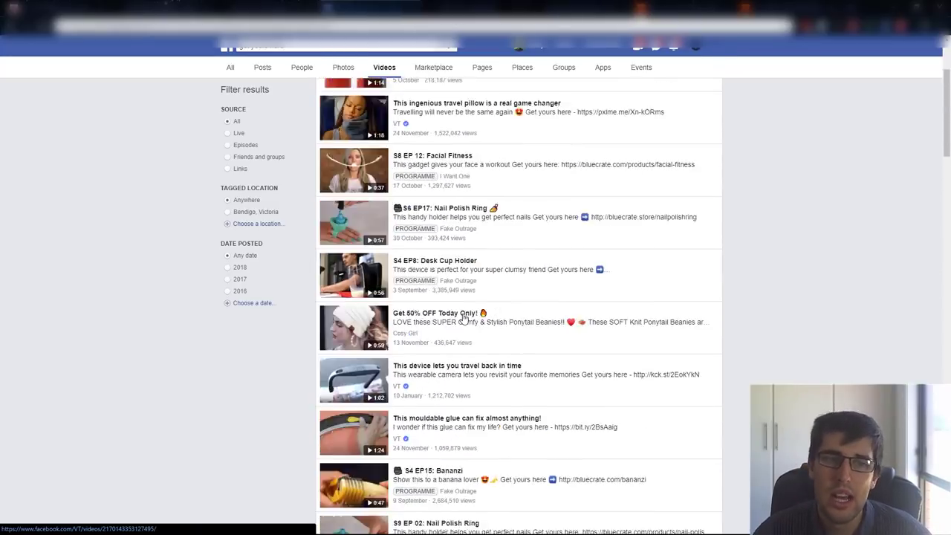
{"action": "scroll", "scroll_direction": "up", "scroll_amount": 3}
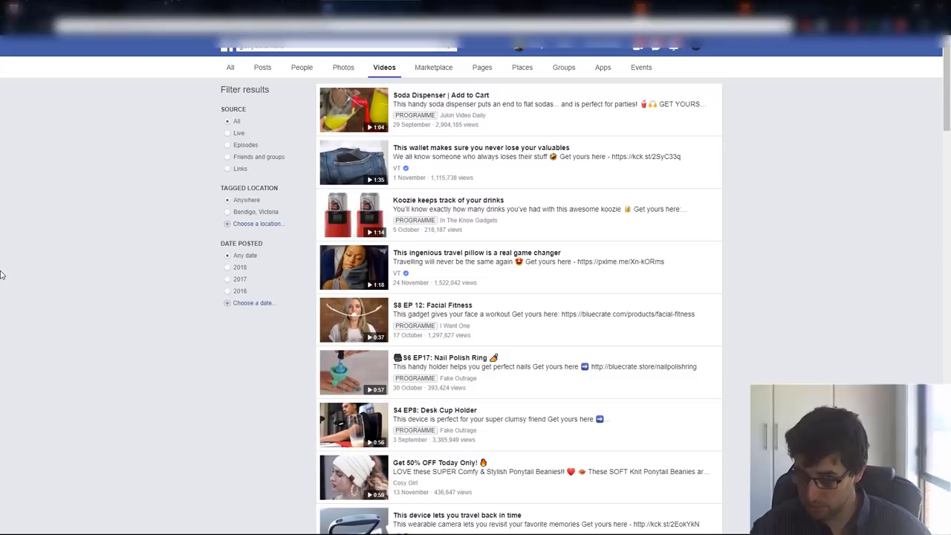